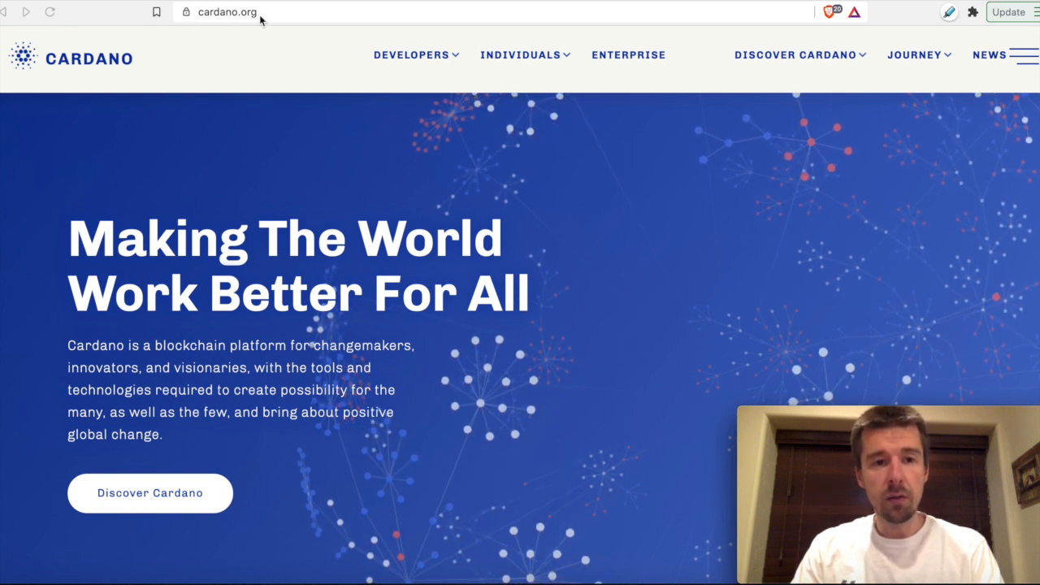
mouse_move(542, 236)
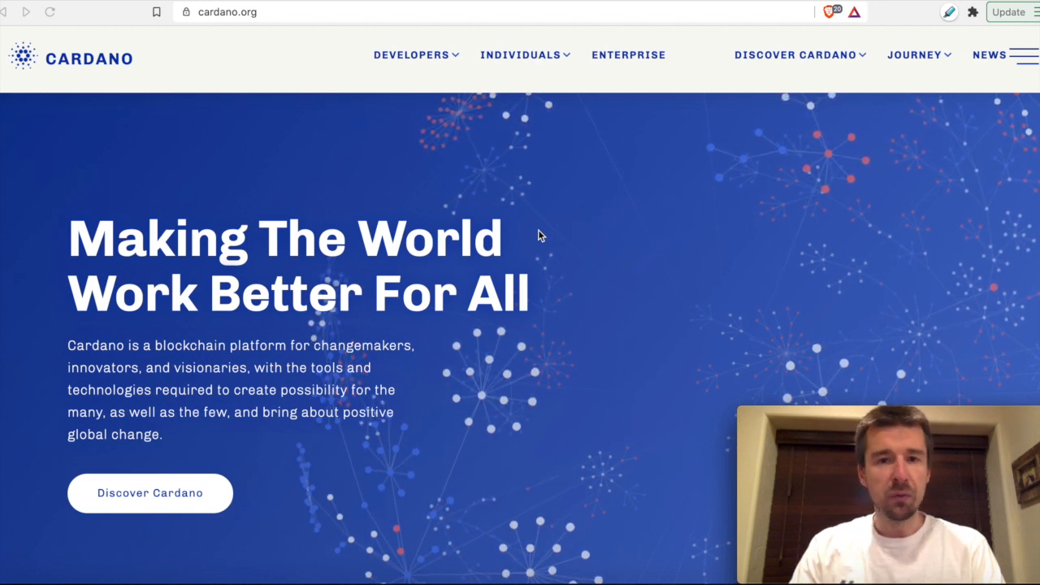
mouse_move(511, 185)
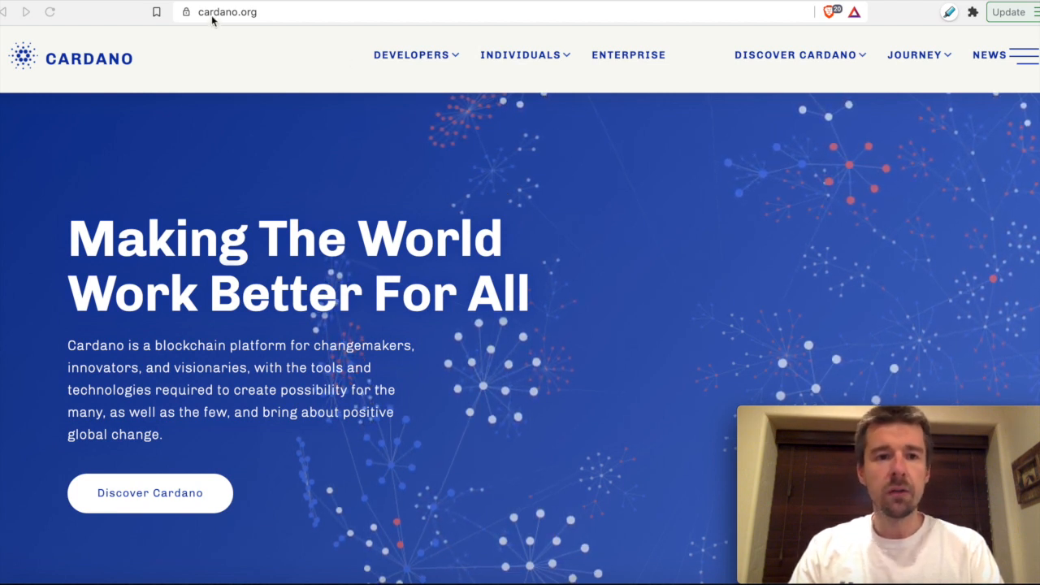
mouse_move(467, 158)
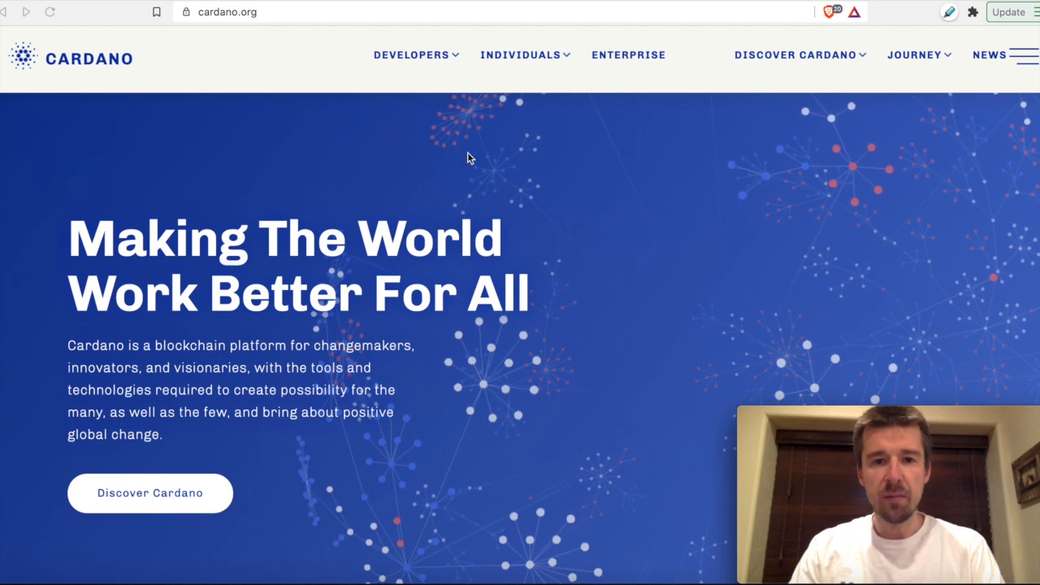
mouse_move(479, 160)
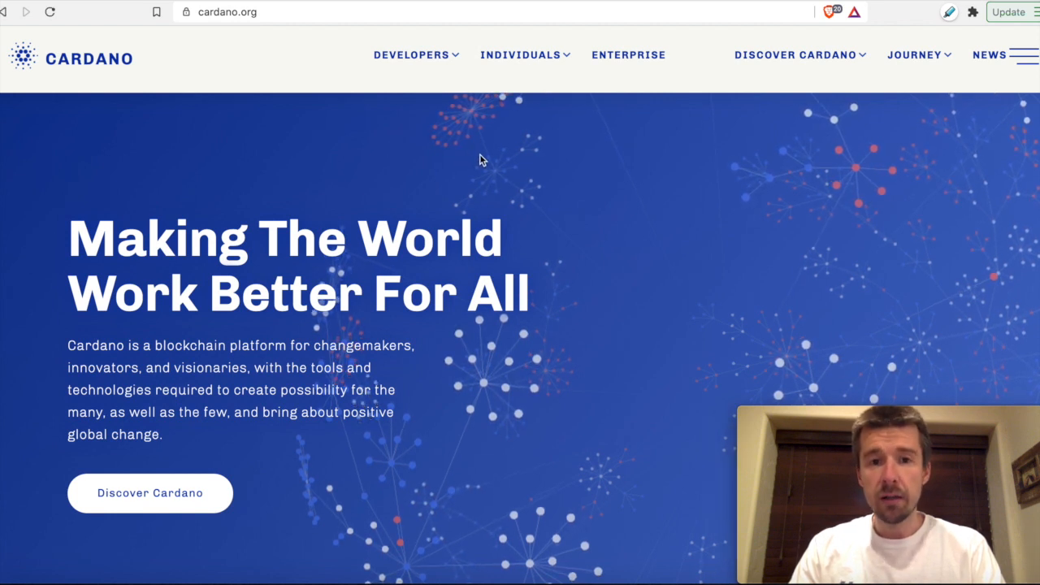
- Visit yoroi-wallet.com and browse its features, roadmap and technologies sections, then return to the top
click(520, 54)
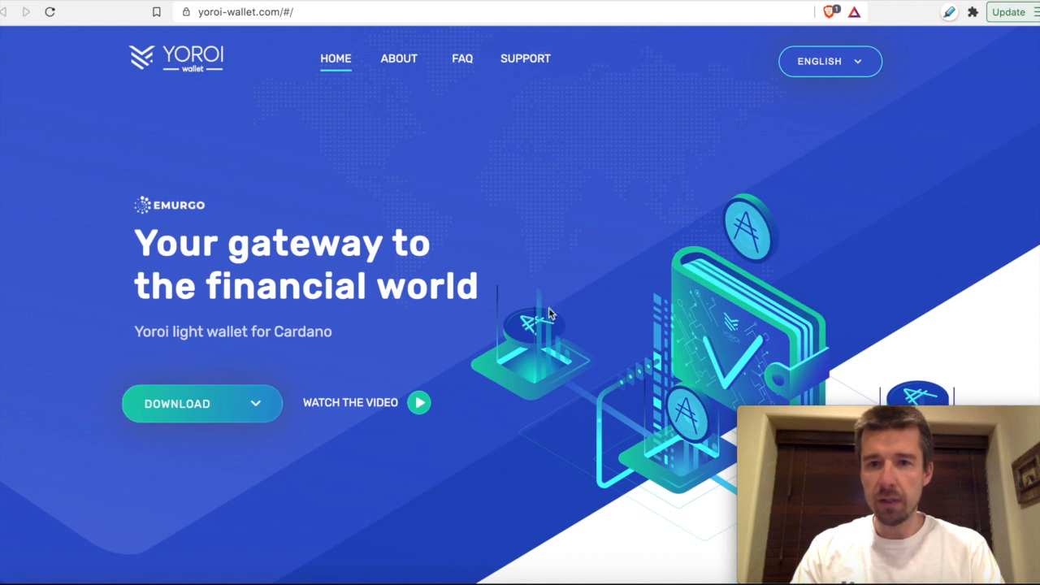
scroll(down, 3)
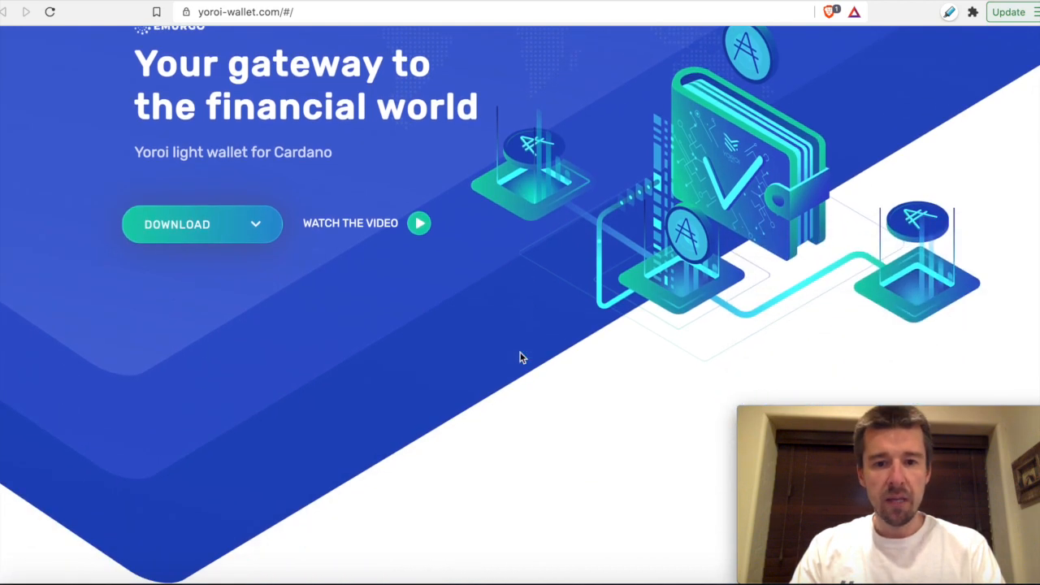
scroll(down, 3)
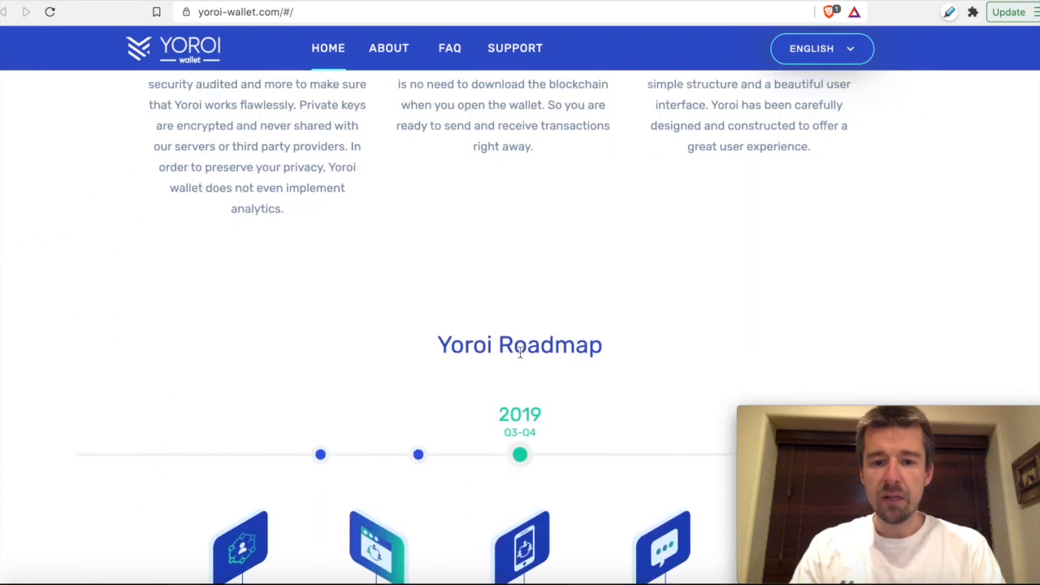
scroll(down, 3)
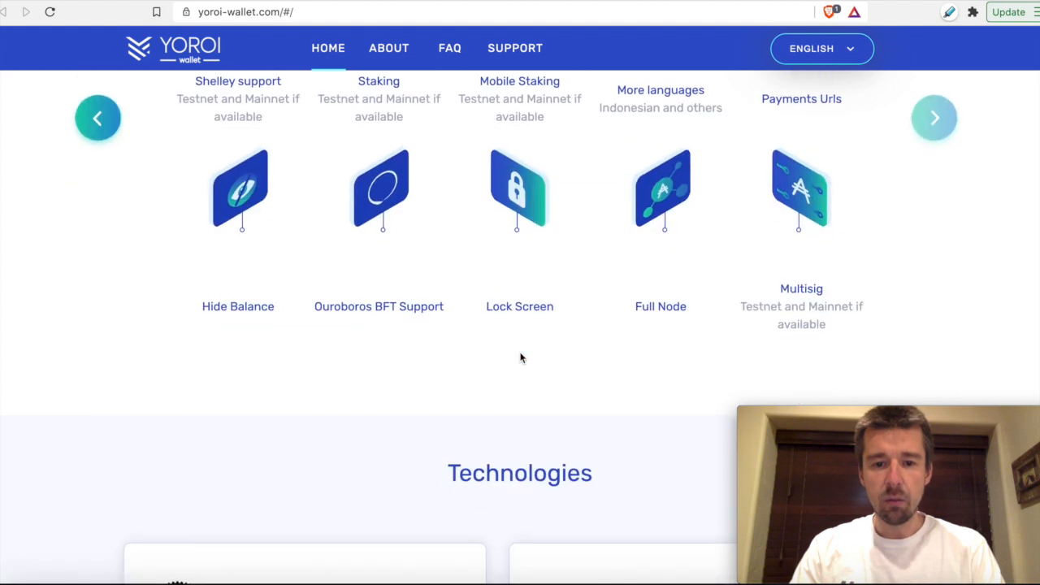
scroll(down, 3)
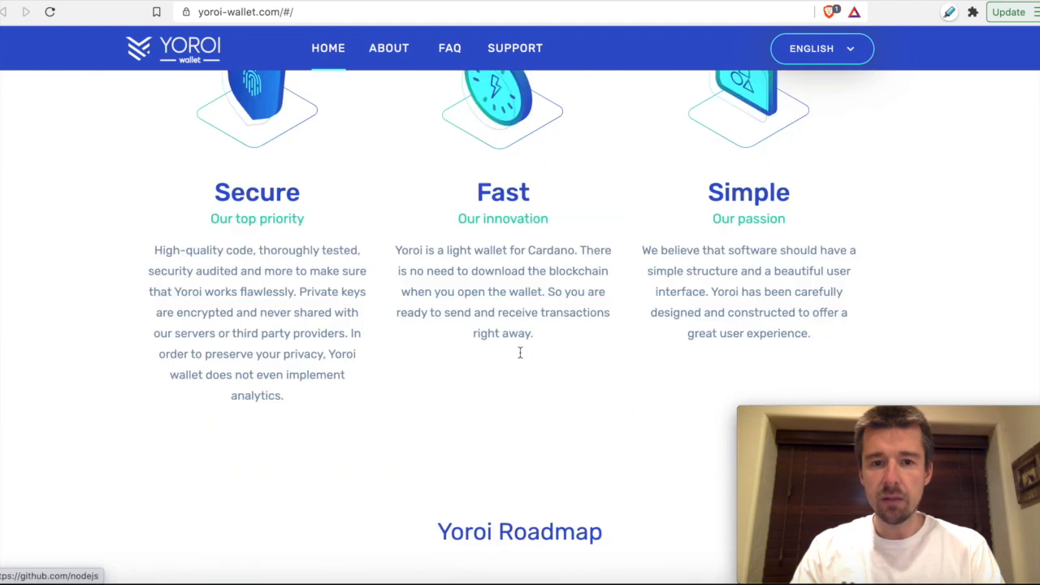
scroll(up, 3)
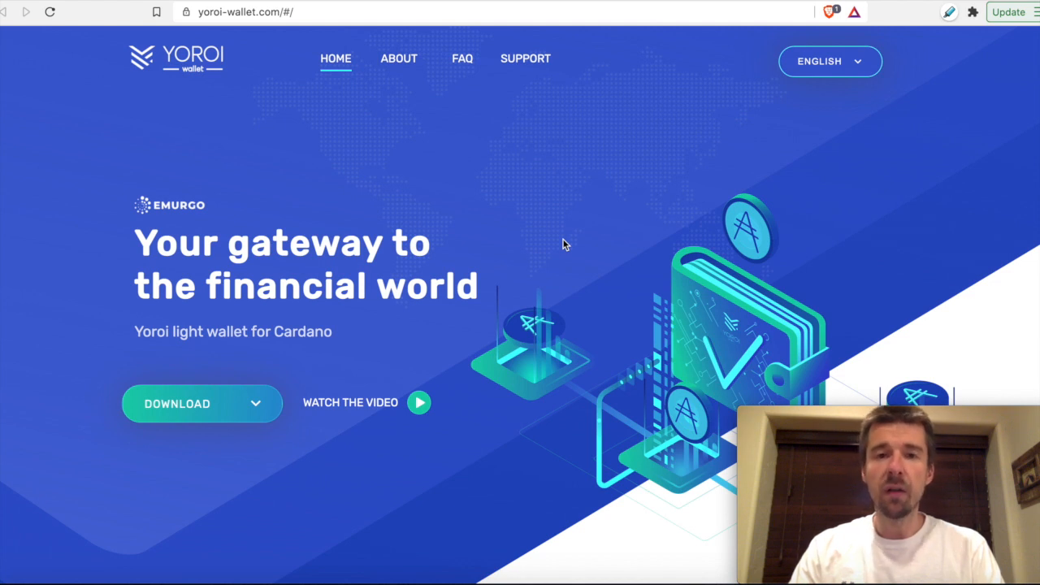
mouse_move(565, 202)
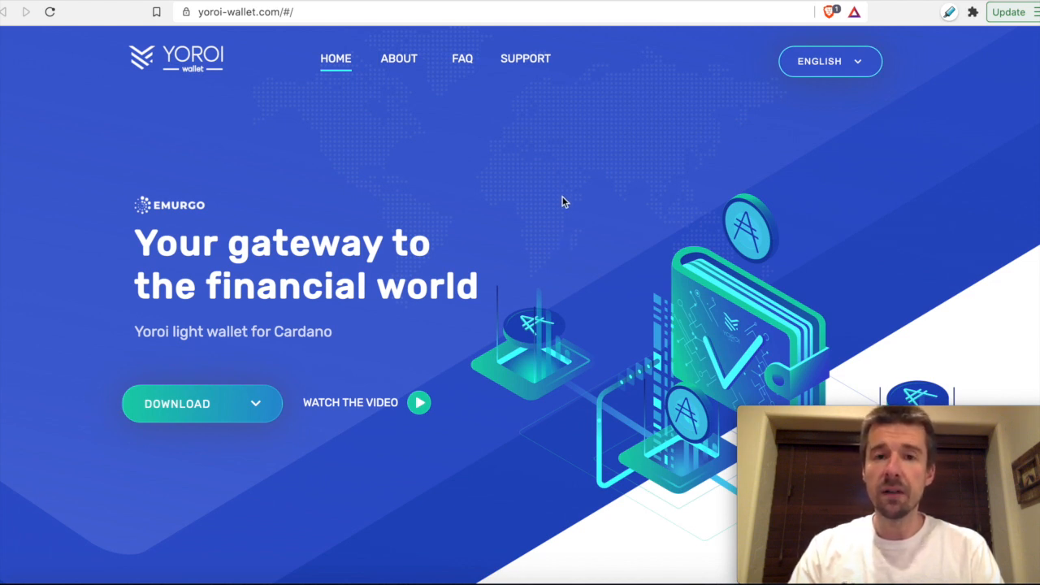
mouse_move(566, 193)
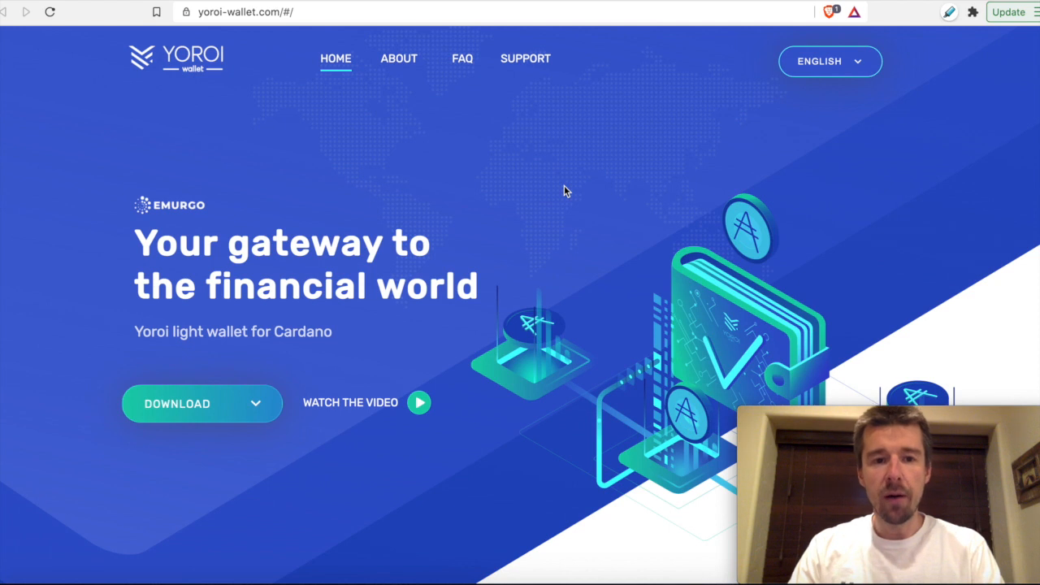
mouse_move(546, 188)
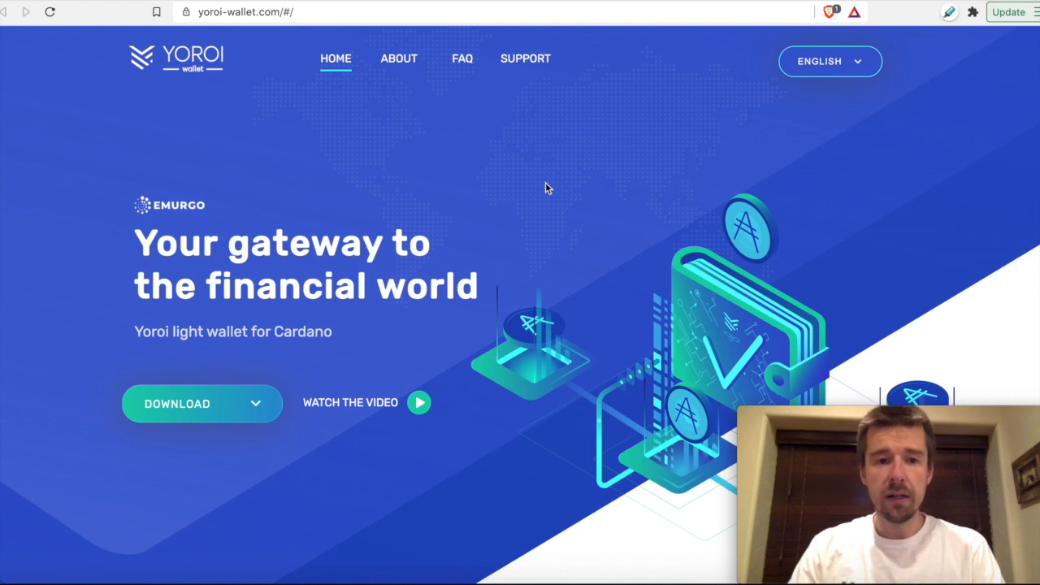
mouse_move(248, 402)
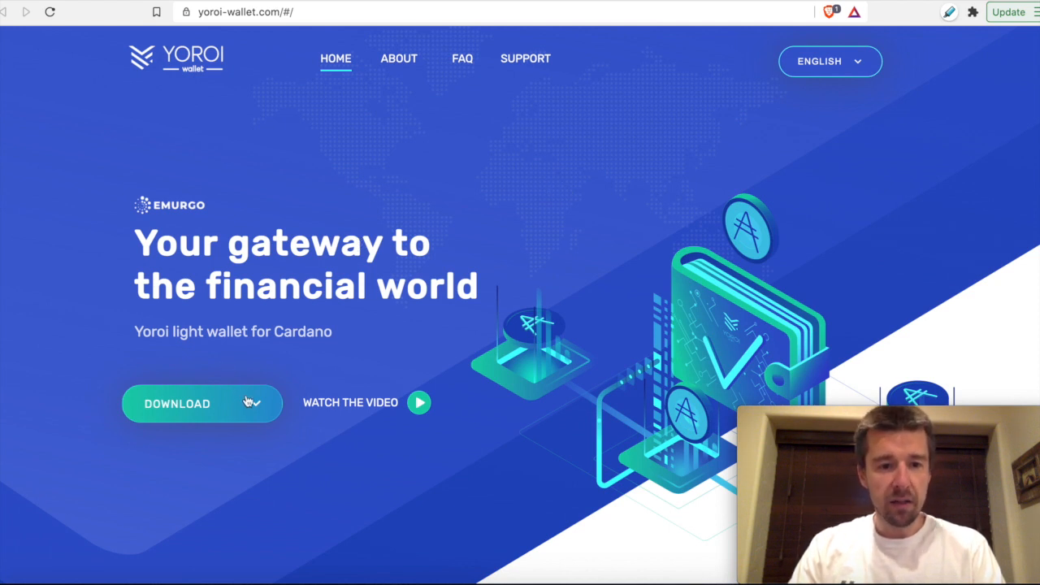
- Add the Yoroi extension to Brave from the Chrome Web Store via the site's Chrome download
click(178, 403)
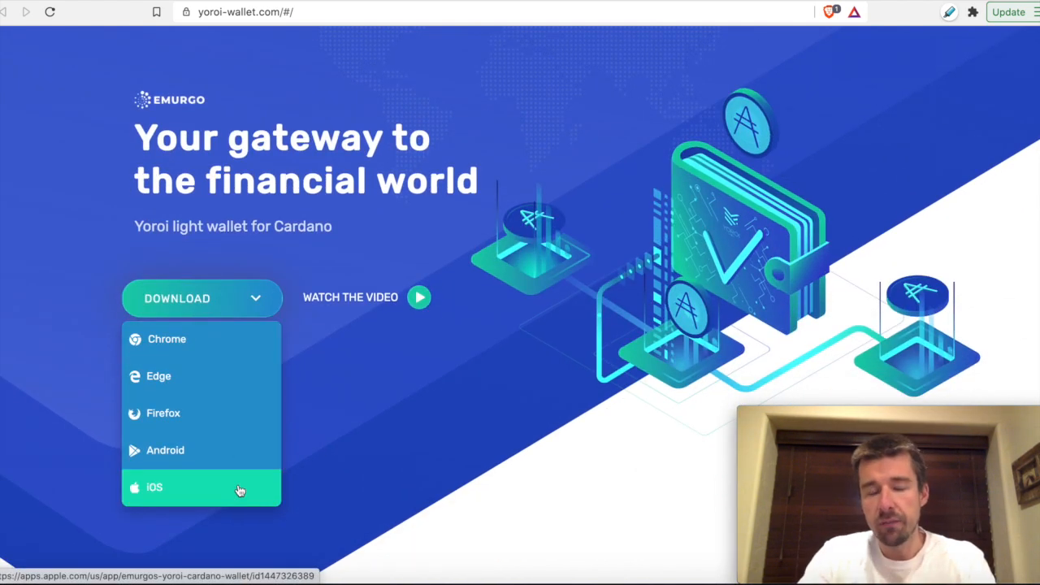
mouse_move(199, 339)
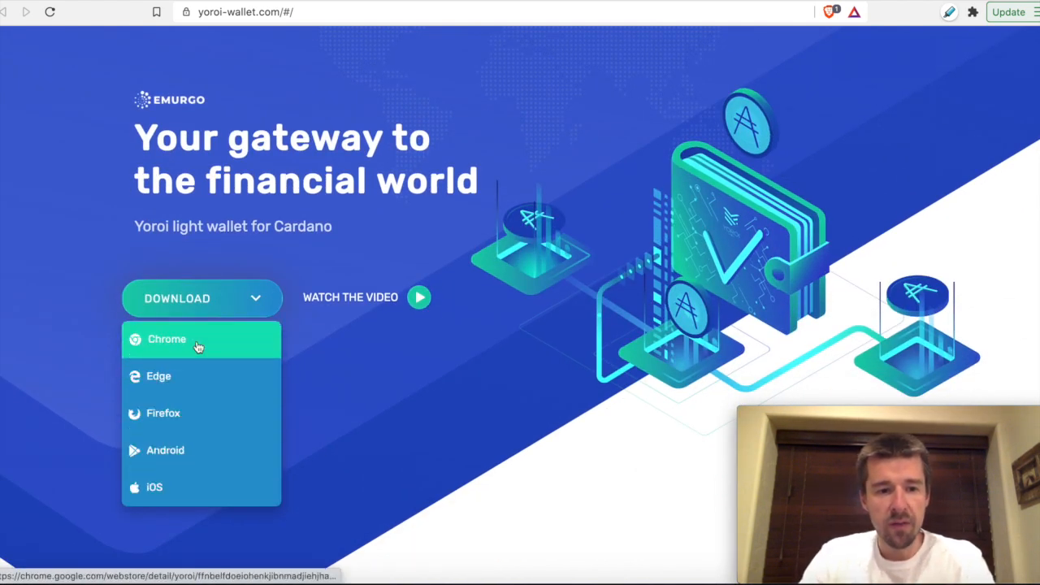
mouse_move(167, 347)
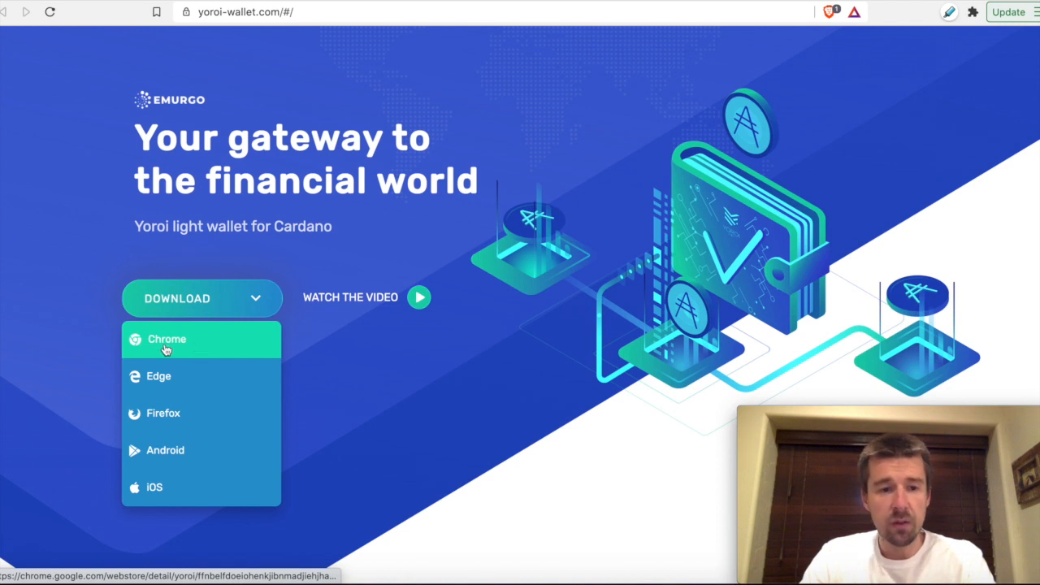
click(166, 339)
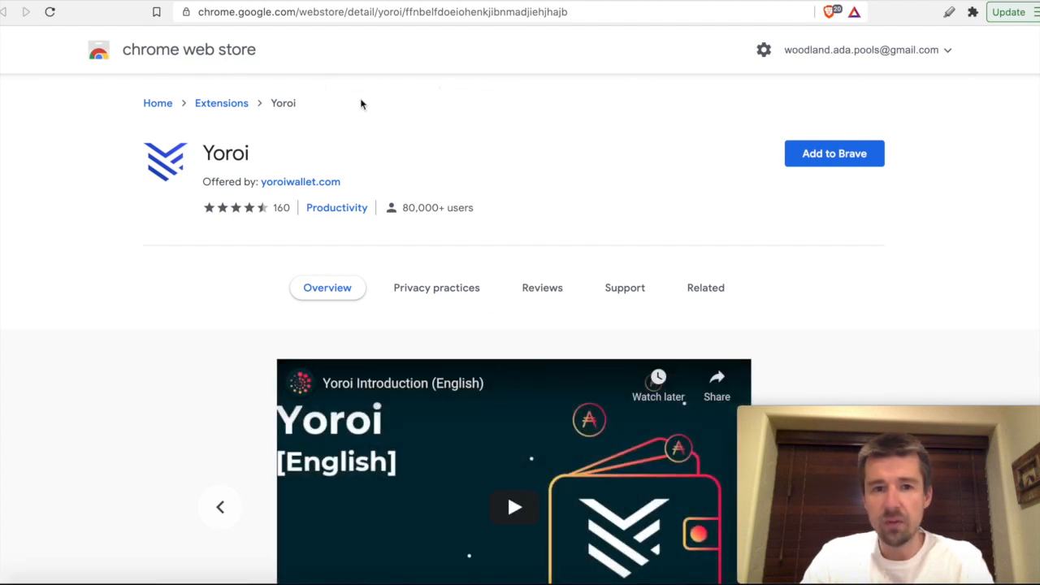
click(834, 153)
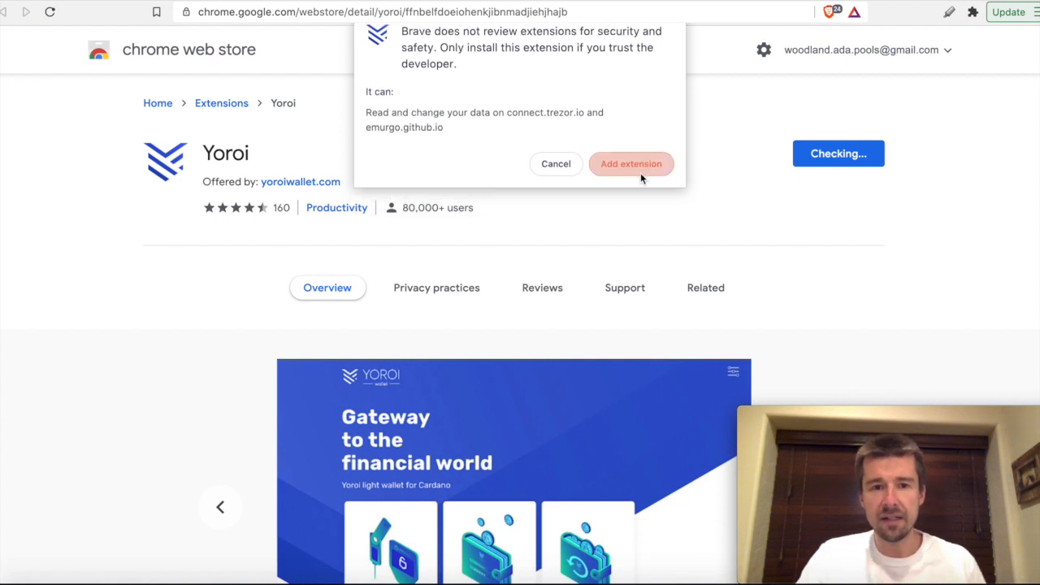
click(630, 163)
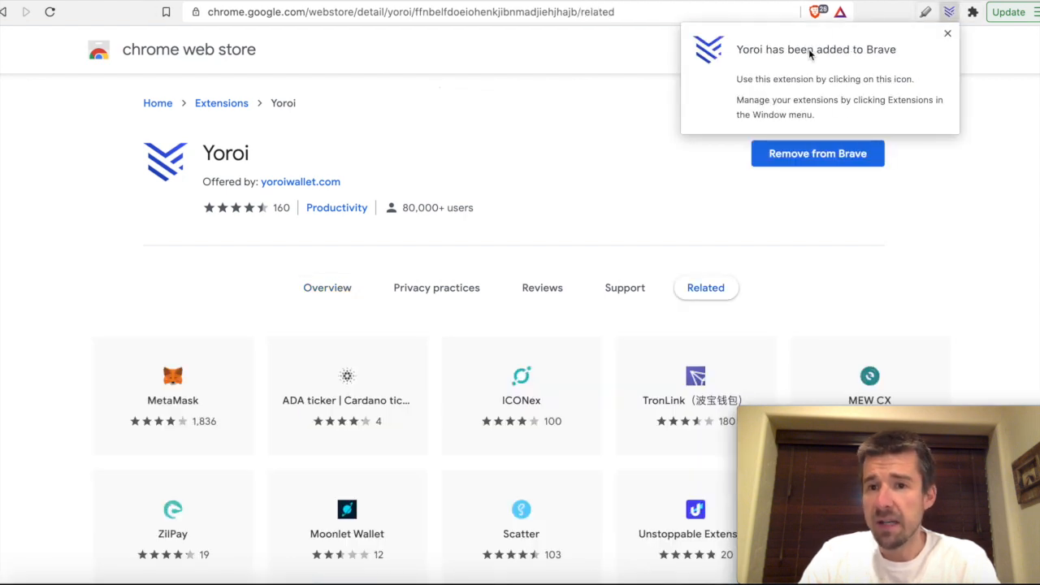
- Launch Yoroi and complete first-run setup: English, Simple complexity, Cardano payment URLs skipped
click(949, 12)
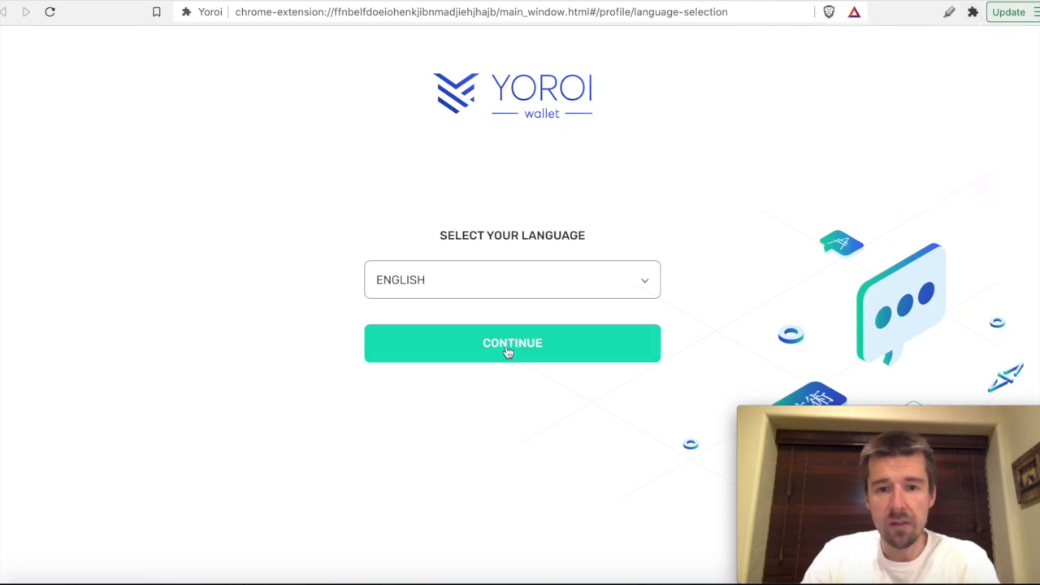
click(512, 342)
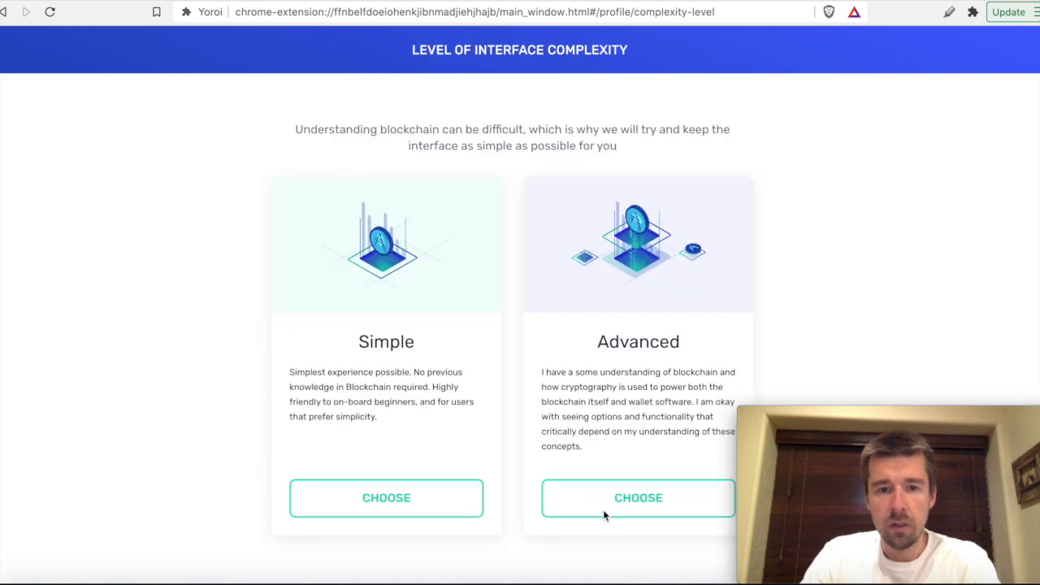
mouse_move(400, 483)
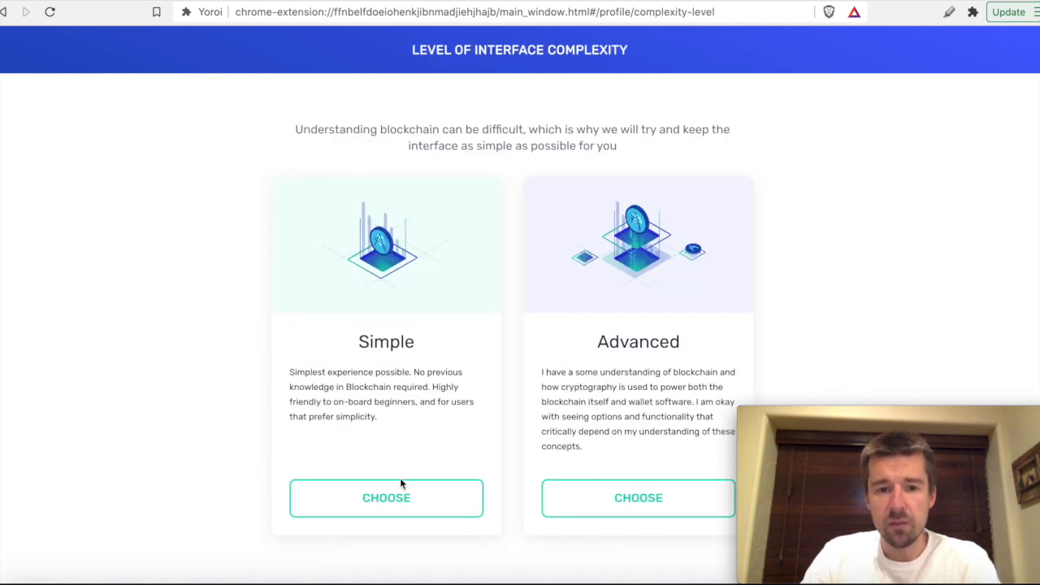
click(386, 497)
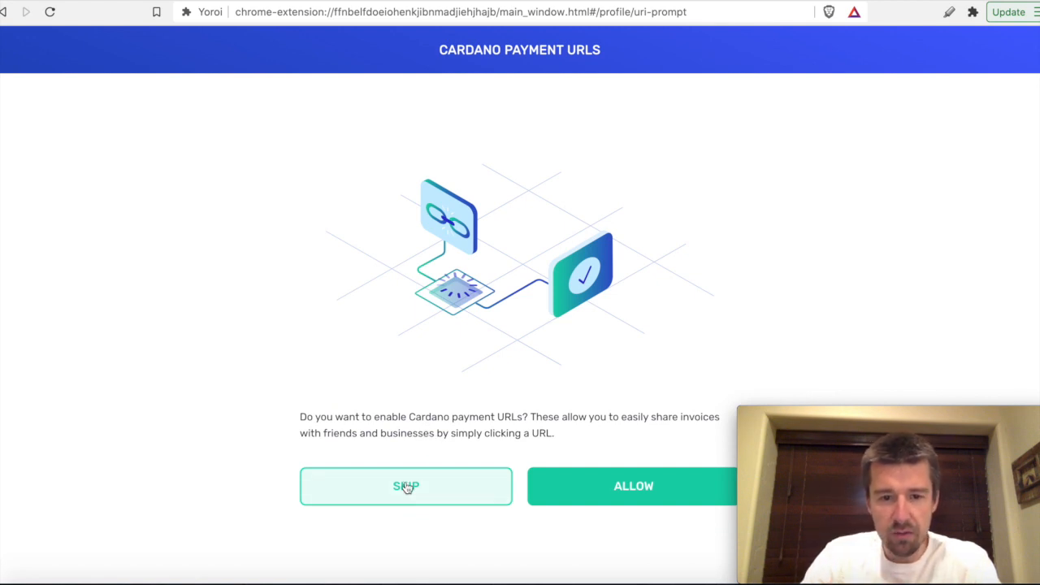
click(405, 486)
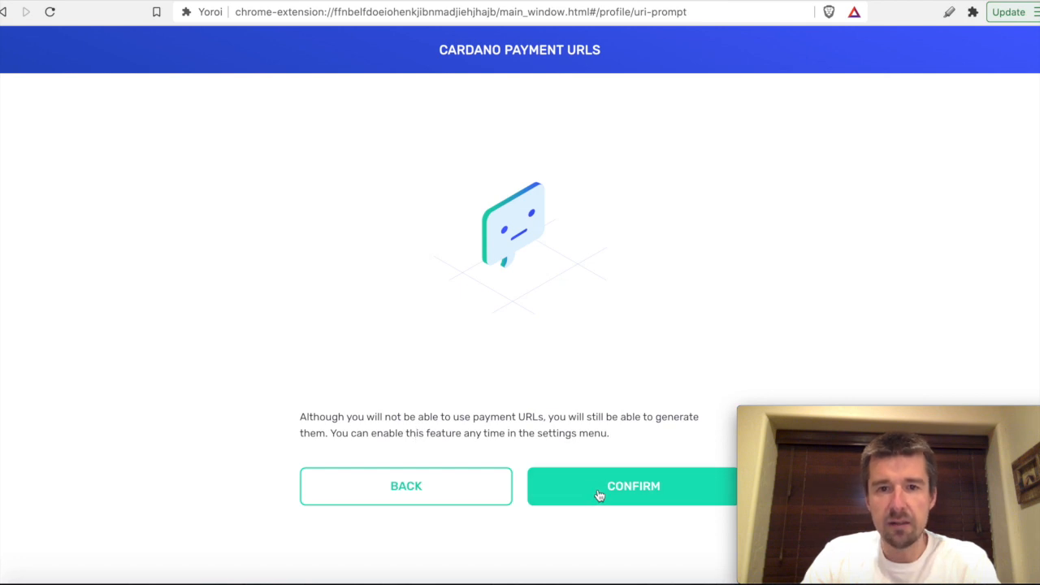
click(633, 485)
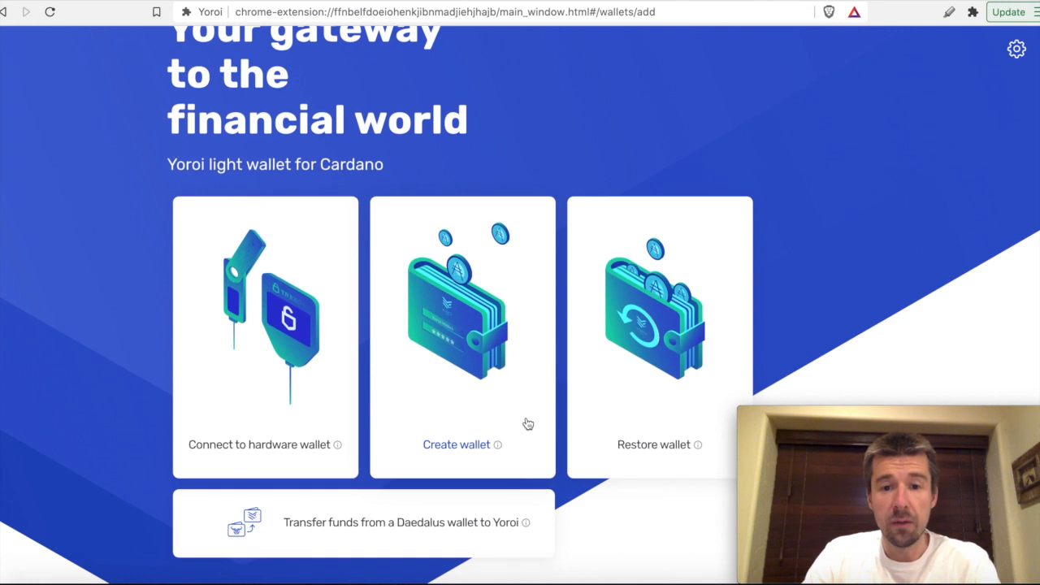
mouse_move(354, 314)
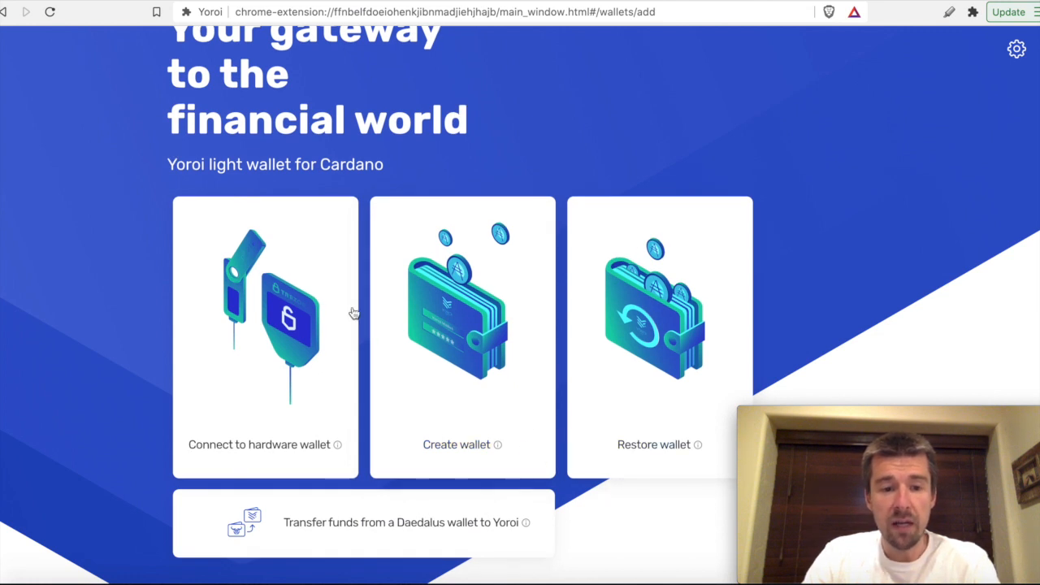
mouse_move(455, 319)
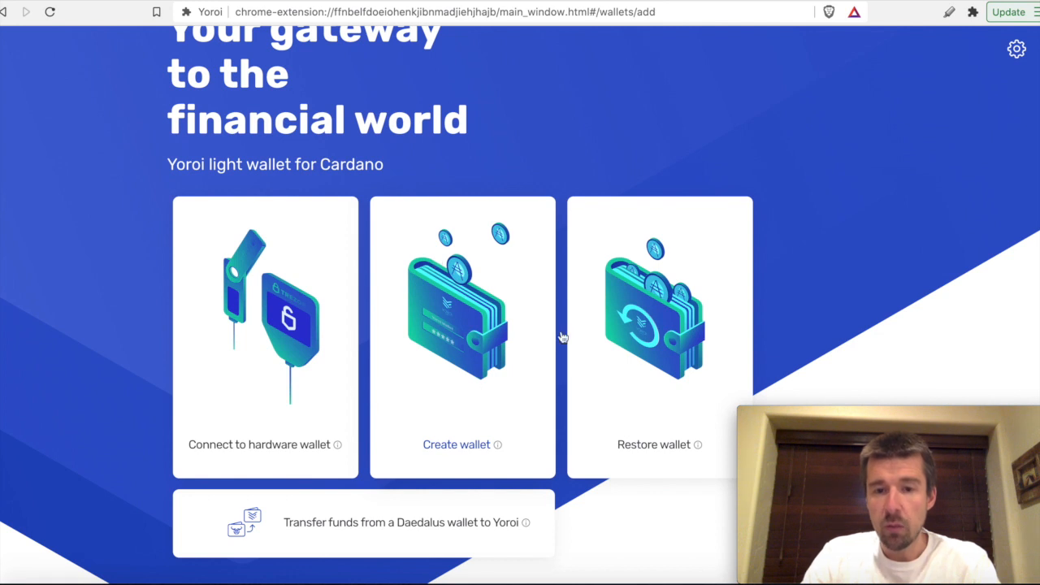
mouse_move(662, 367)
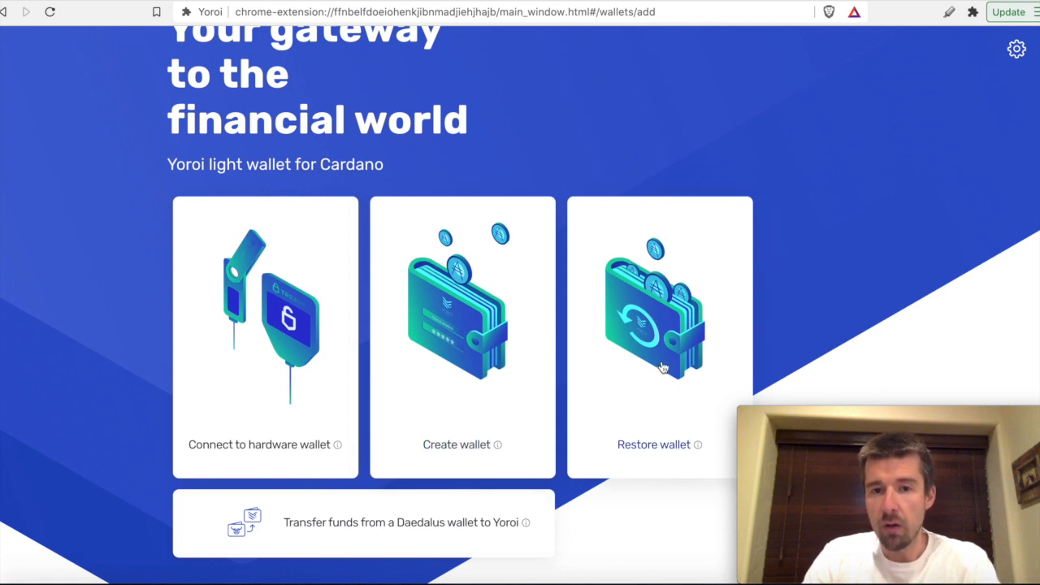
mouse_move(656, 309)
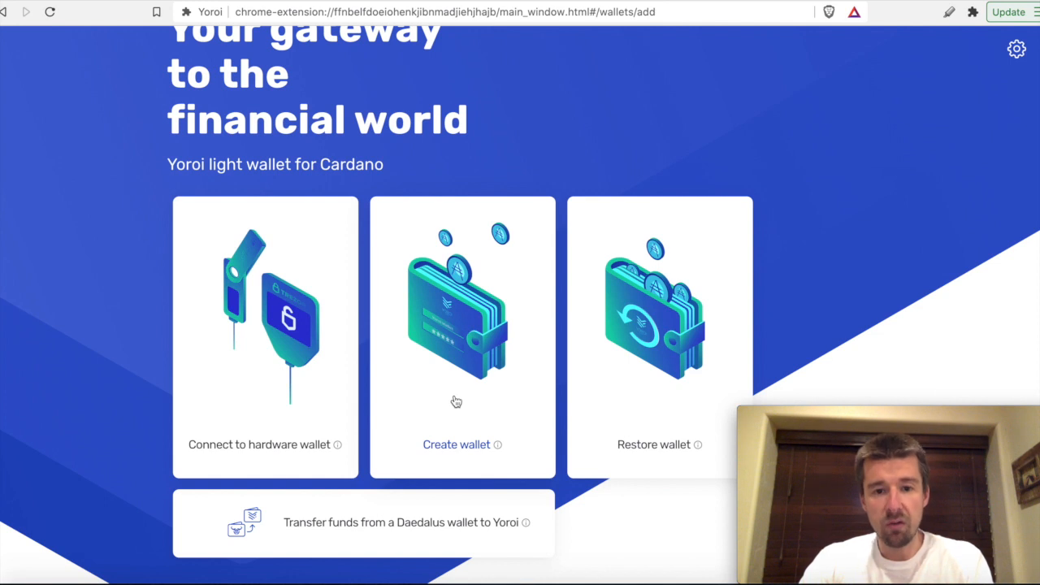
mouse_move(465, 337)
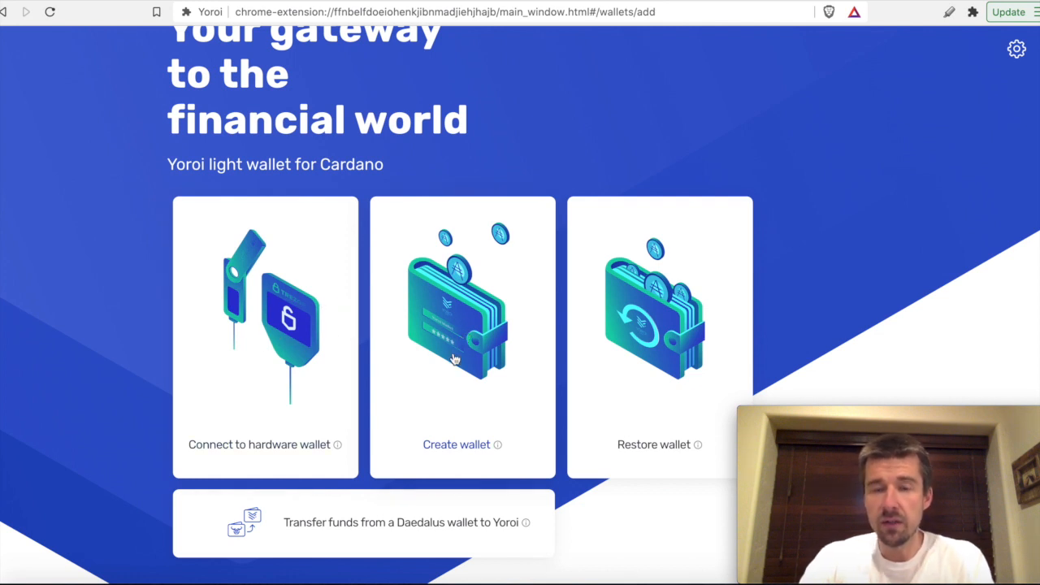
mouse_move(480, 306)
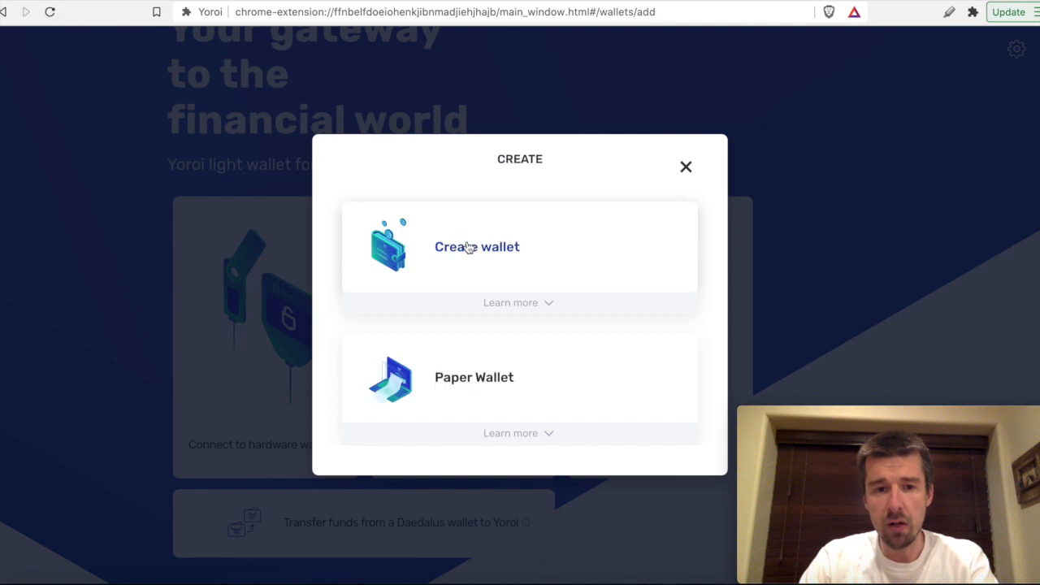
- Create a personal wallet named 'Test Wallet' with a spending password
click(476, 246)
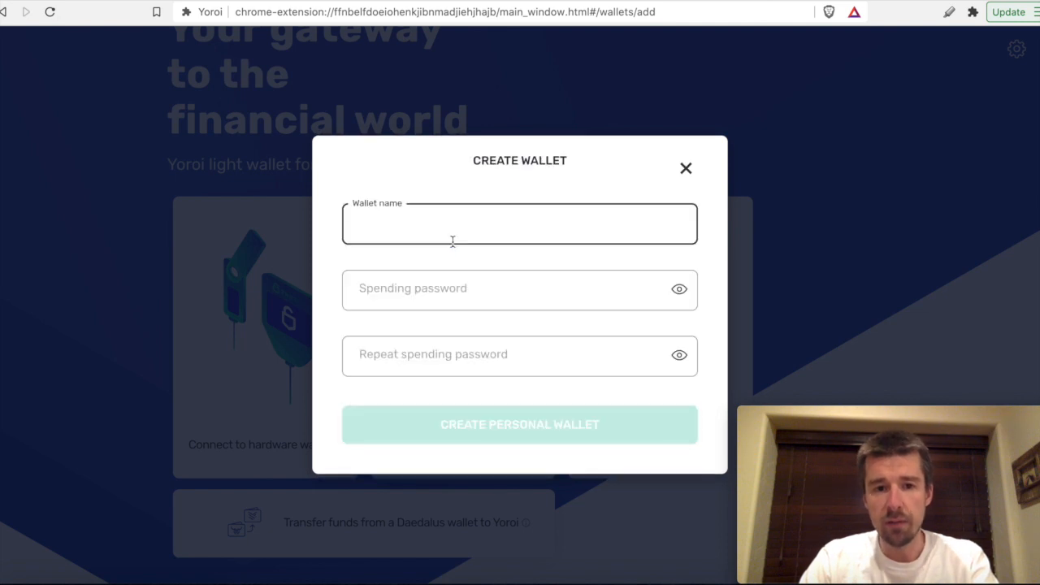
text(Test W)
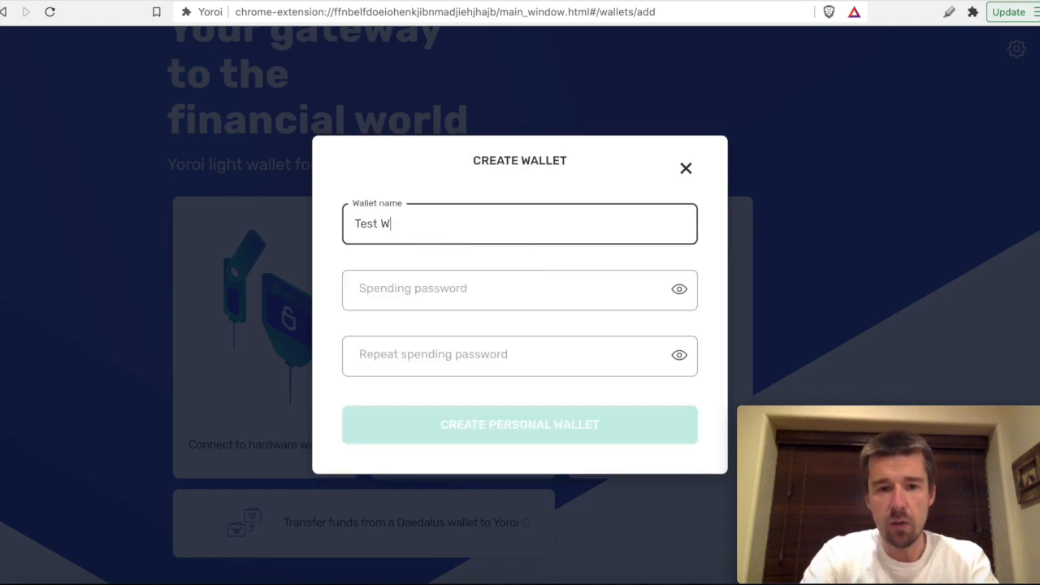
text(allet)
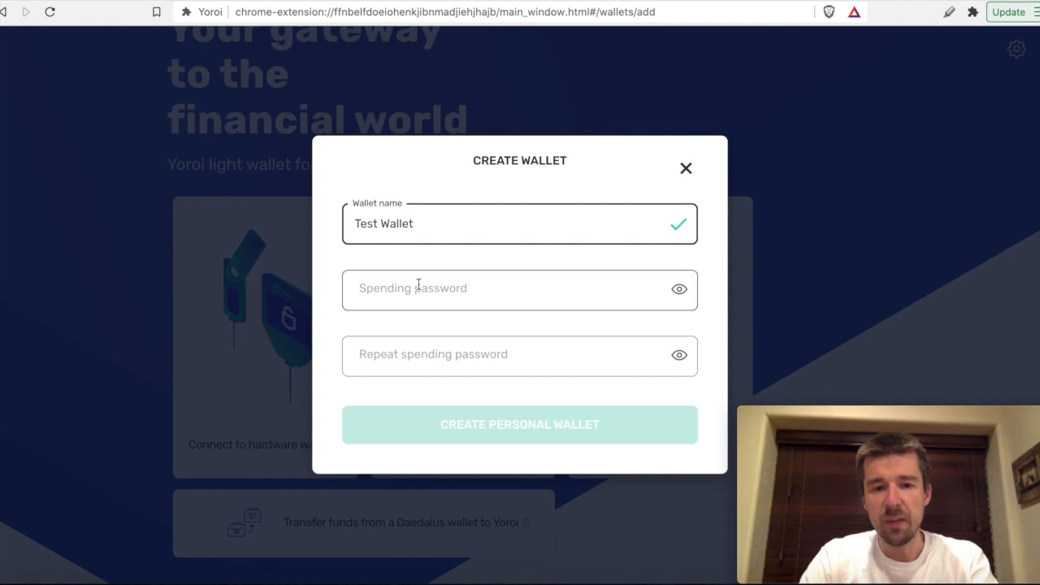
text(••••••)
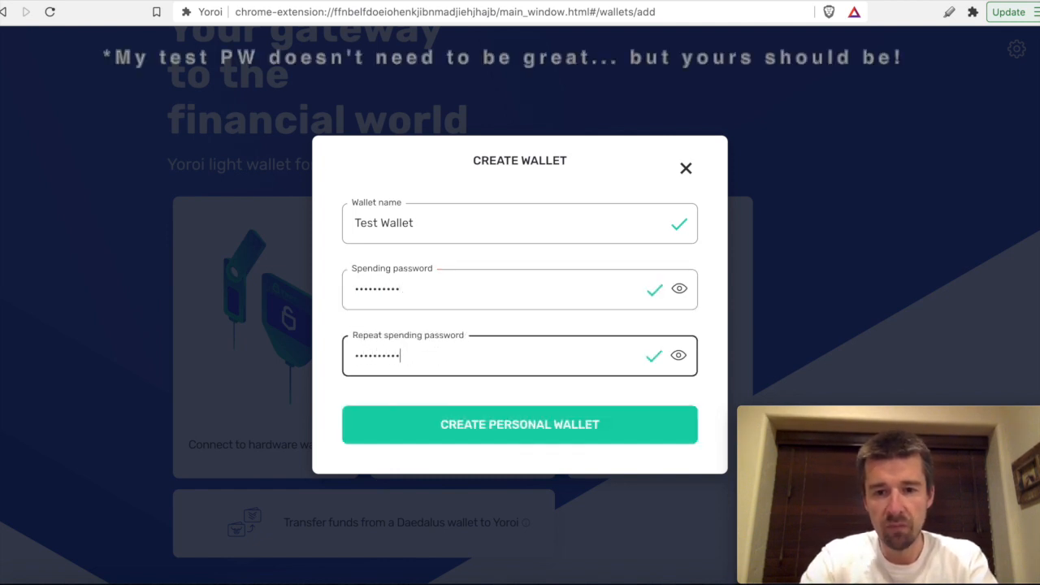
click(520, 424)
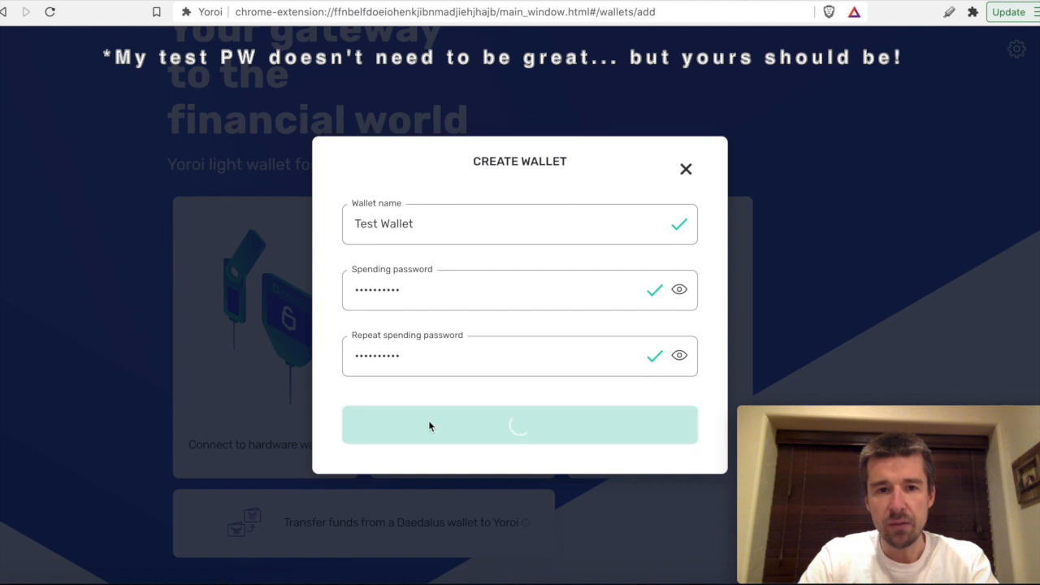
click(519, 424)
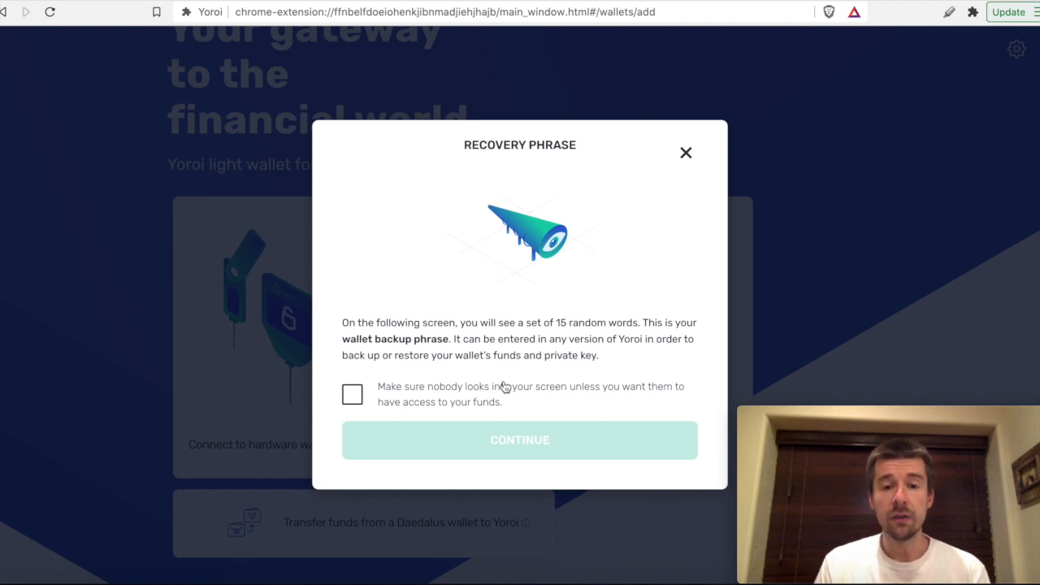
- Cancel setup and recreate a Cardano personal wallet 'Test Wallet' with a spending password
click(685, 152)
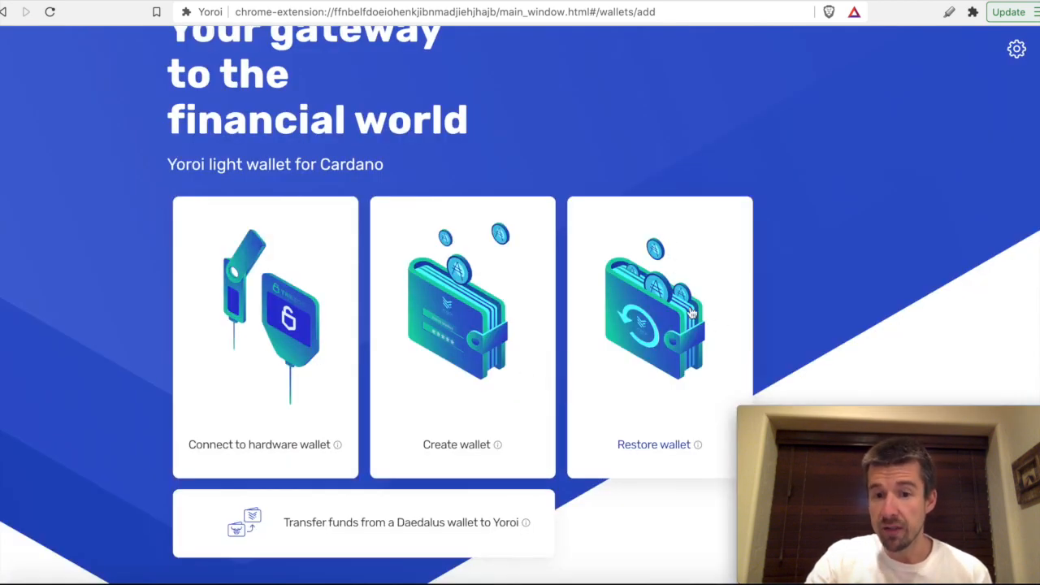
click(654, 444)
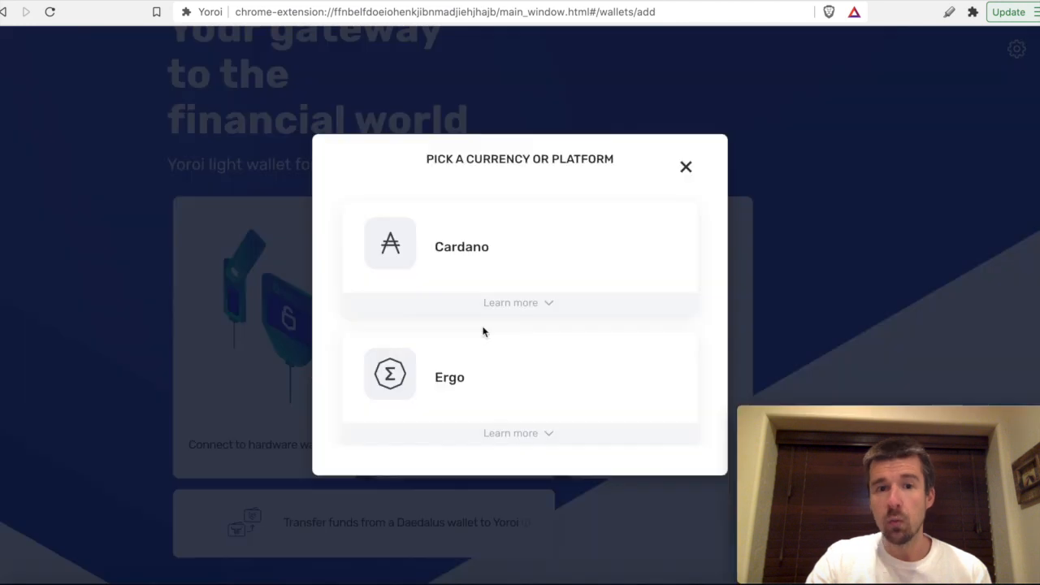
click(462, 246)
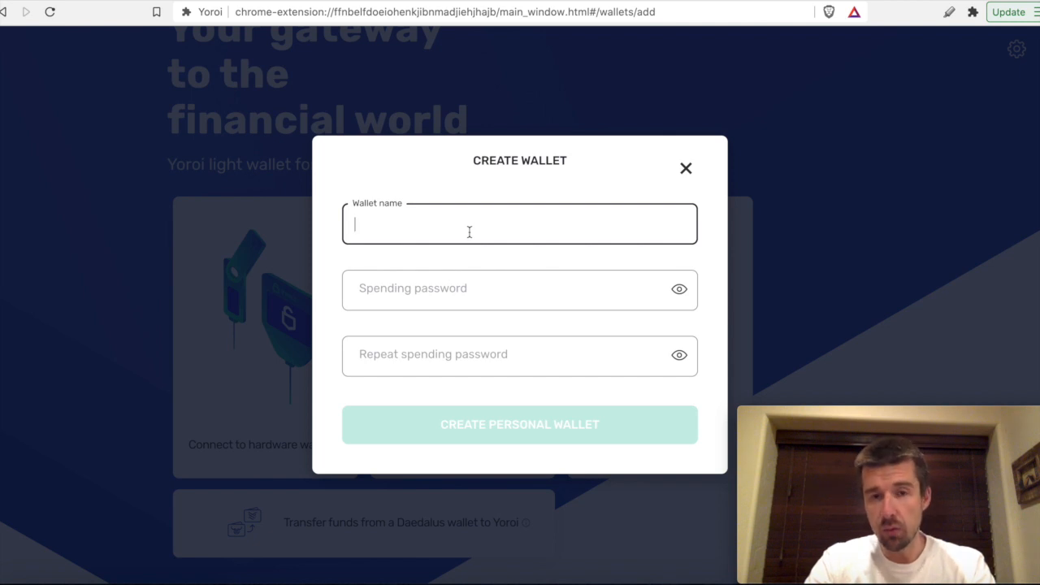
text(test)
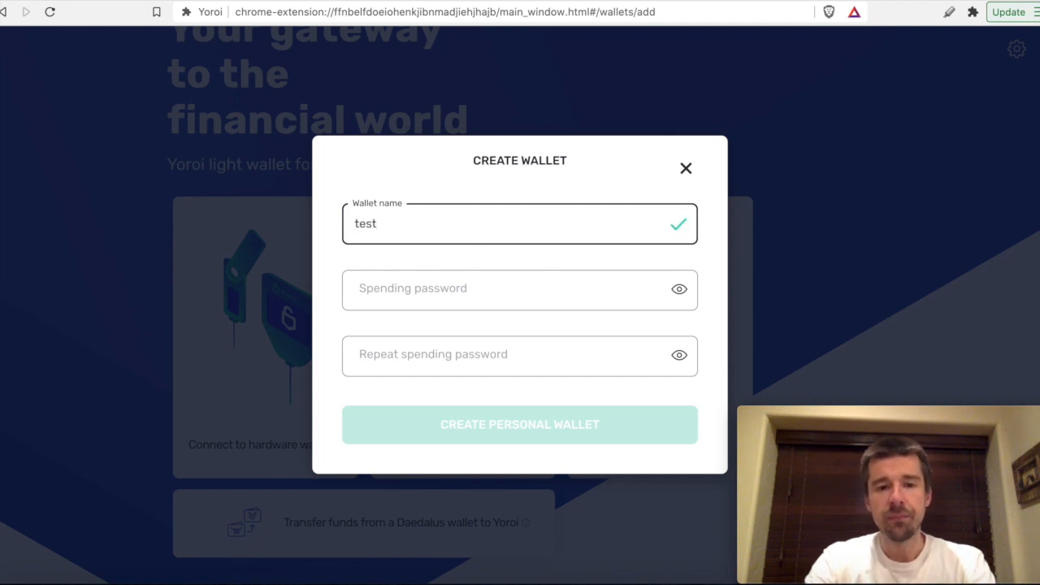
text(Test Wallet)
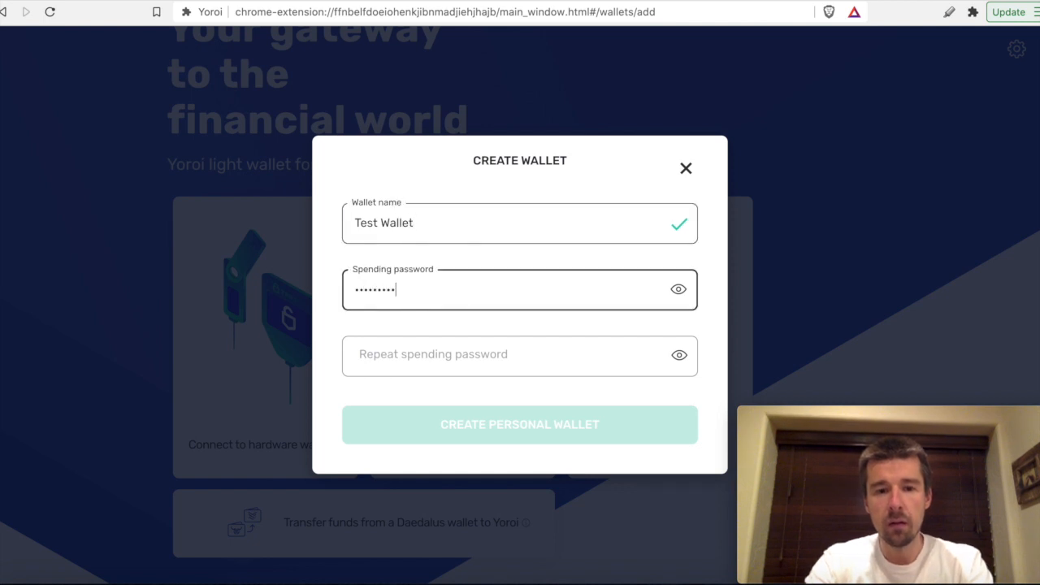
text(•••••)
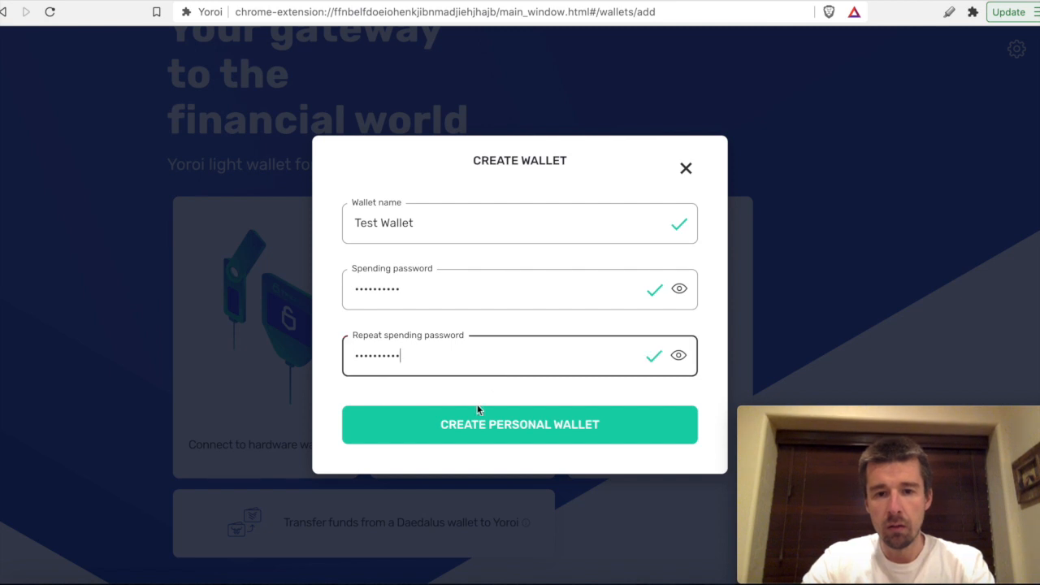
click(519, 425)
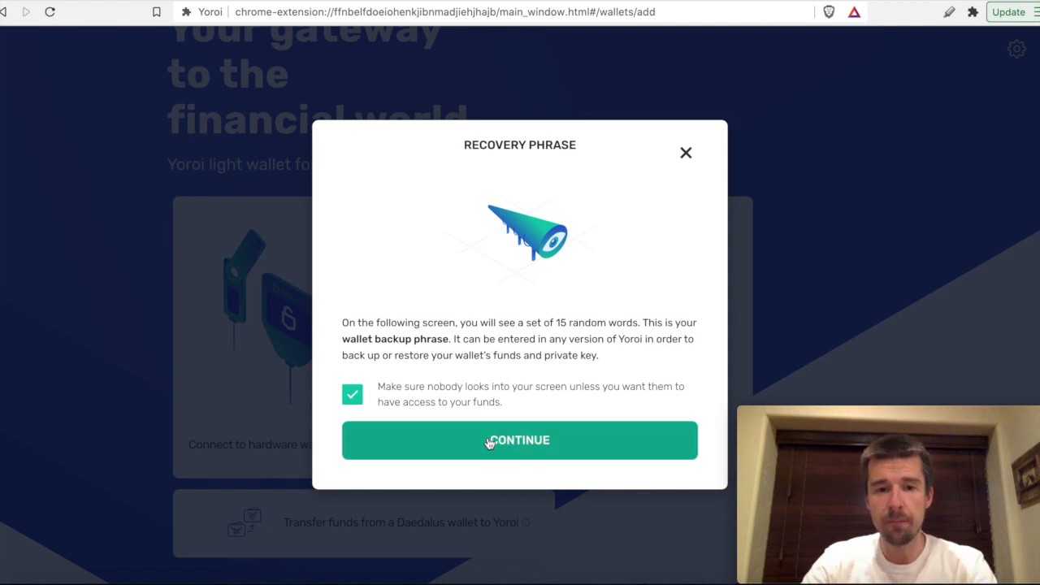
- Show the 15-word recovery phrase and confirm it has been written down
click(519, 439)
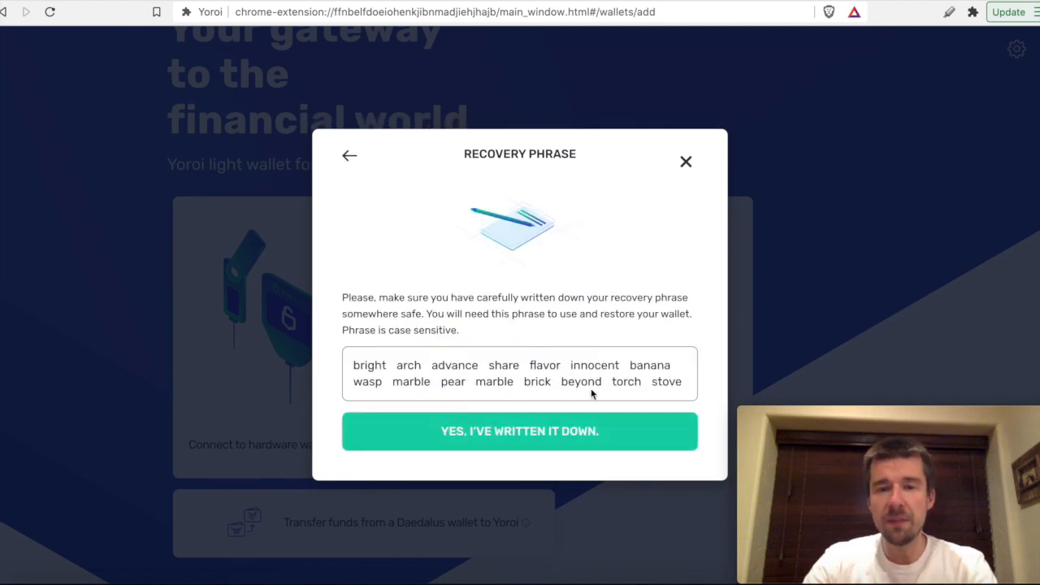
mouse_move(444, 404)
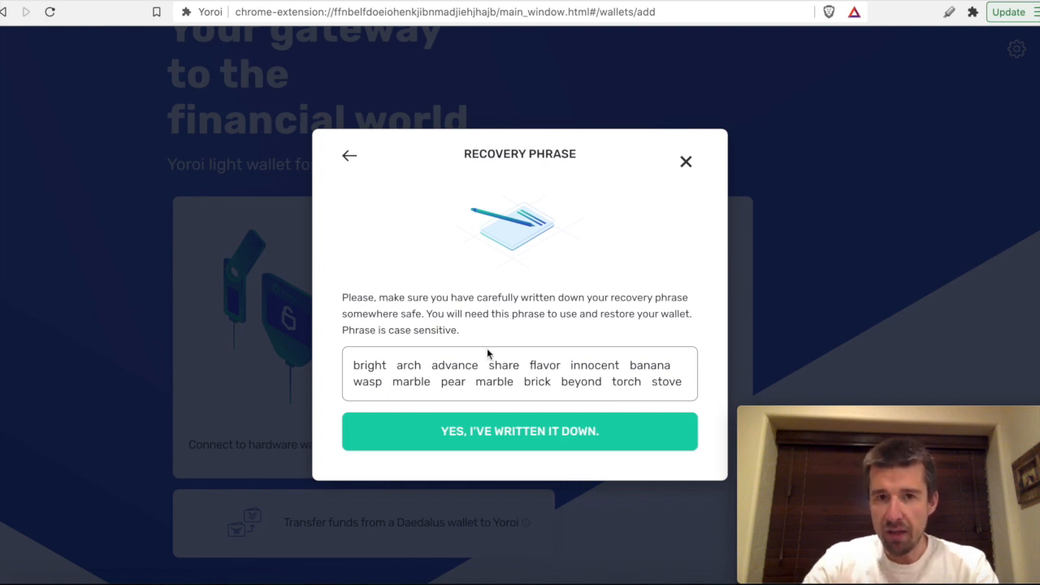
click(519, 430)
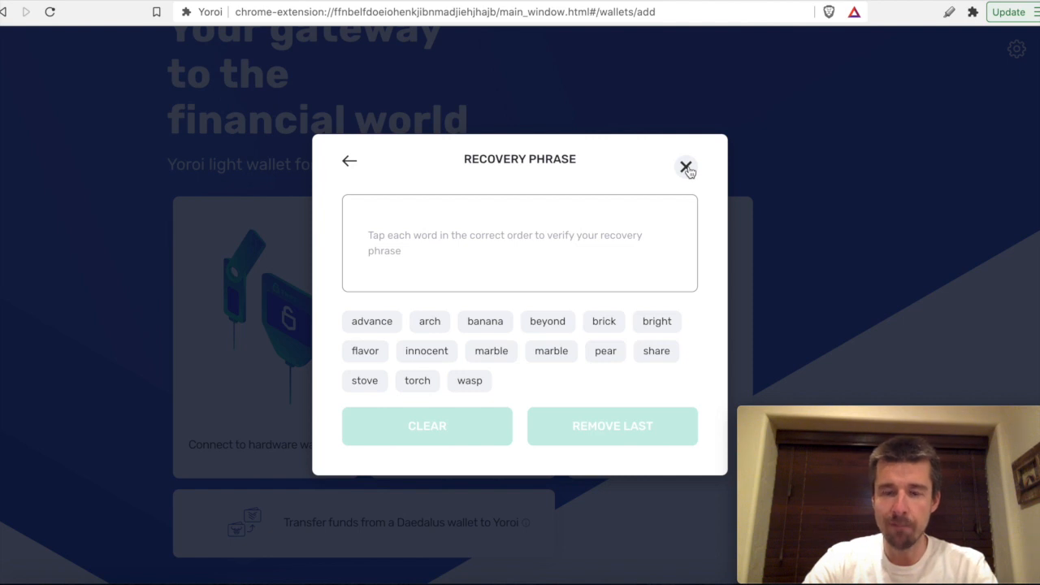
- Quit phrase verification and open the Cardano restore form for a 15-word recovery phrase
click(684, 165)
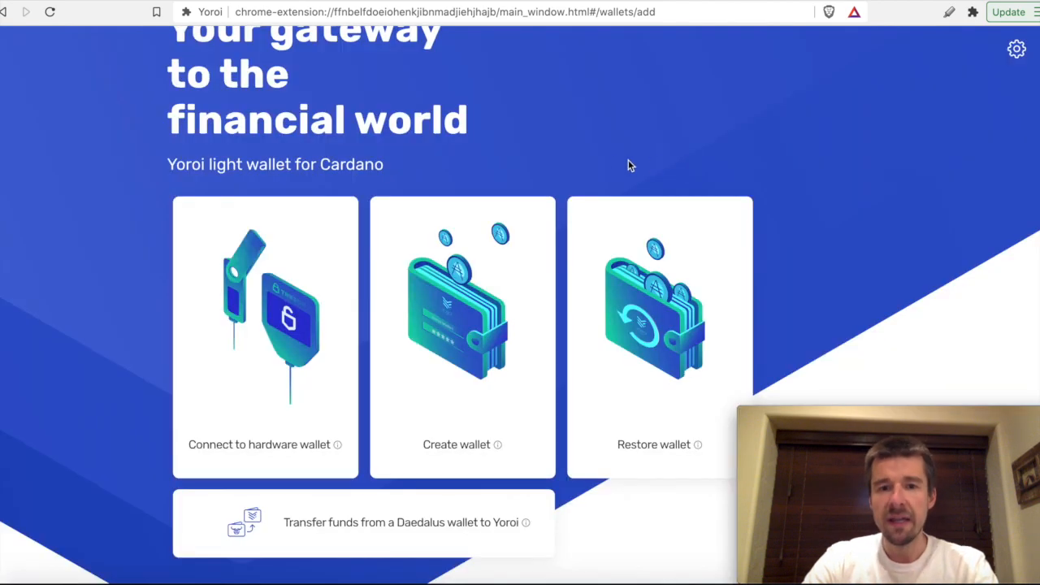
mouse_move(591, 152)
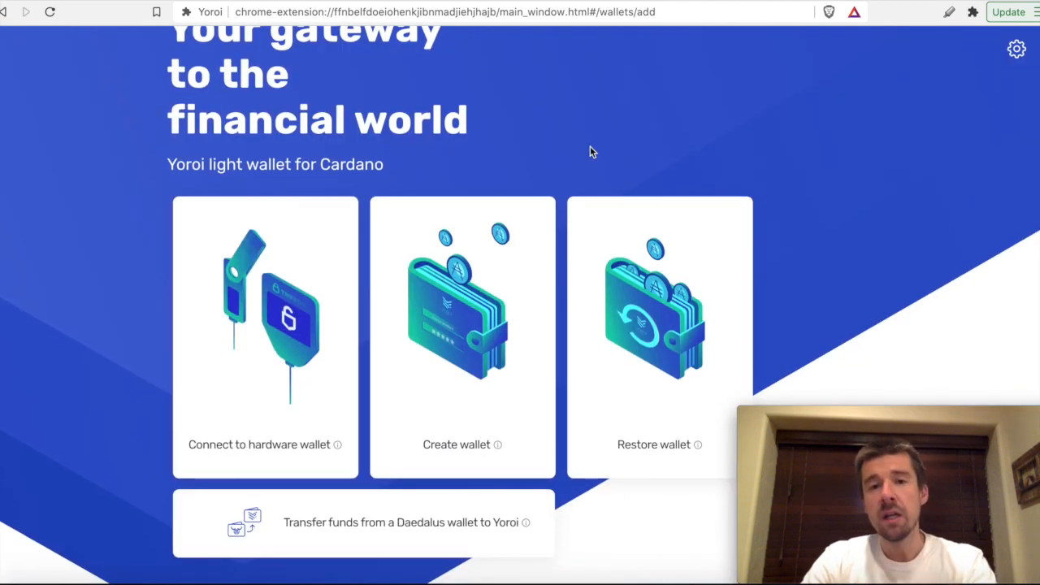
click(461, 444)
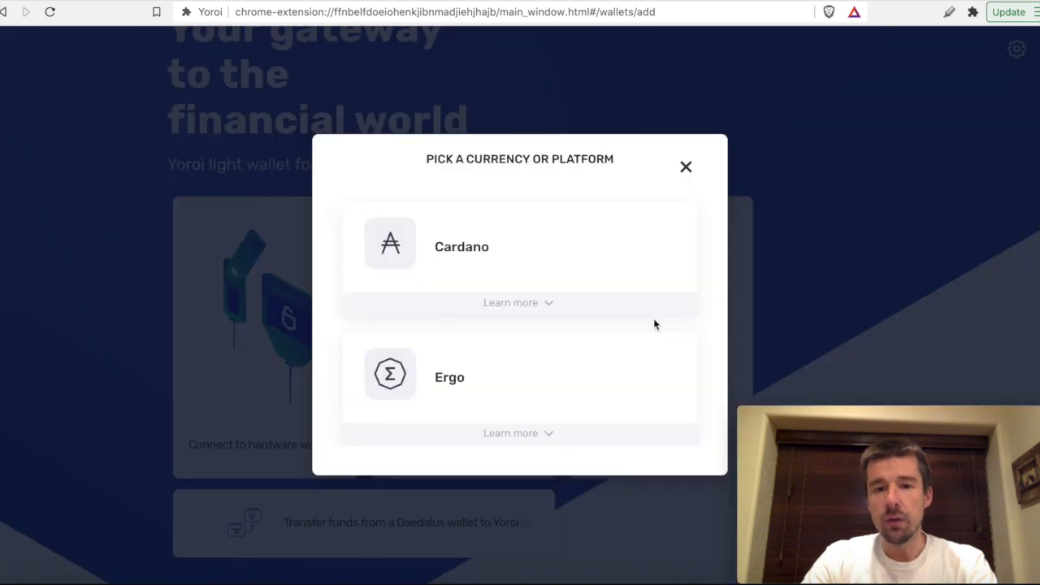
click(461, 246)
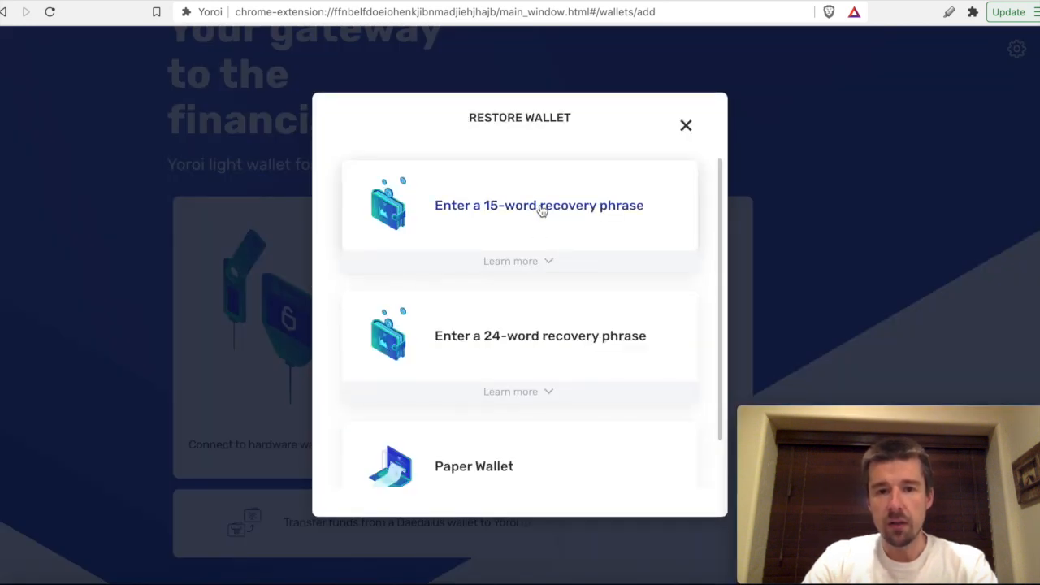
click(539, 205)
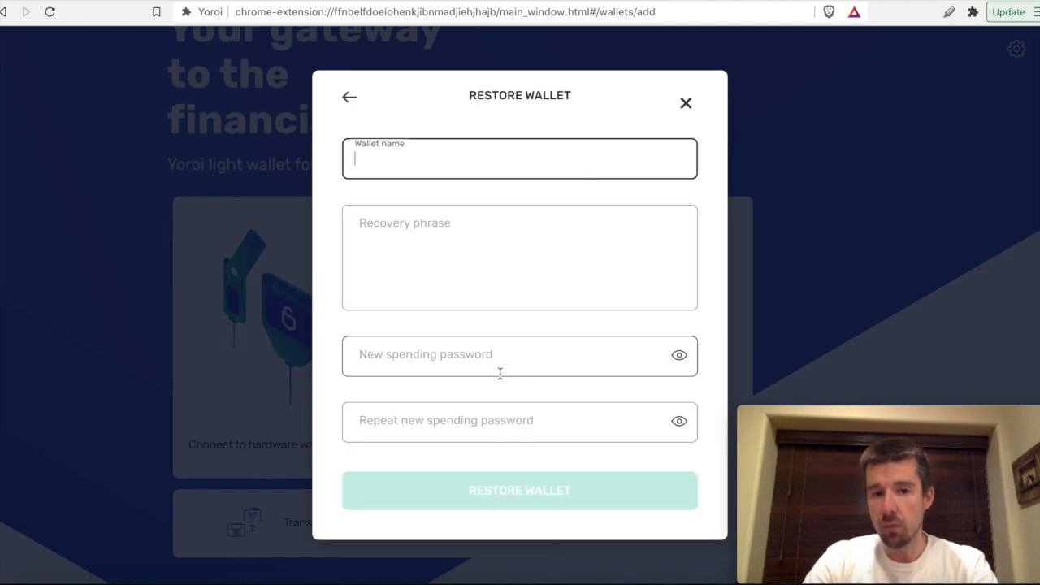
click(519, 256)
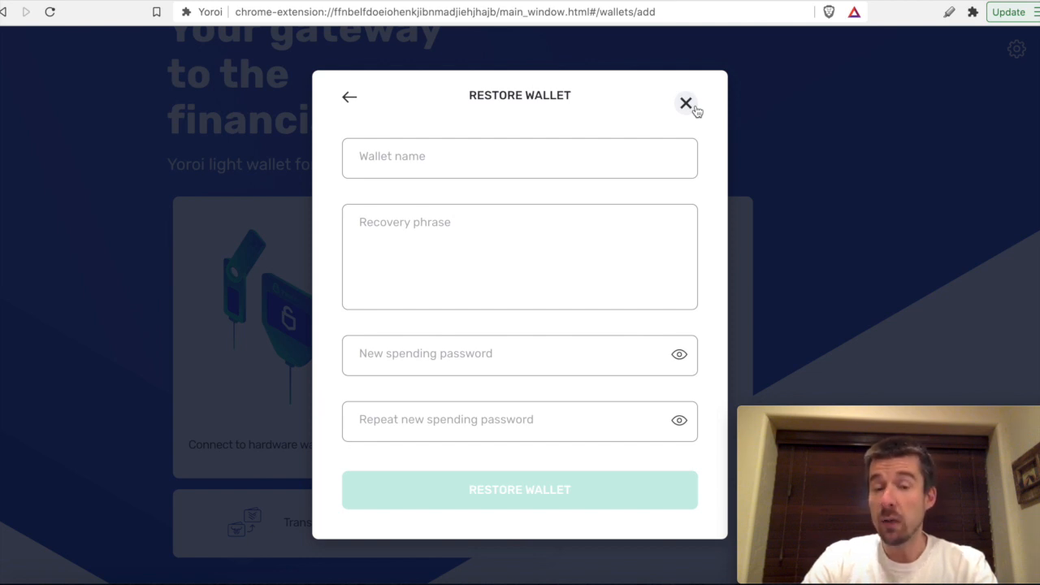
mouse_move(686, 105)
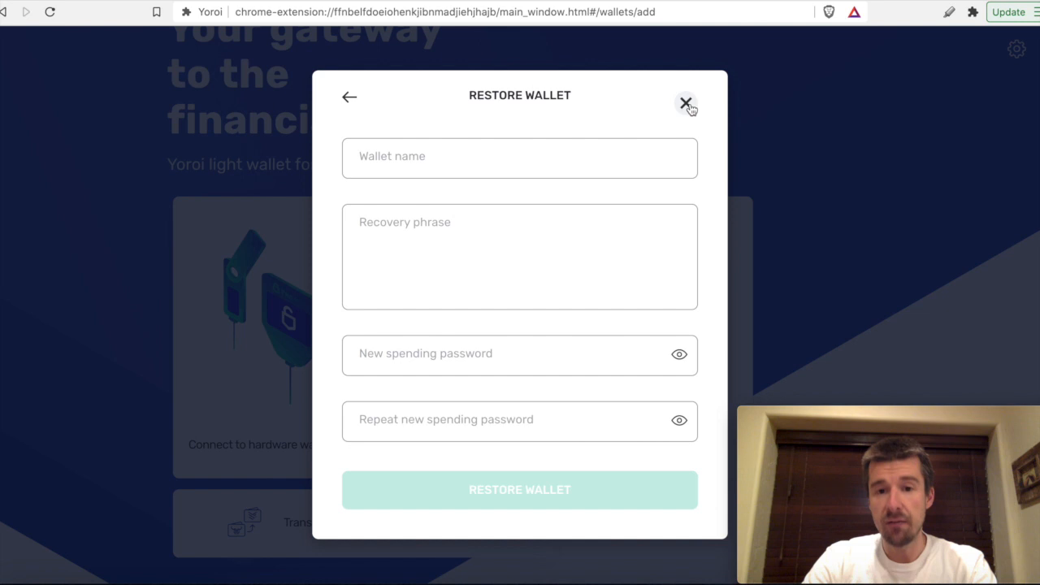
- Close the restore form, choose a Shelley-era Ledger hardware wallet, and pass the prerequisites
click(685, 104)
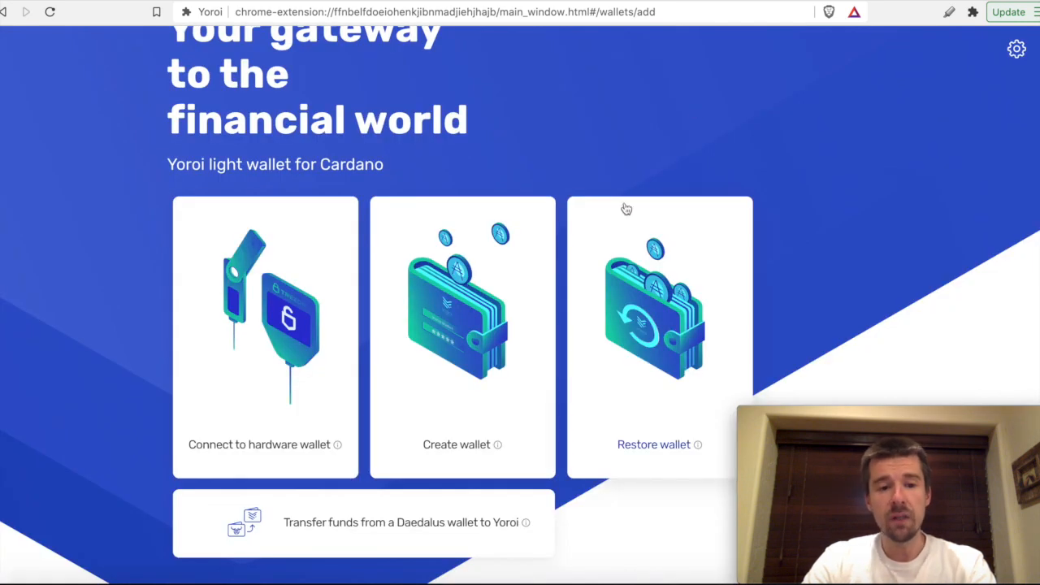
mouse_move(231, 351)
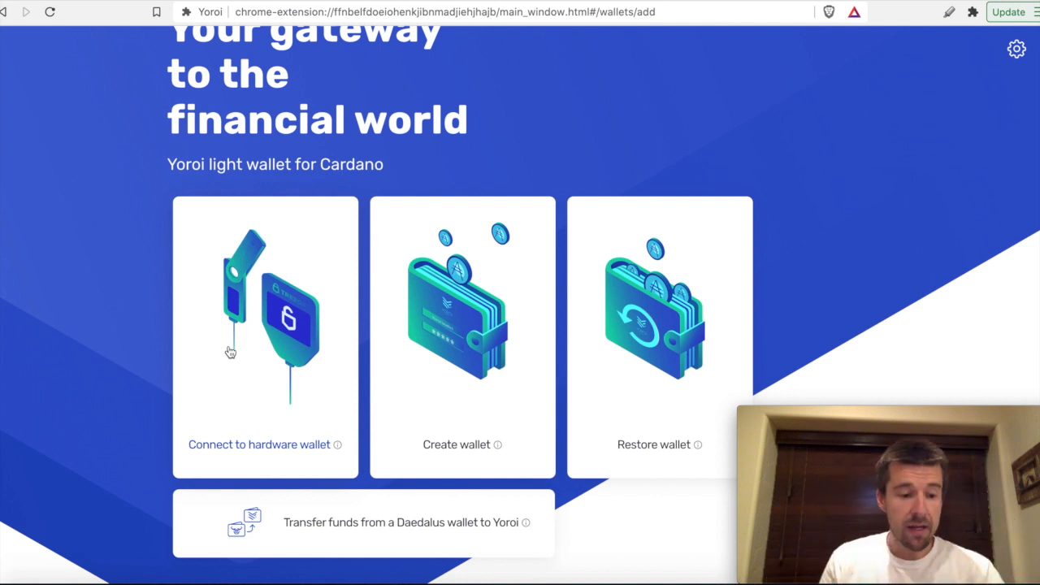
mouse_move(110, 392)
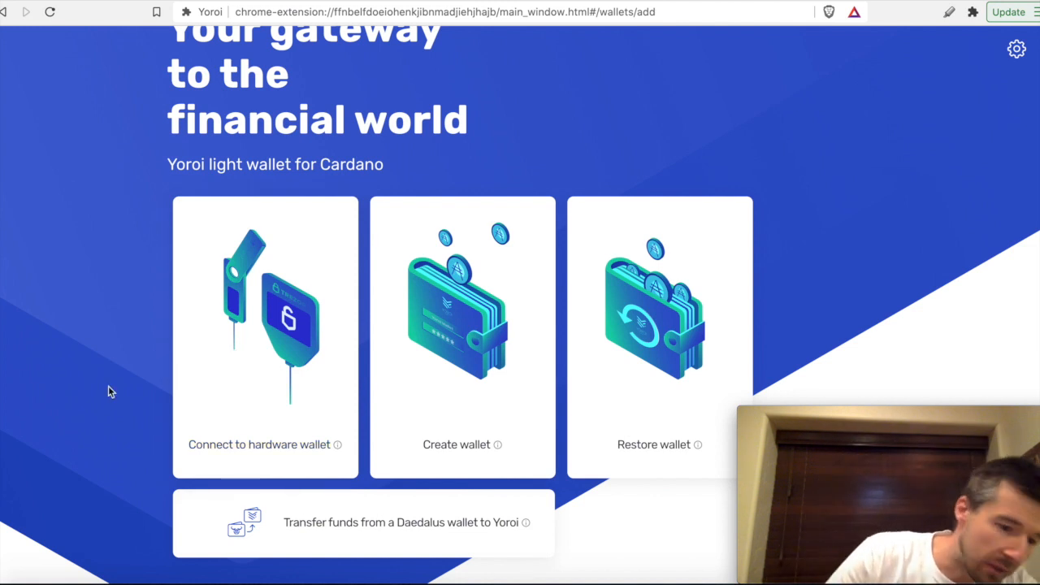
mouse_move(231, 330)
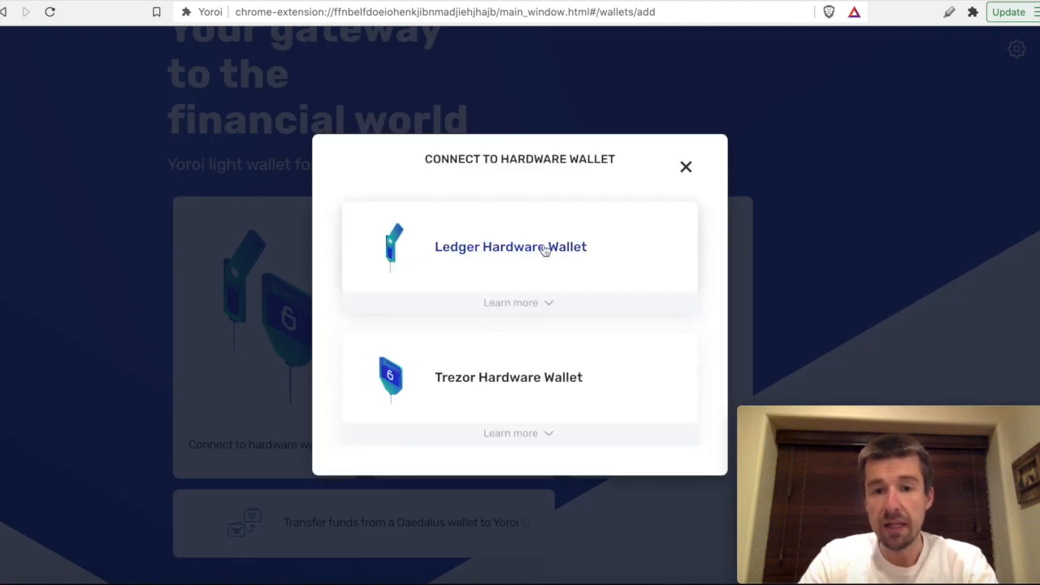
click(510, 247)
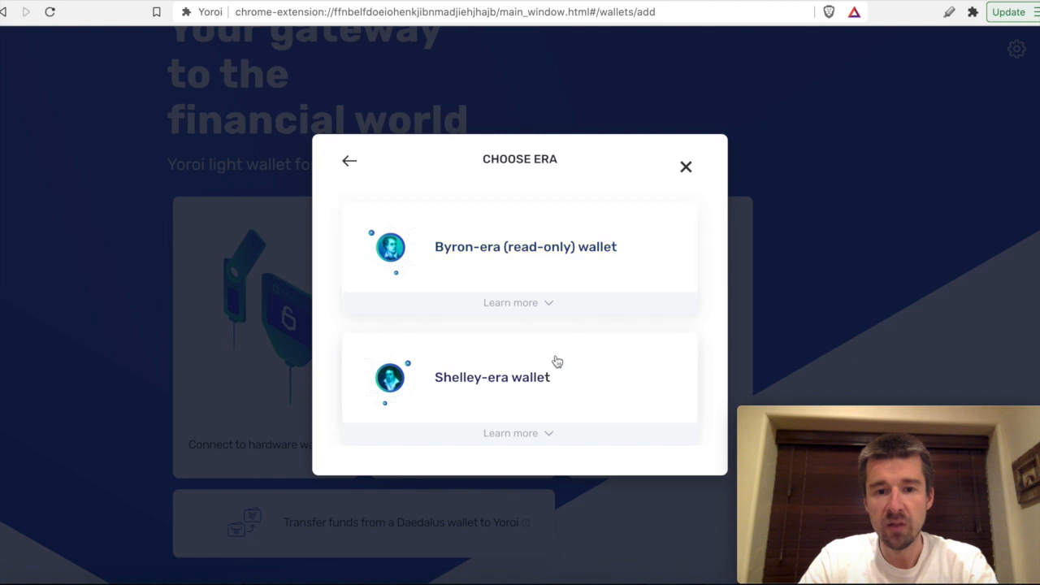
mouse_move(526, 246)
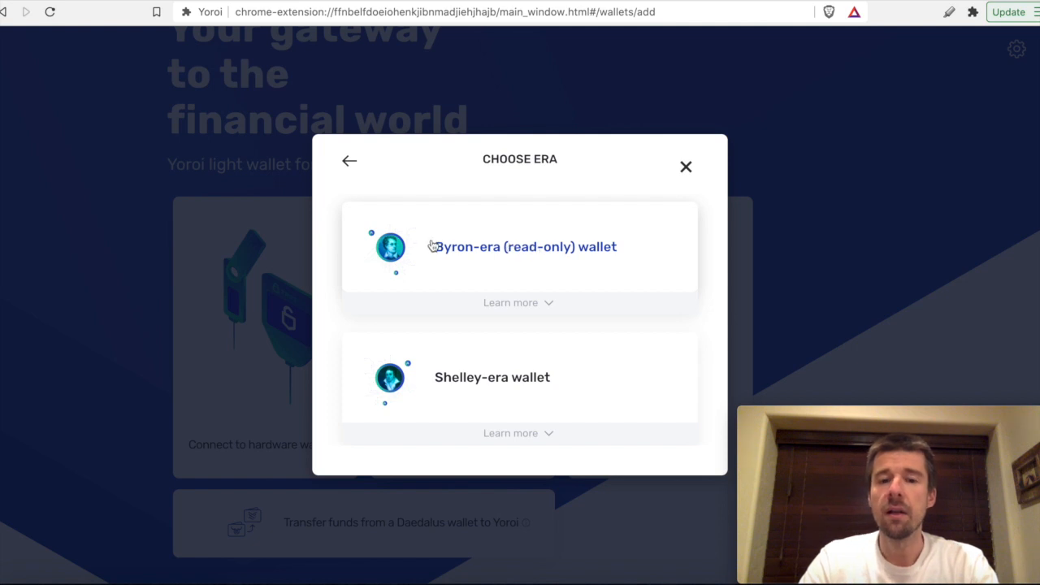
mouse_move(520, 251)
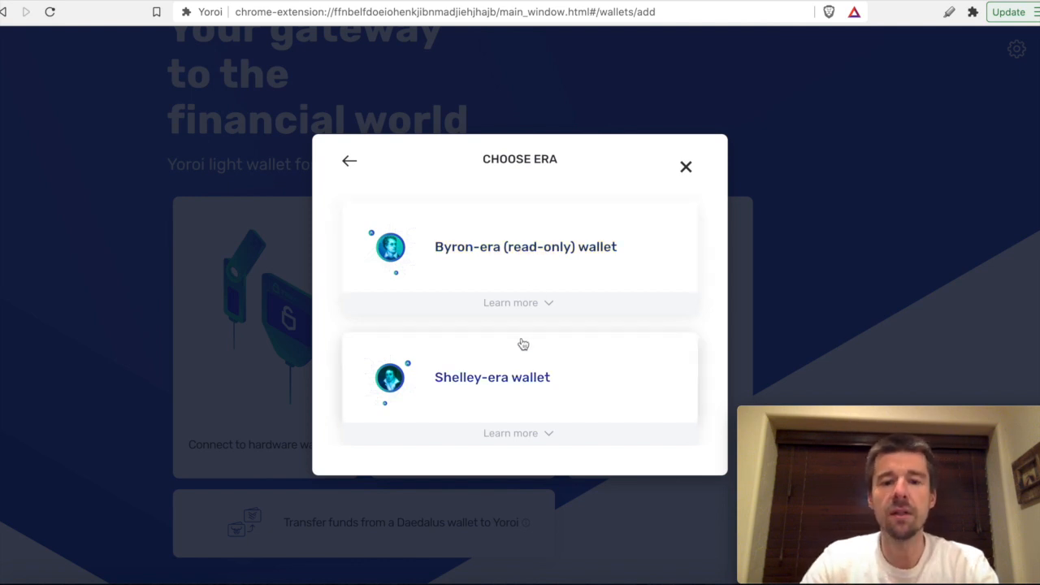
click(492, 377)
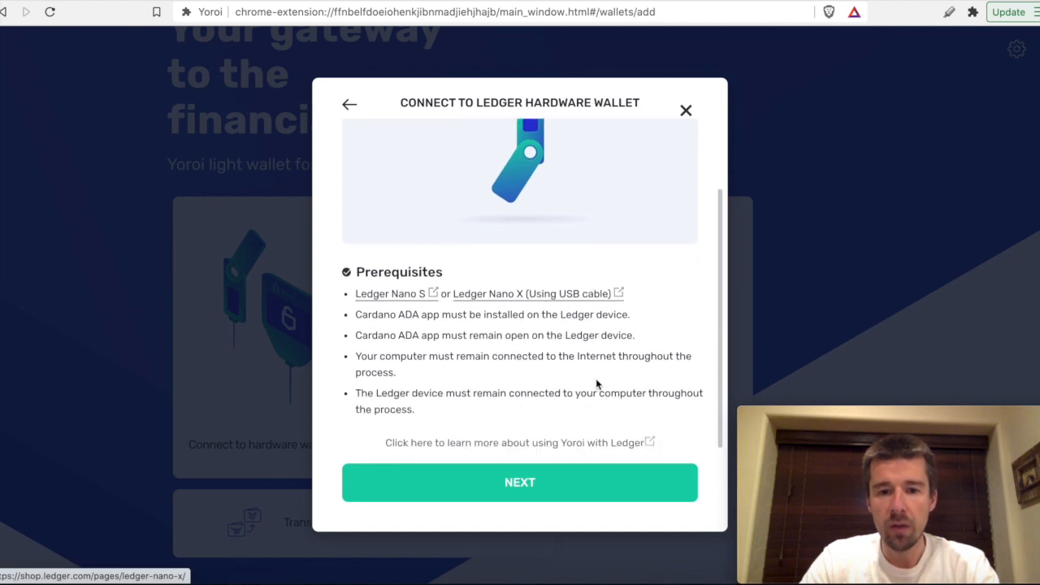
mouse_move(524, 406)
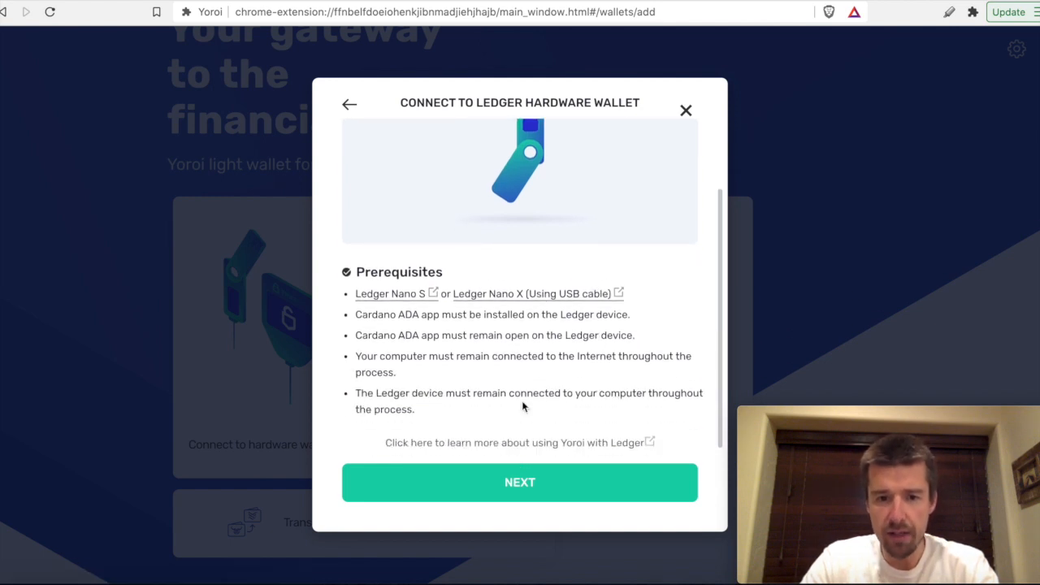
click(520, 481)
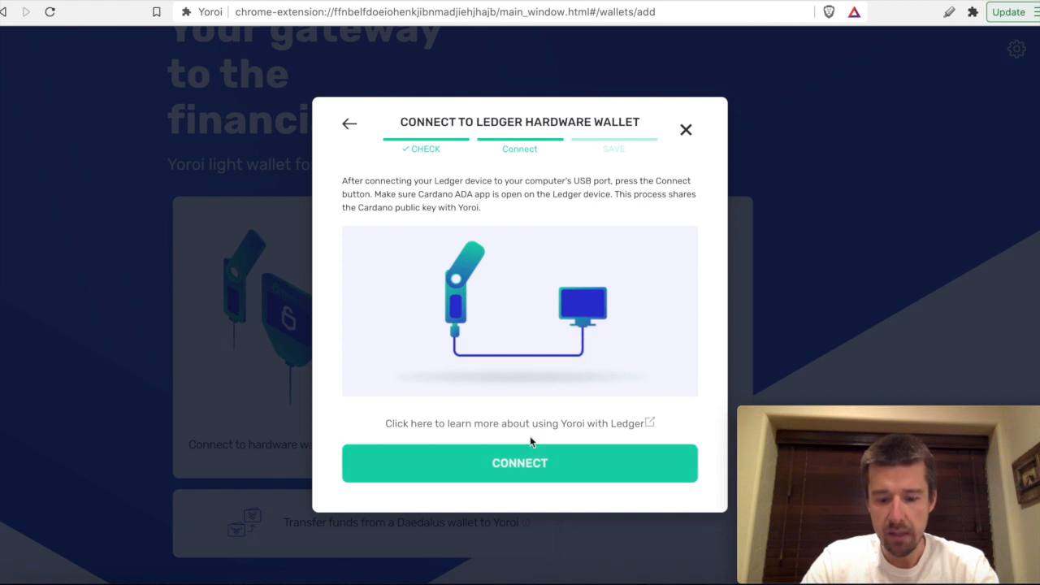
- Connect the Ledger Nano X, retrying after unlocking the locked device
click(519, 462)
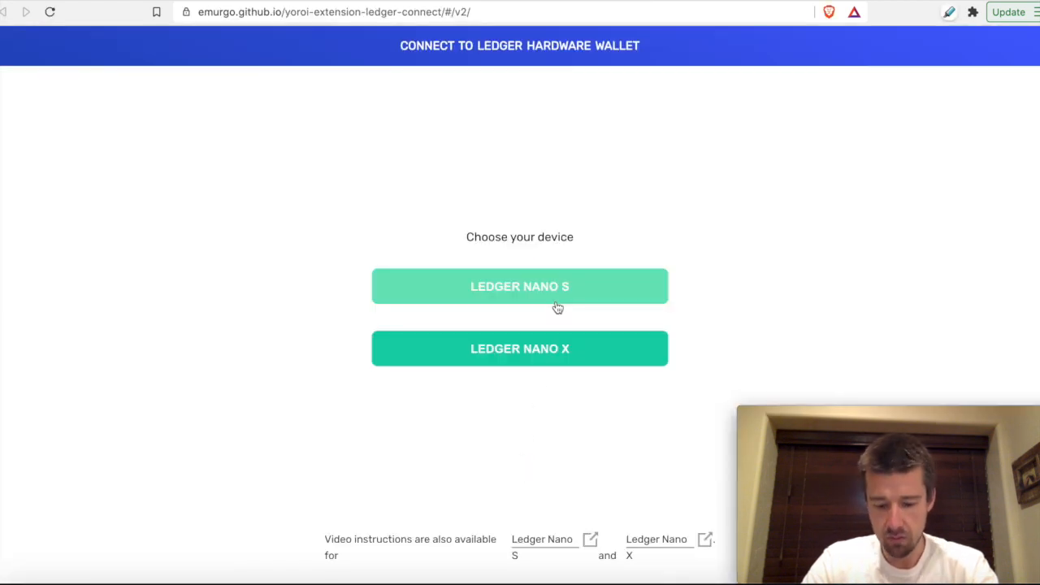
mouse_move(520, 349)
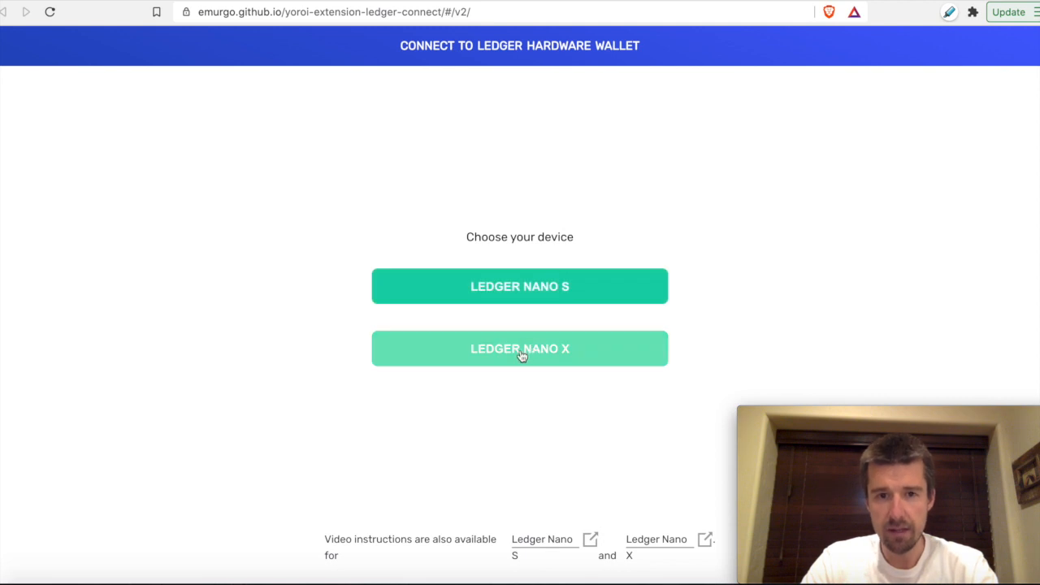
click(519, 348)
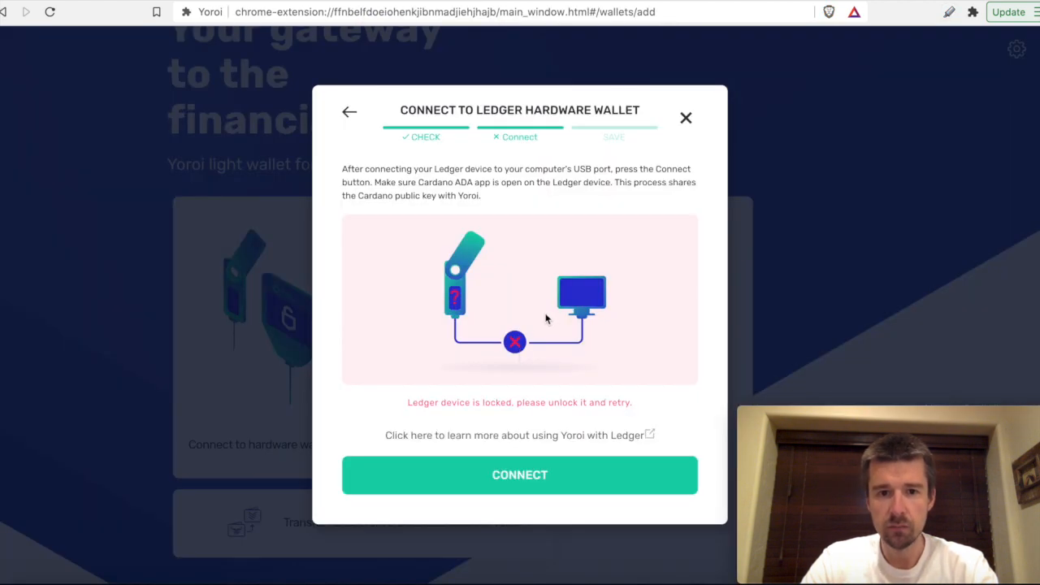
mouse_move(551, 338)
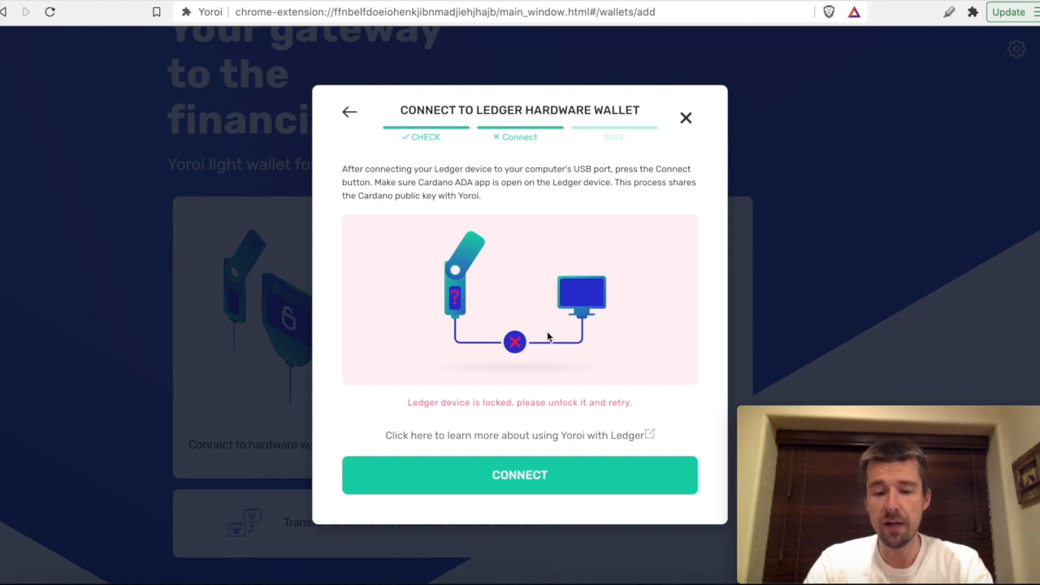
click(519, 475)
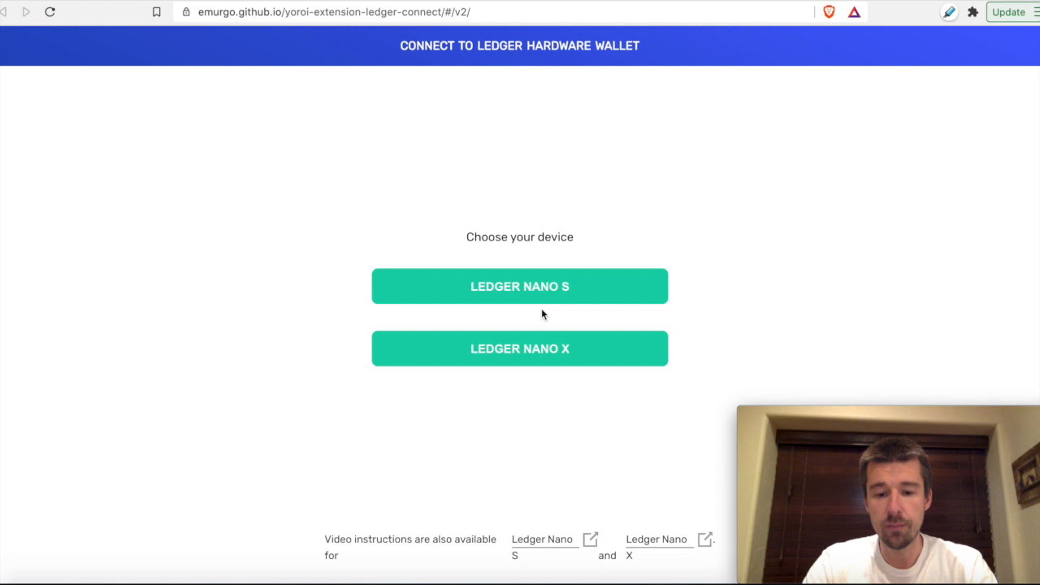
mouse_move(530, 358)
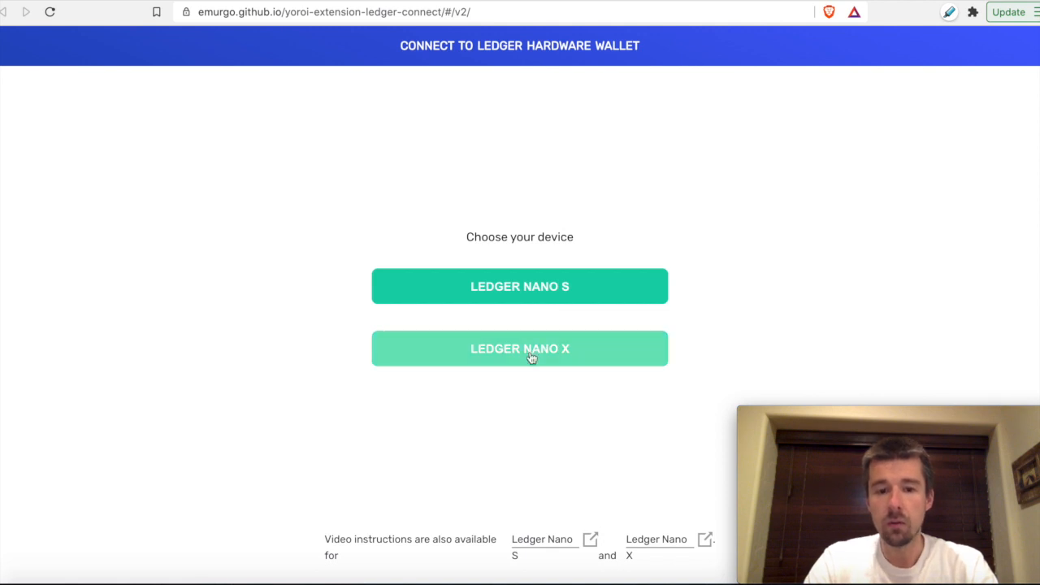
click(519, 348)
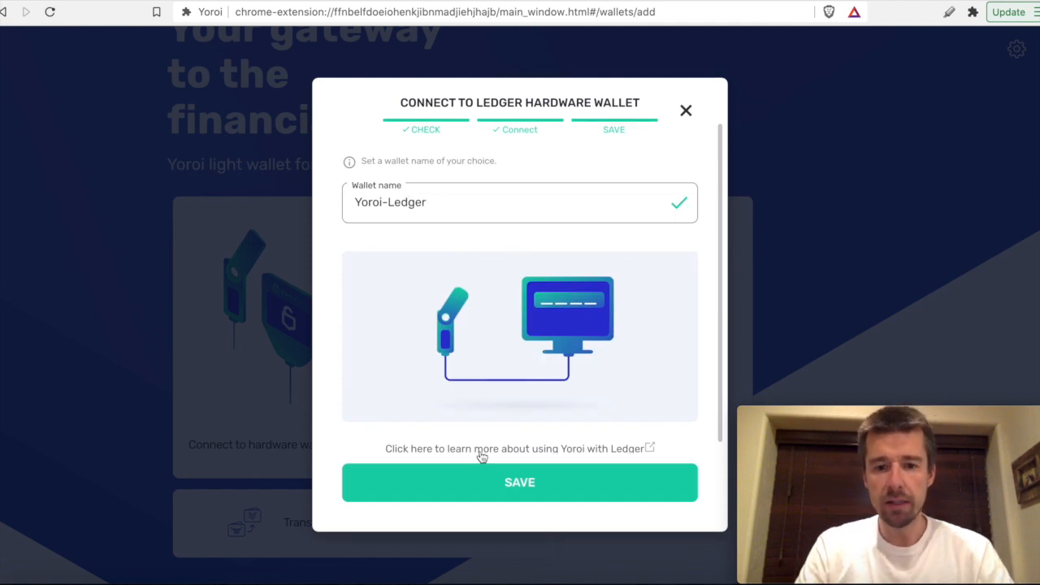
- Save the Yoroi-Ledger wallet, opening its transactions with one 1 ADA receipt
click(519, 482)
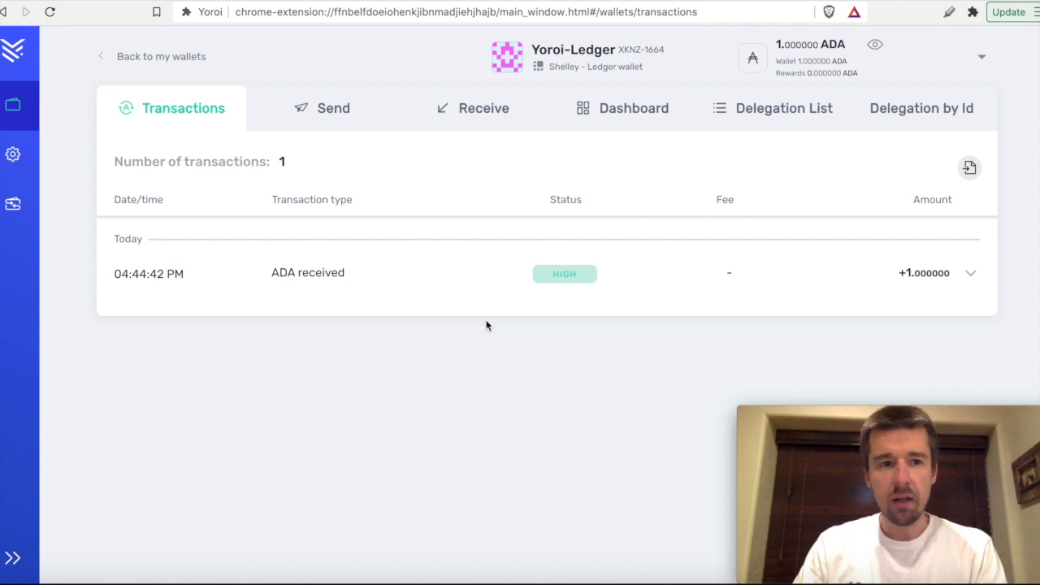
mouse_move(193, 134)
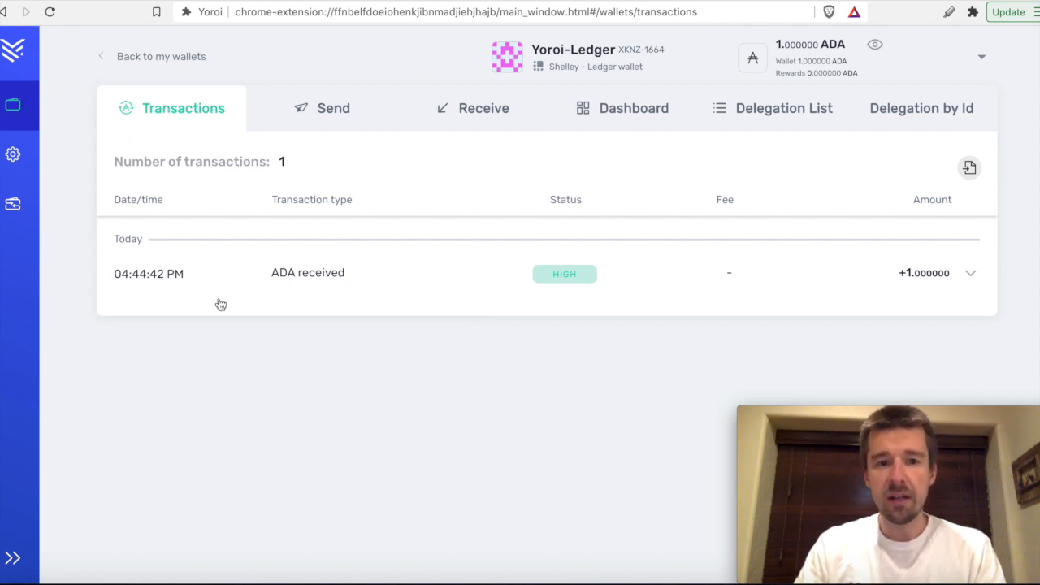
- Look over the Send form's receiver address and amount fields
click(333, 108)
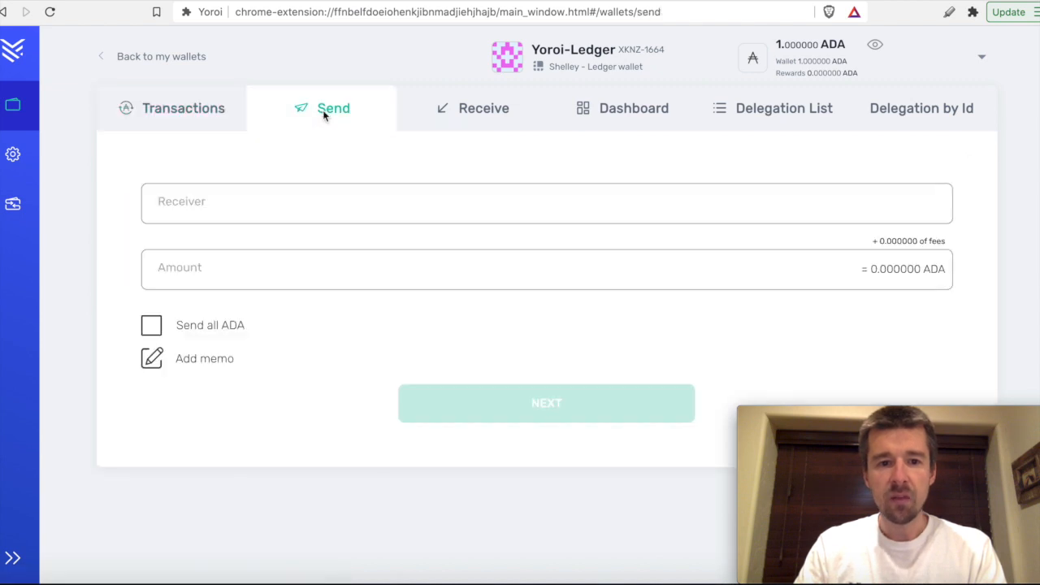
click(546, 203)
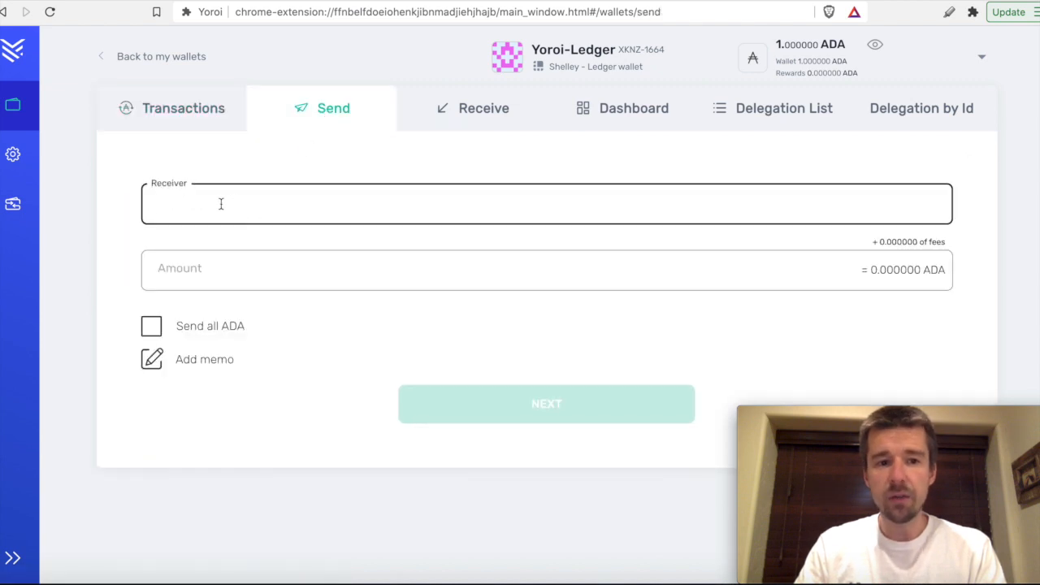
click(546, 269)
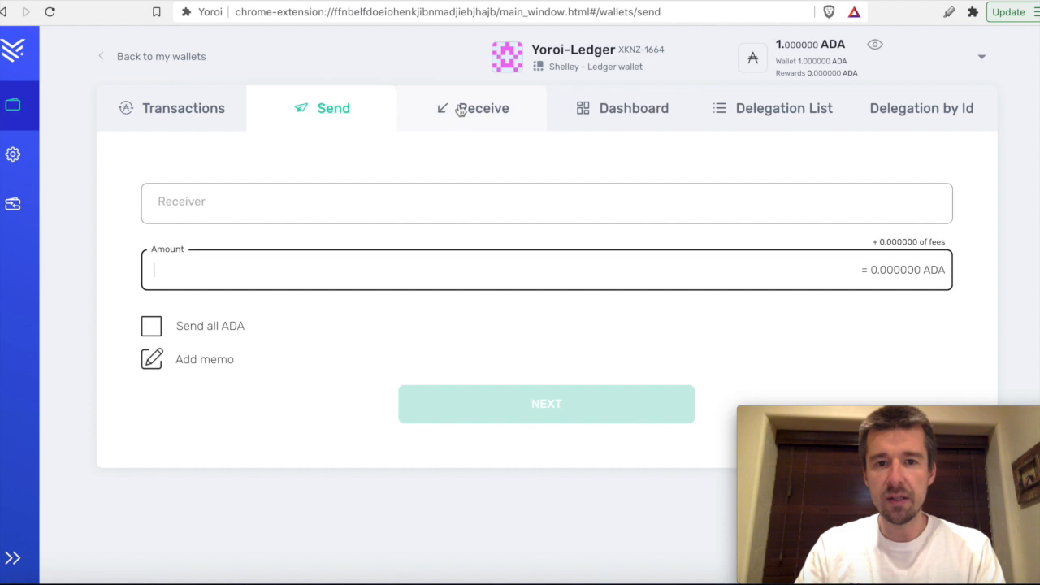
- Browse the Receive addresses, delegation dashboard and stake-pool list pages
click(473, 107)
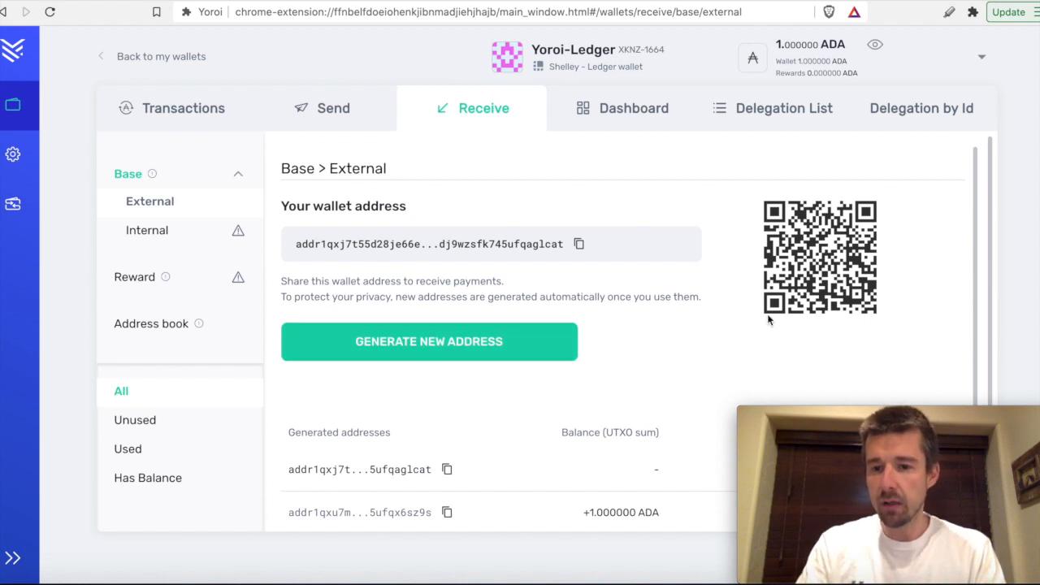
mouse_move(659, 292)
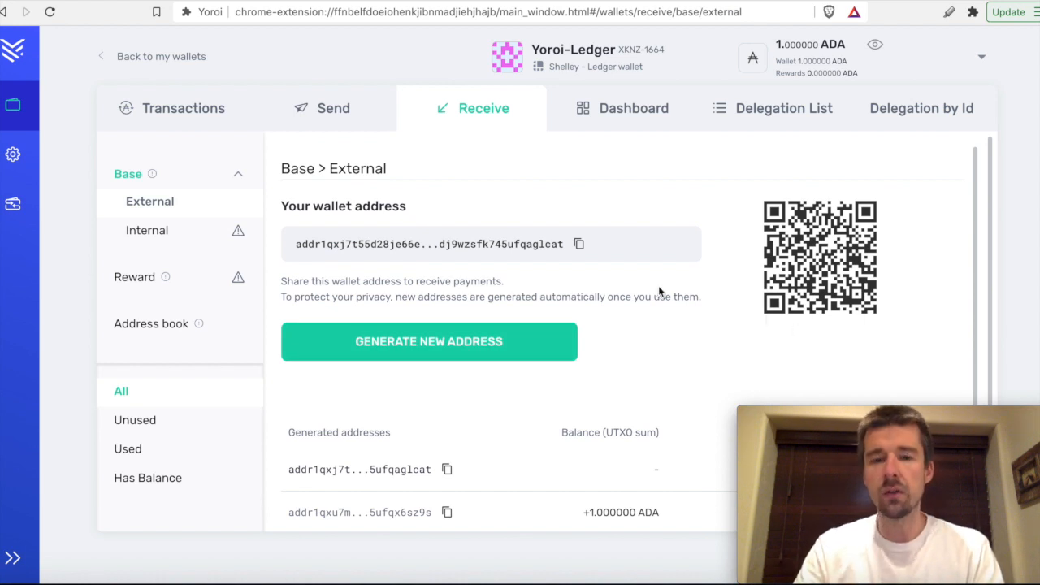
click(633, 108)
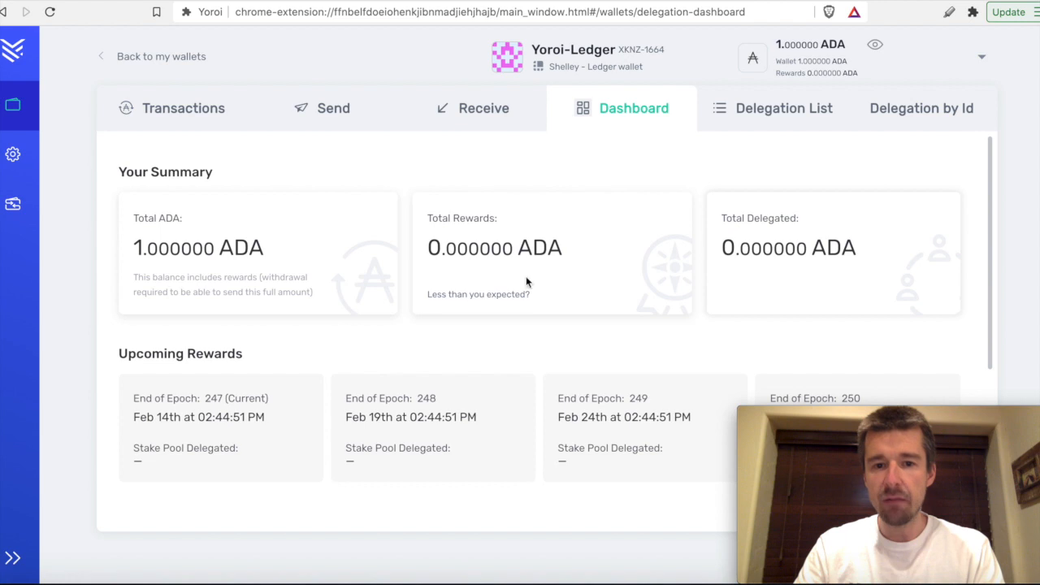
mouse_move(815, 236)
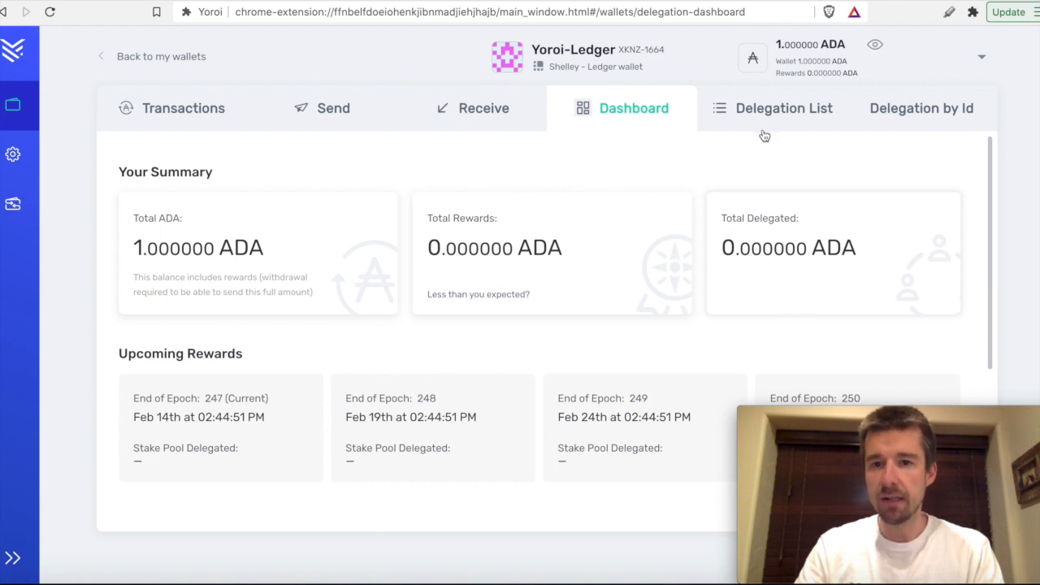
click(783, 107)
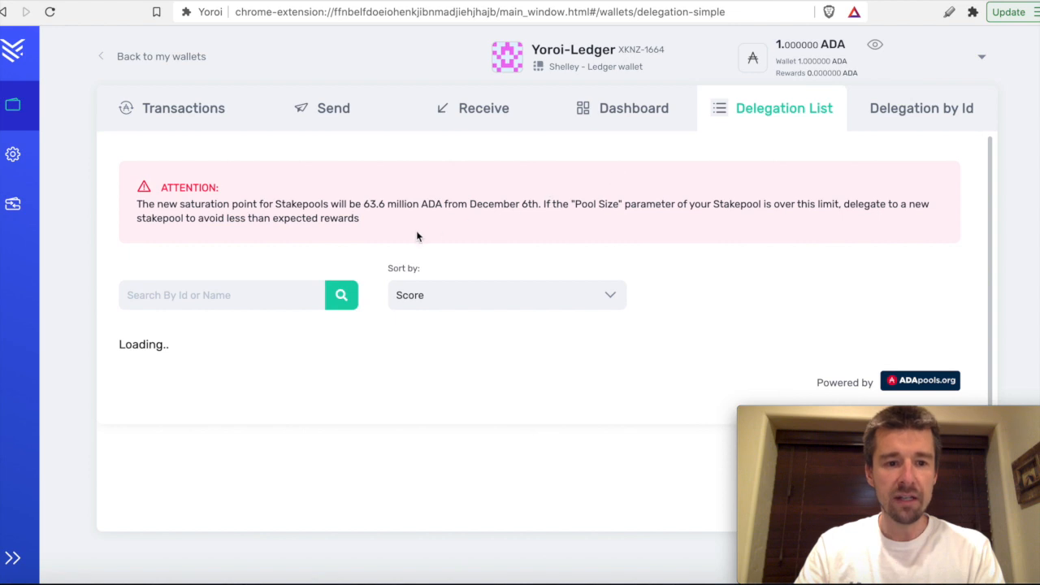
mouse_move(335, 236)
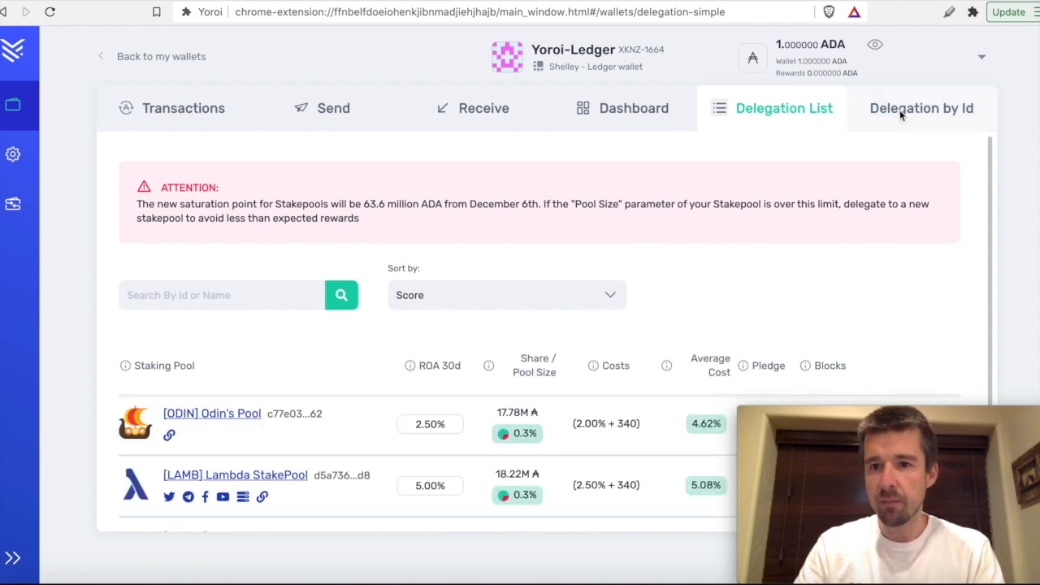
- Try Delegation by Id without a pool id, then bring up Settings
click(921, 108)
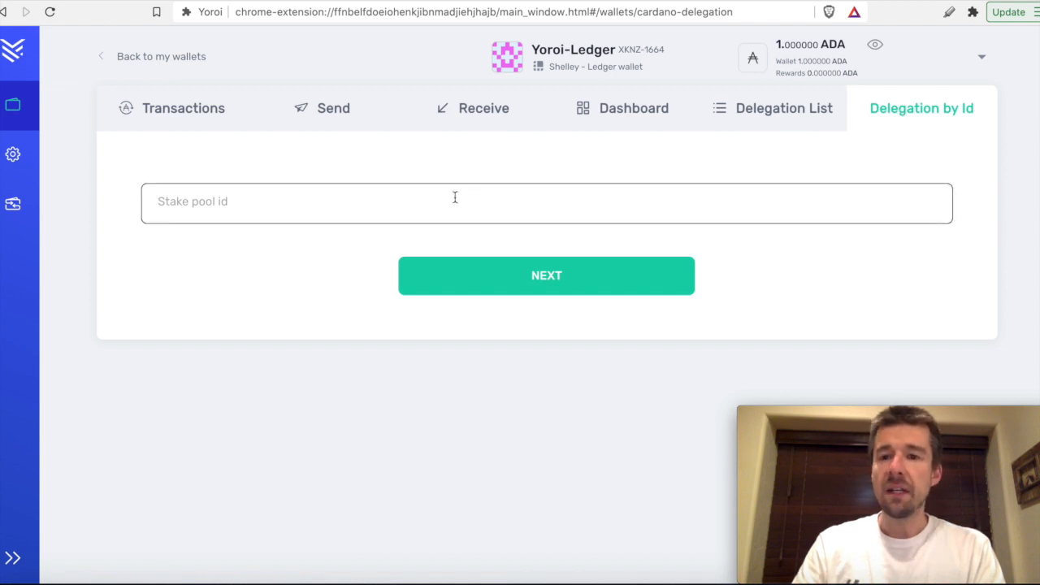
click(546, 275)
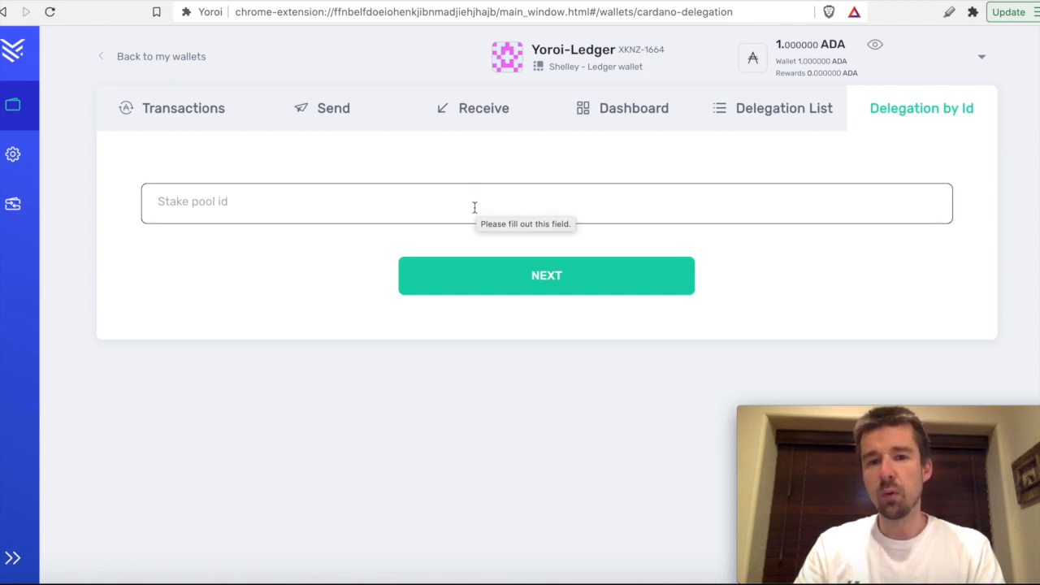
click(12, 155)
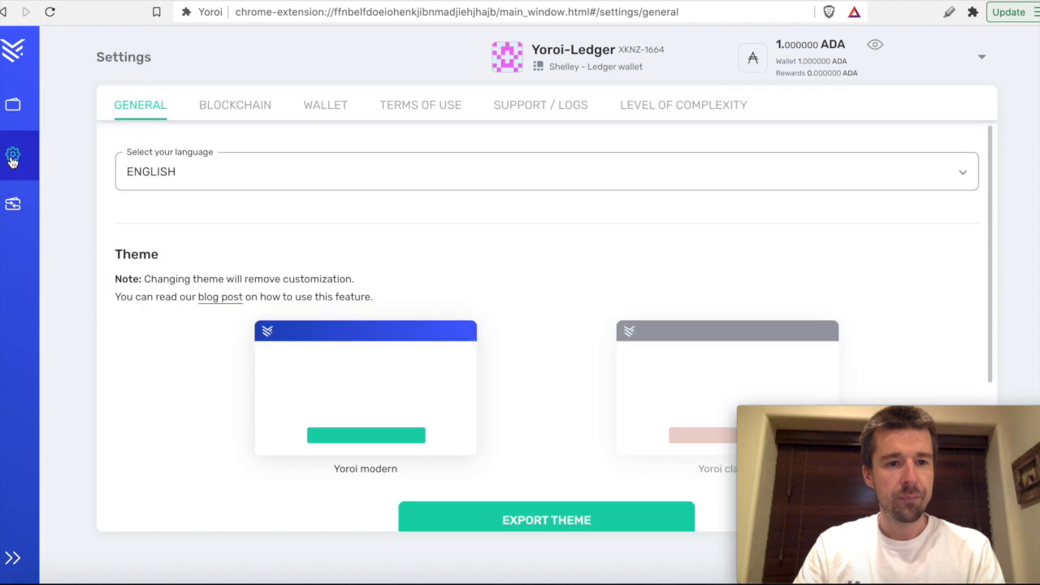
mouse_move(738, 138)
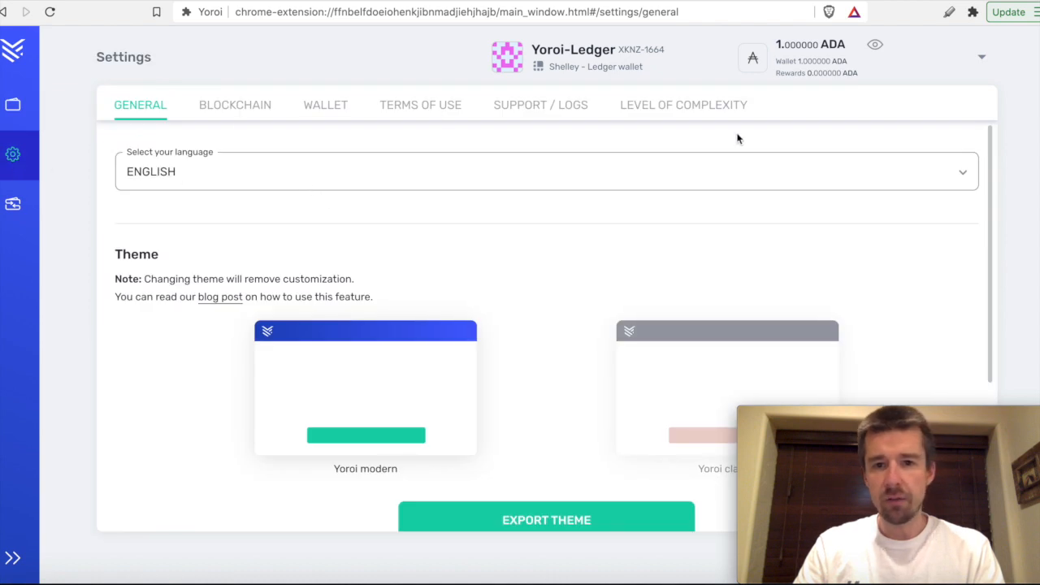
- Open the Claim / Transfer page showing Byron-era and Shelley-era wallet options
click(12, 204)
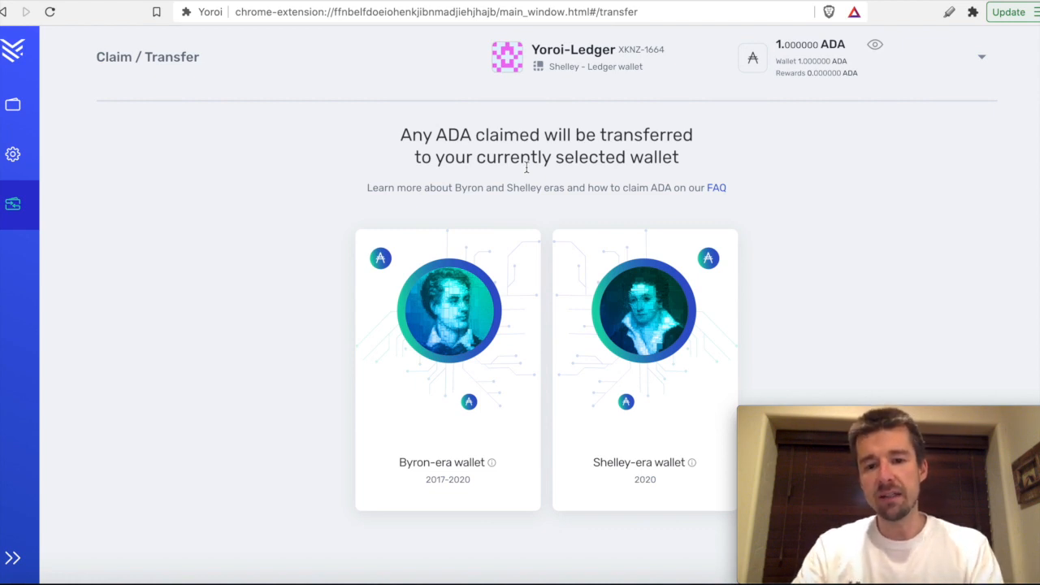
mouse_move(522, 181)
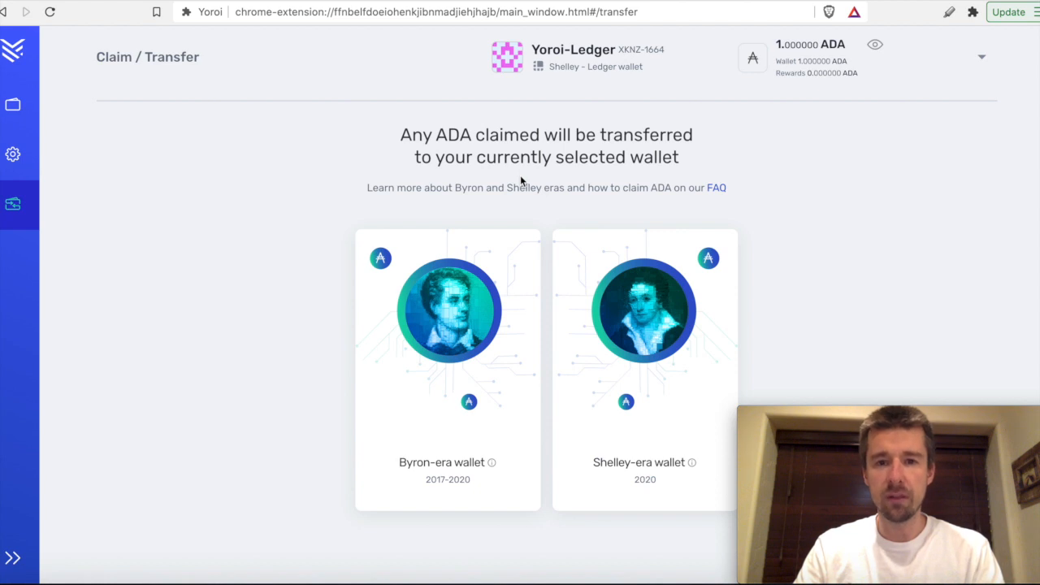
mouse_move(427, 222)
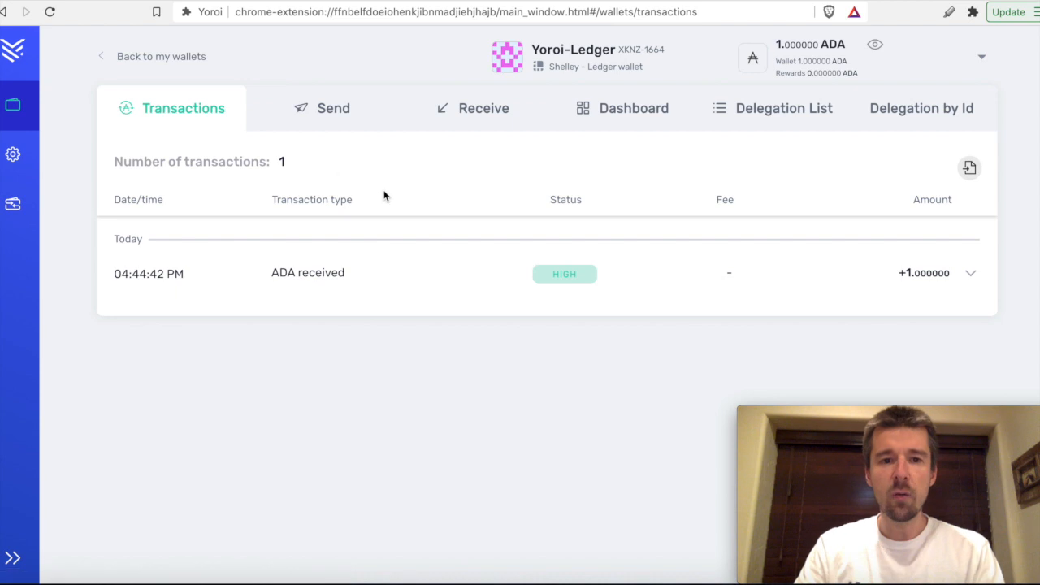
mouse_move(384, 270)
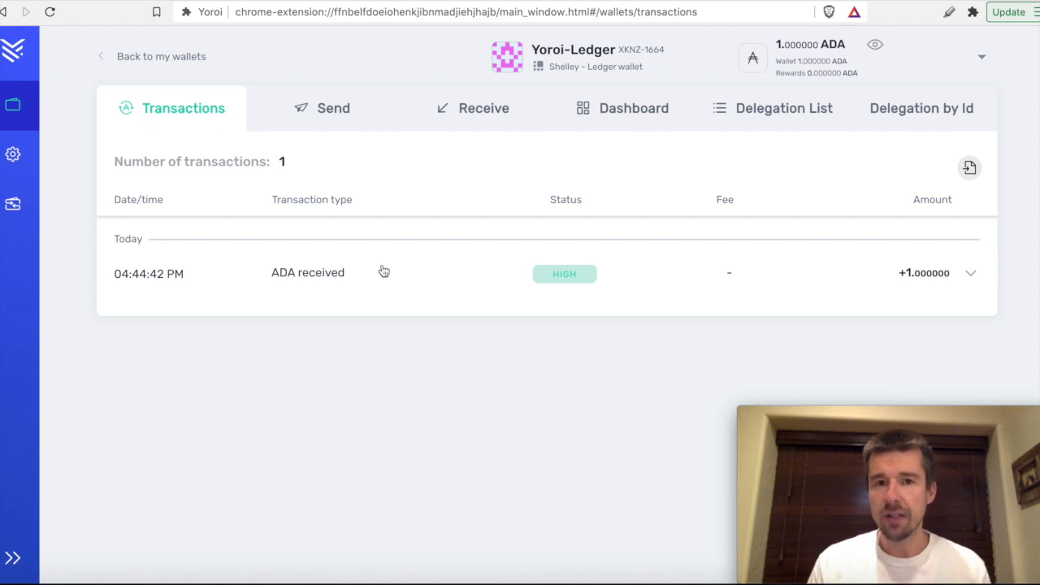
- Switch between Receive, Transactions and Dashboard, then copy the Receive address to the clipboard
click(483, 108)
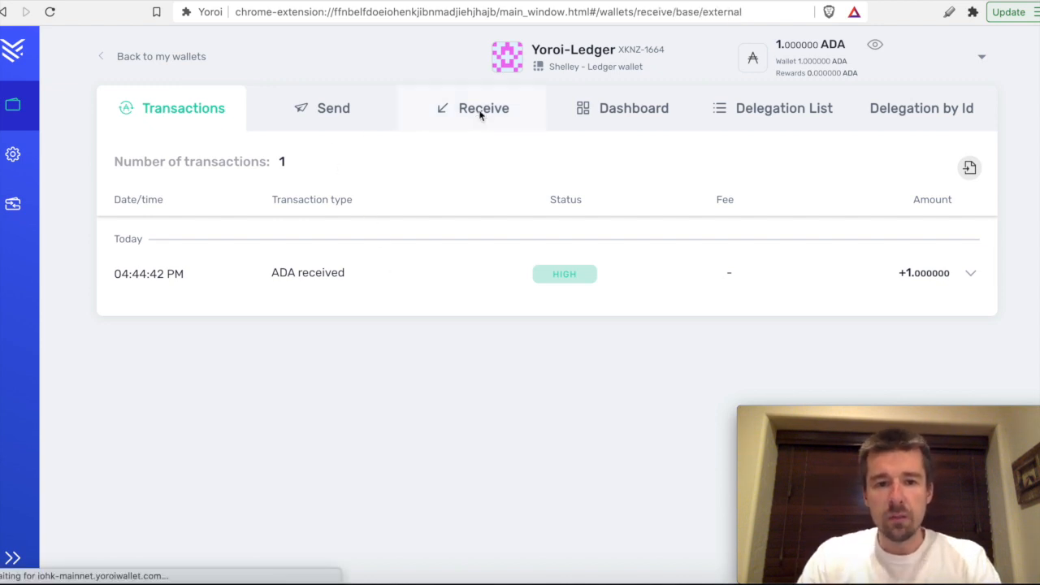
click(483, 108)
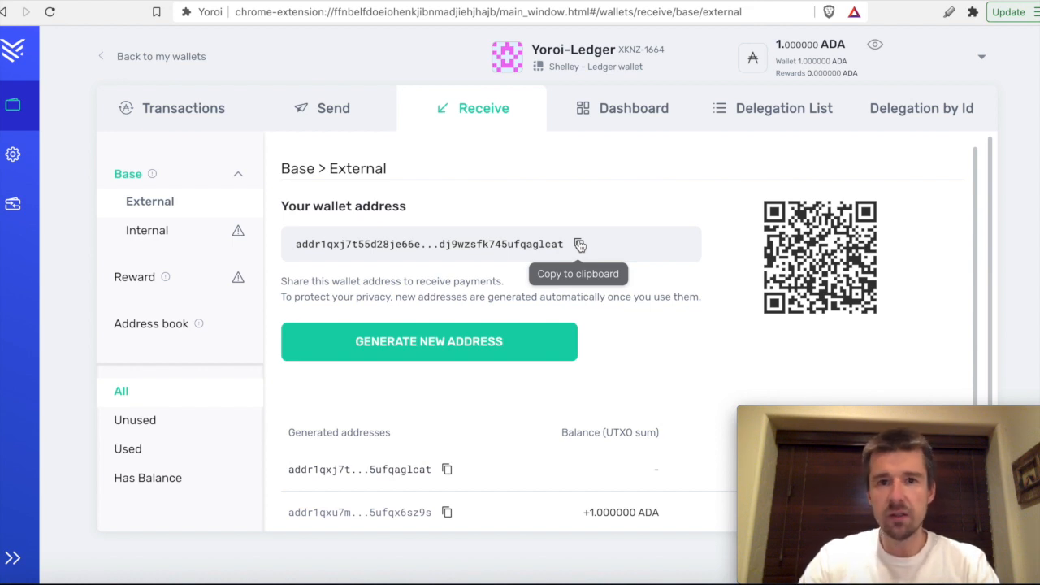
mouse_move(370, 137)
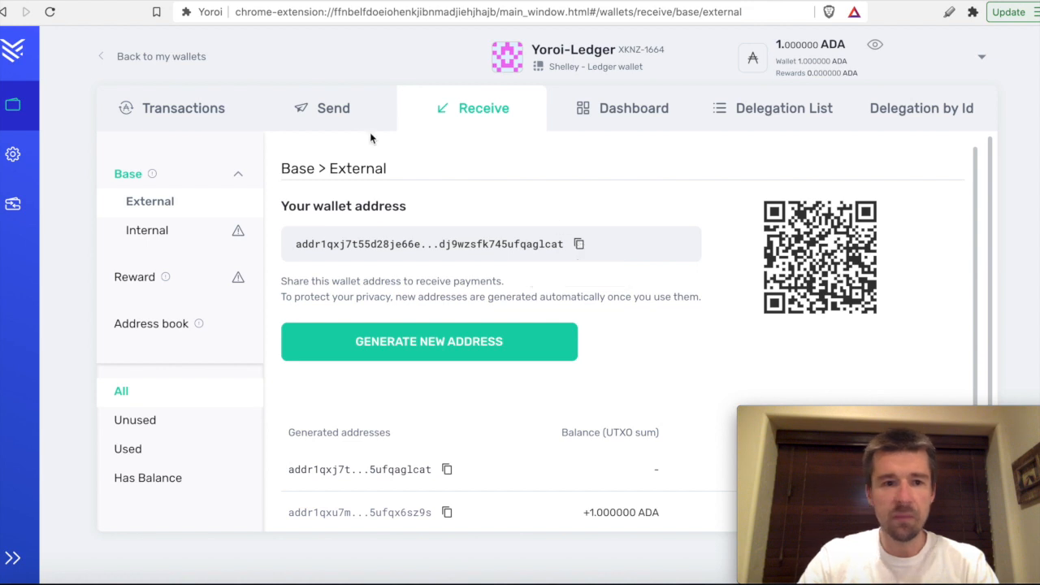
click(183, 108)
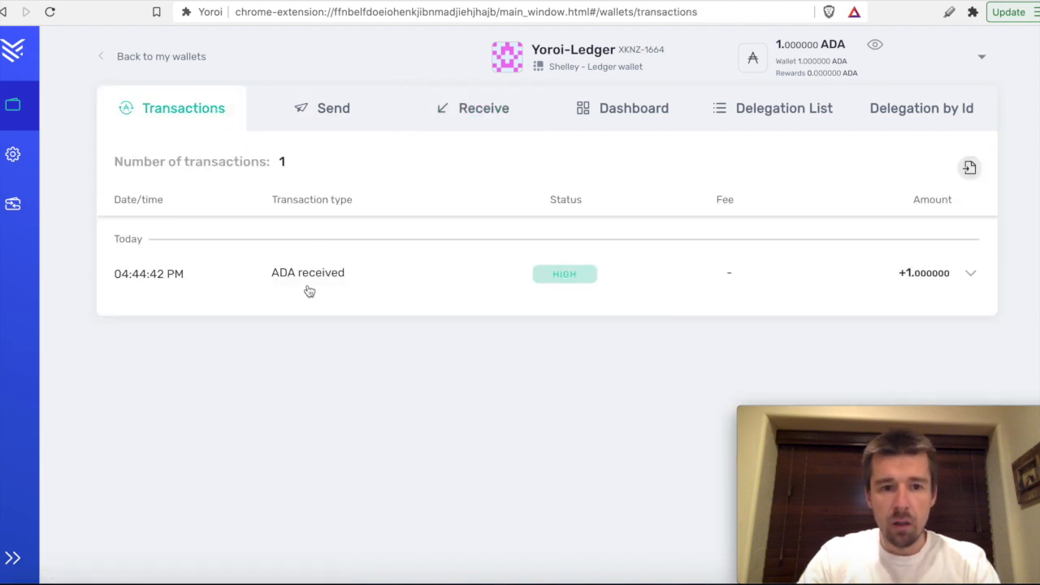
mouse_move(927, 291)
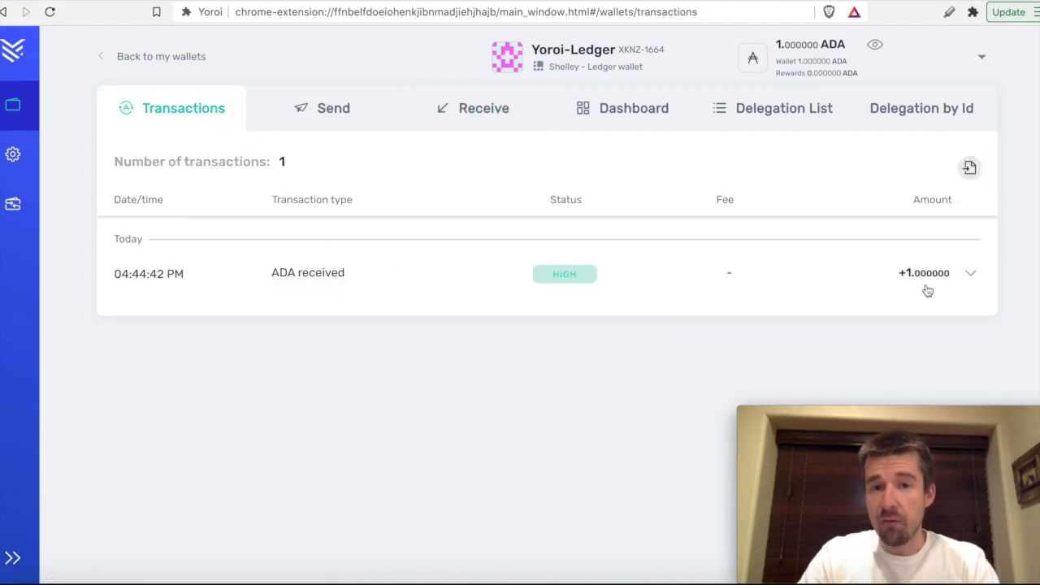
mouse_move(636, 171)
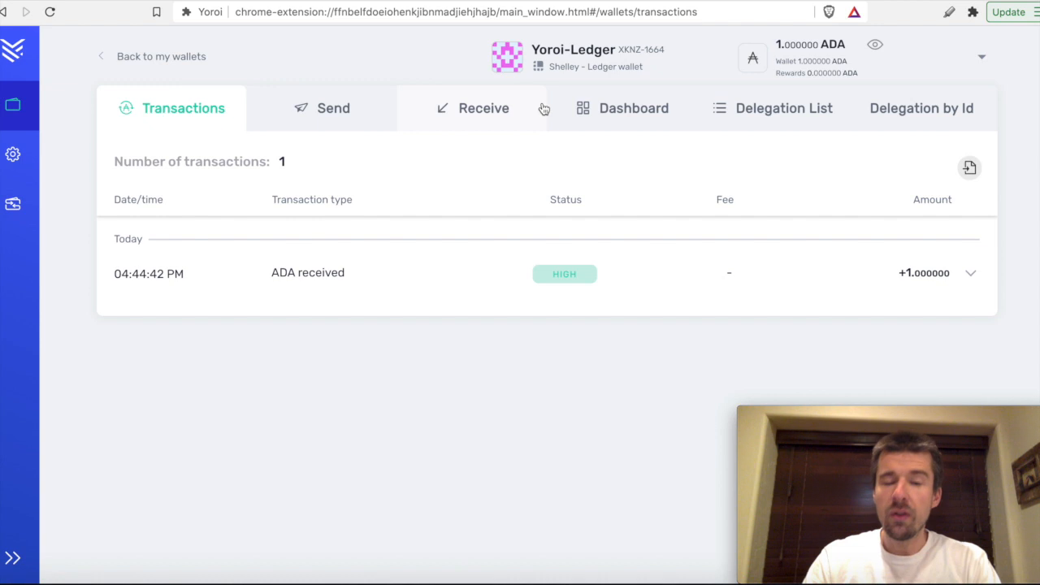
mouse_move(809, 222)
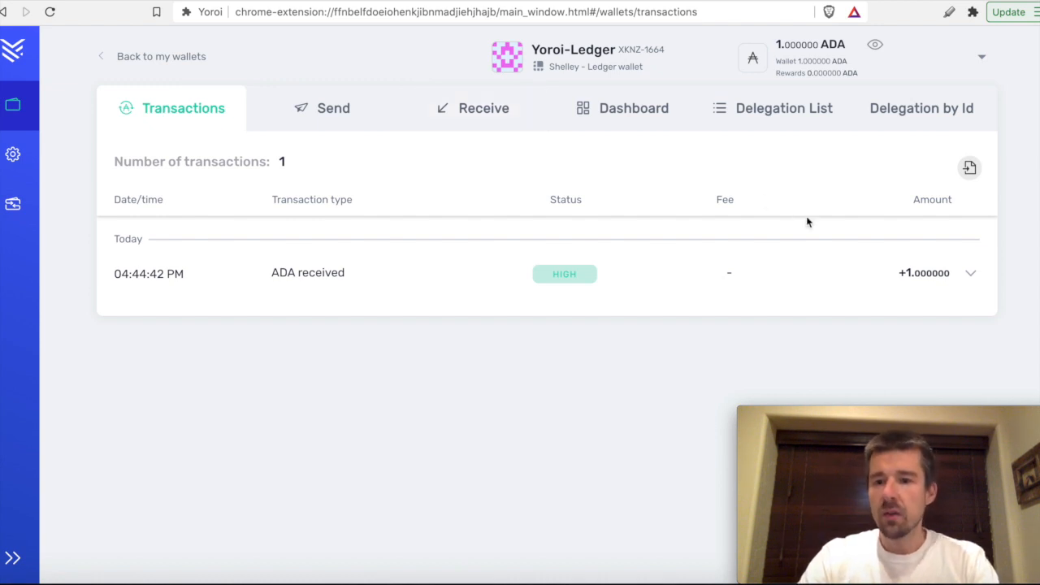
mouse_move(621, 108)
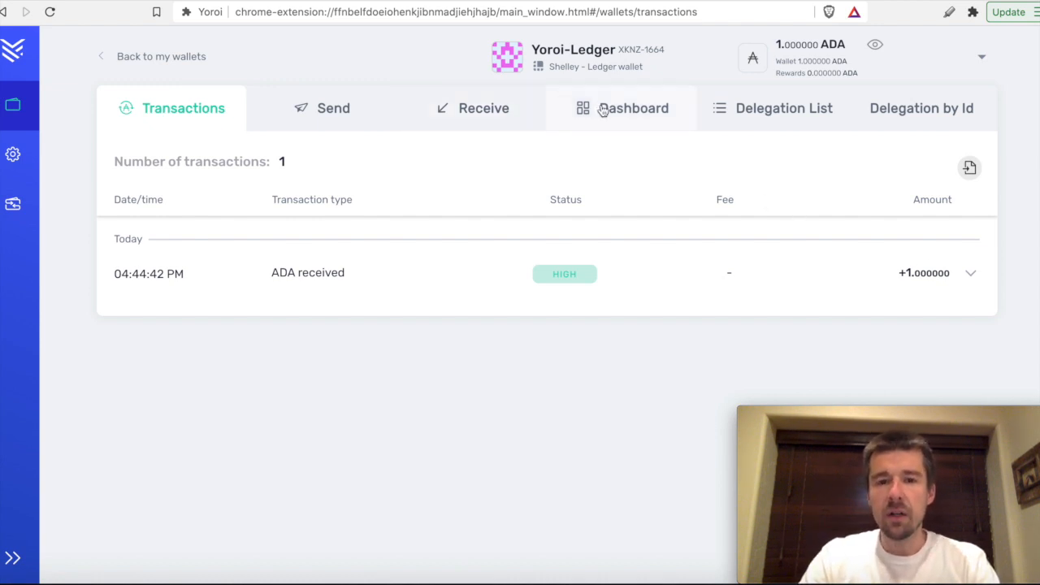
click(634, 108)
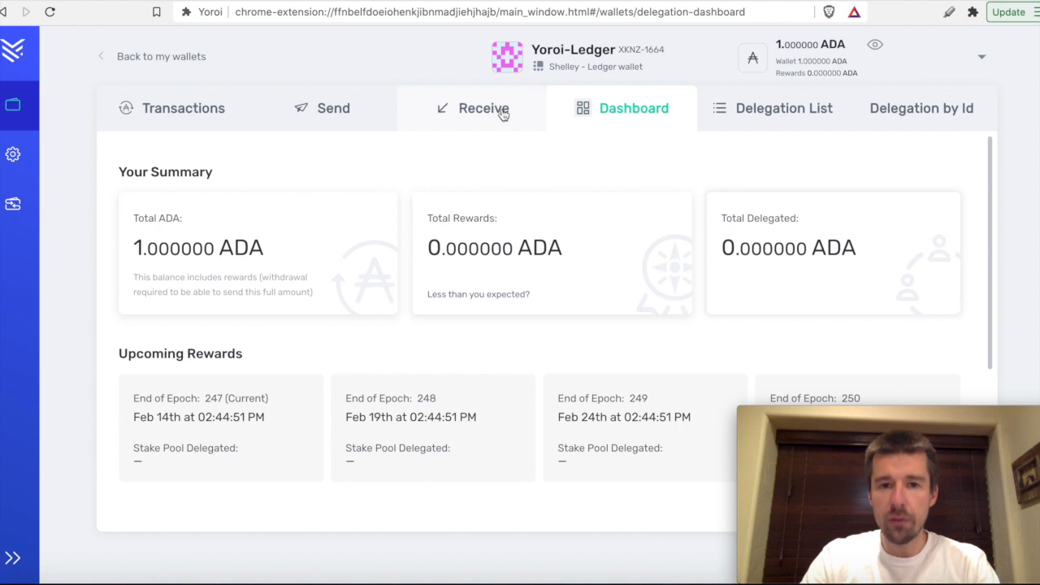
click(483, 108)
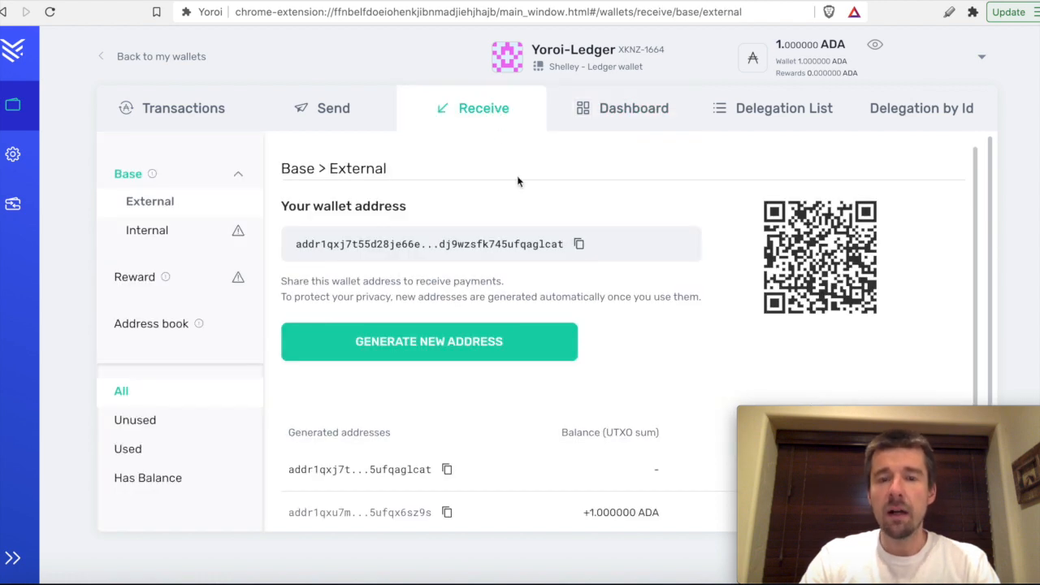
mouse_move(578, 244)
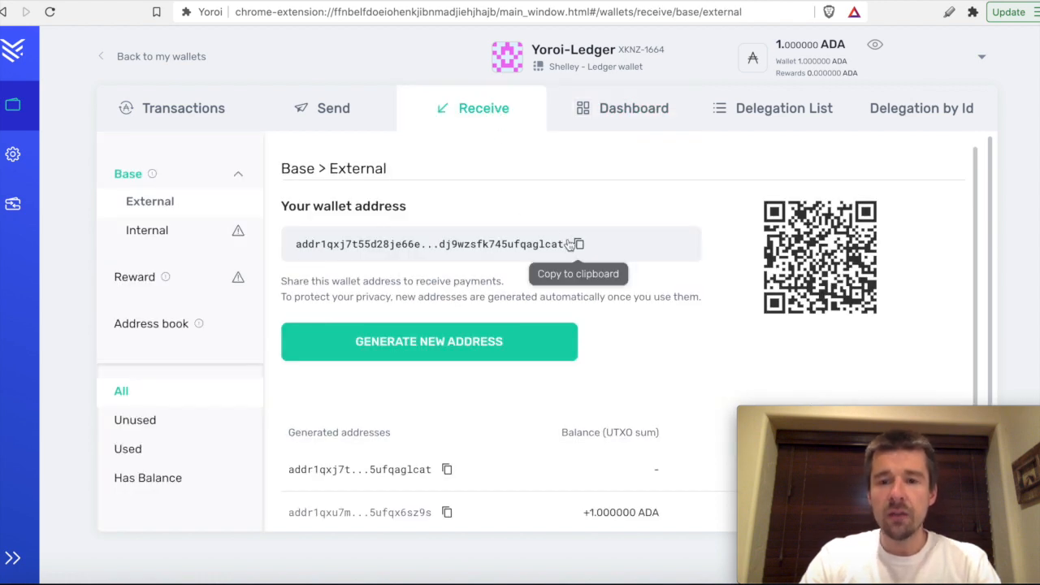
mouse_move(582, 245)
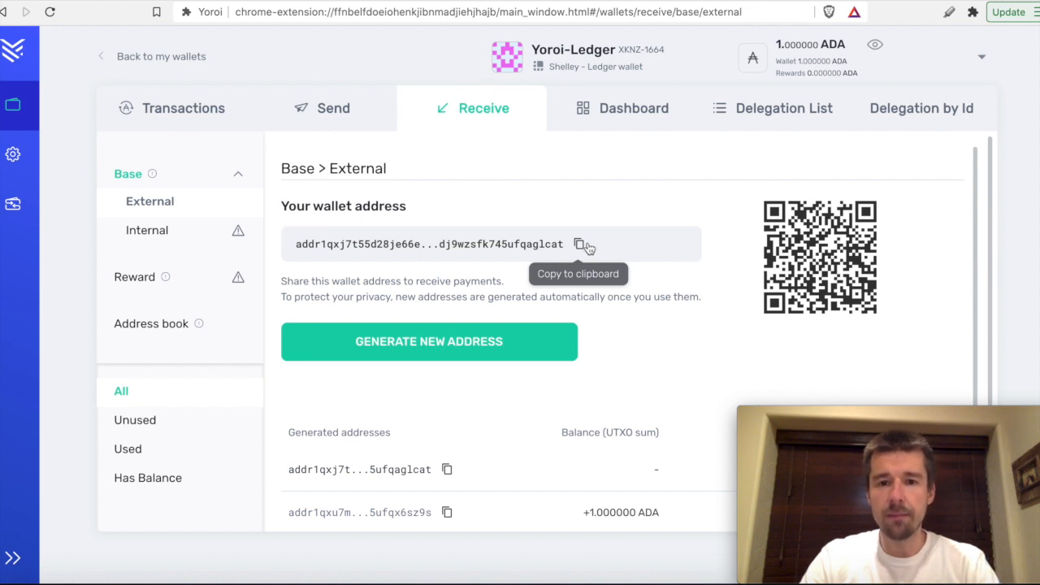
click(182, 108)
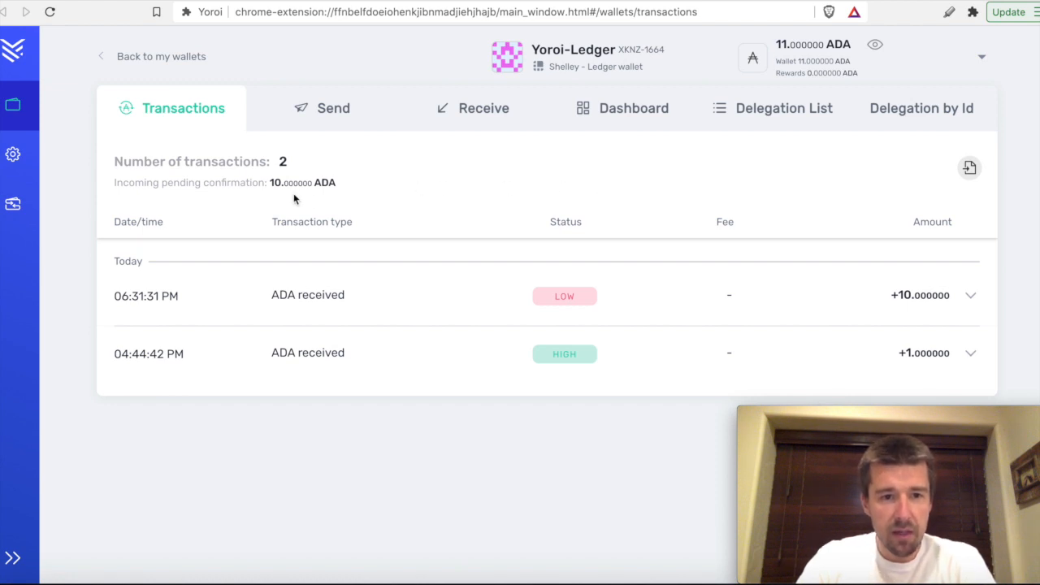
mouse_move(283, 180)
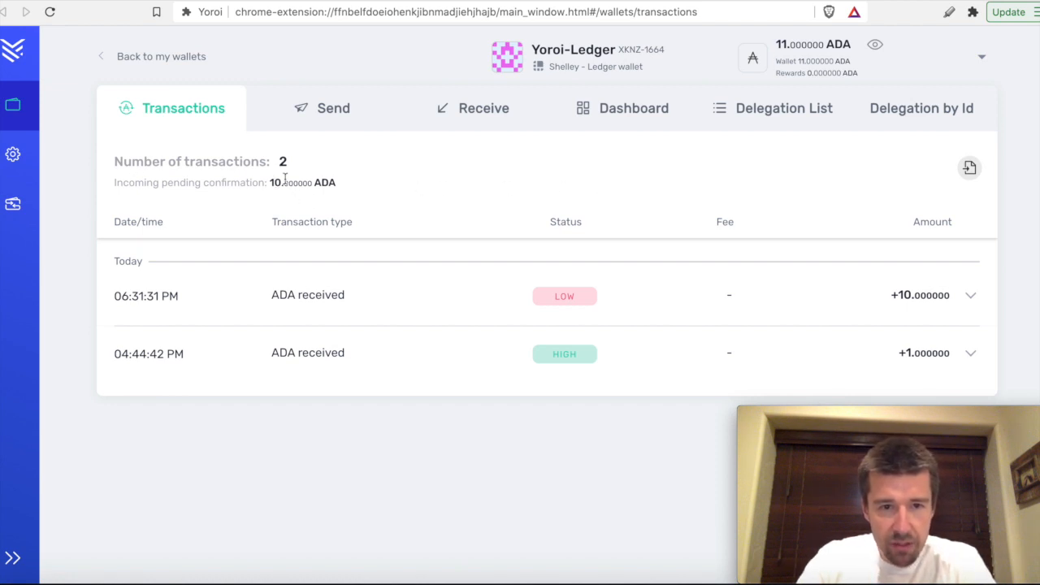
mouse_move(574, 292)
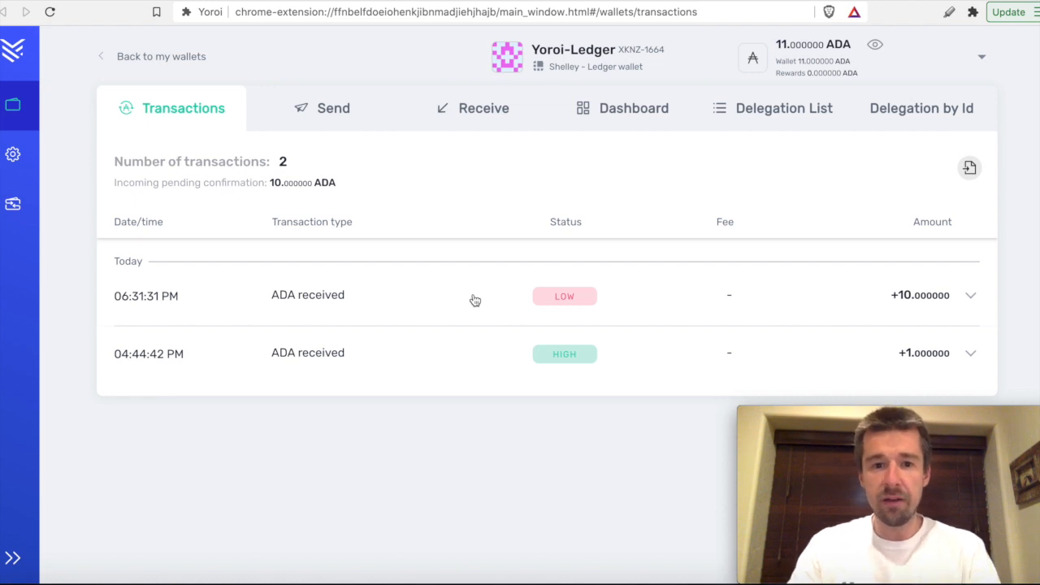
- Check the pending 10 ADA receipt at 11 ADA balance, then open Delegation List
click(783, 108)
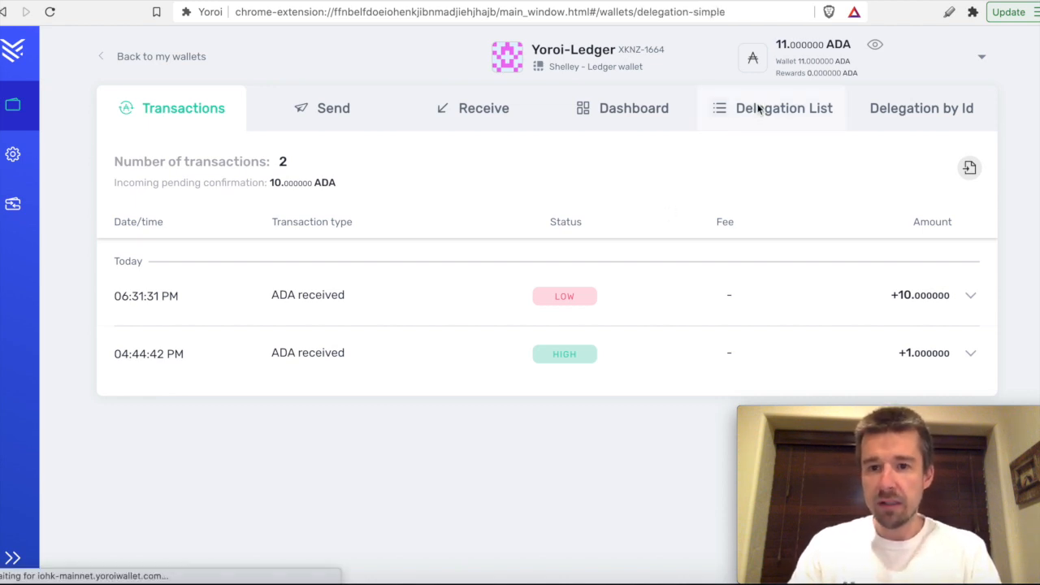
- Scroll down through the Delegation List of stake pools
click(784, 108)
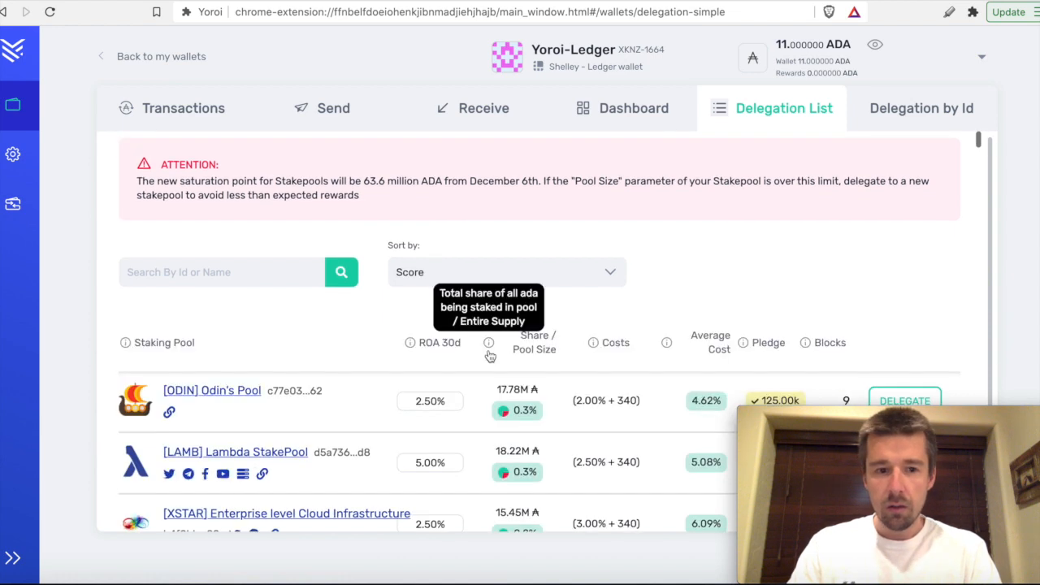
scroll(down, 3)
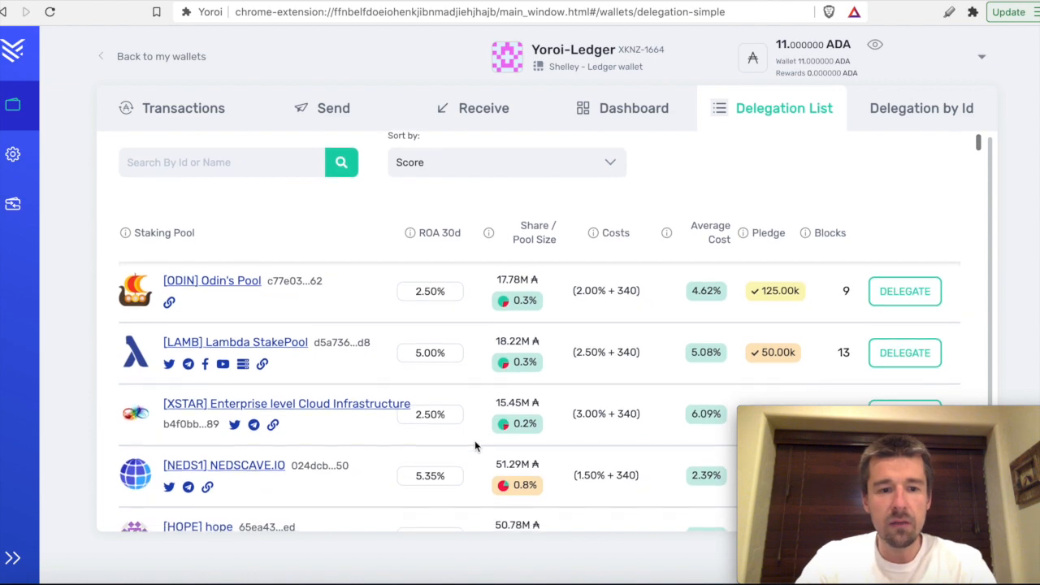
scroll(down, 3)
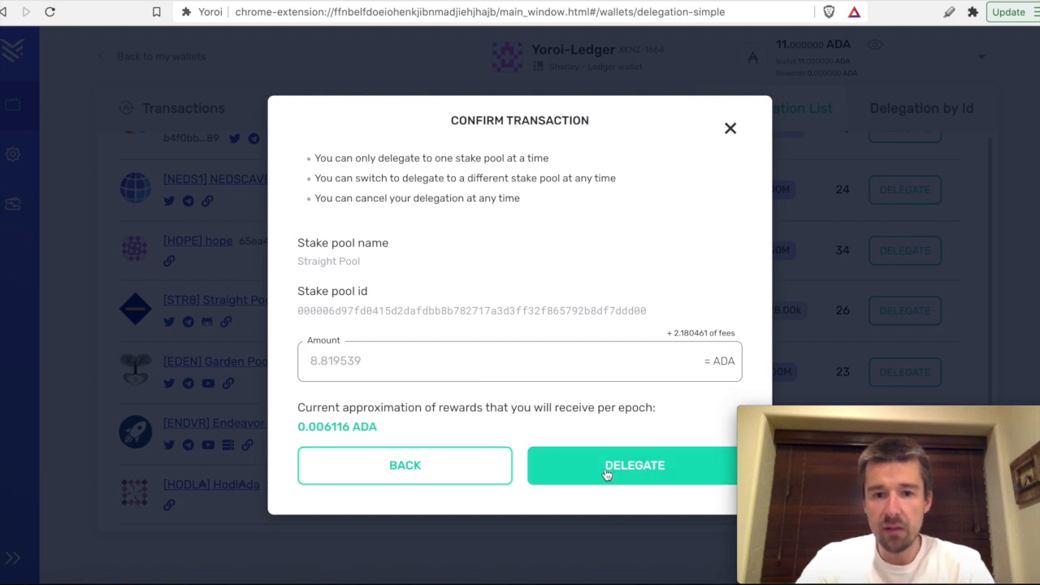
mouse_move(682, 331)
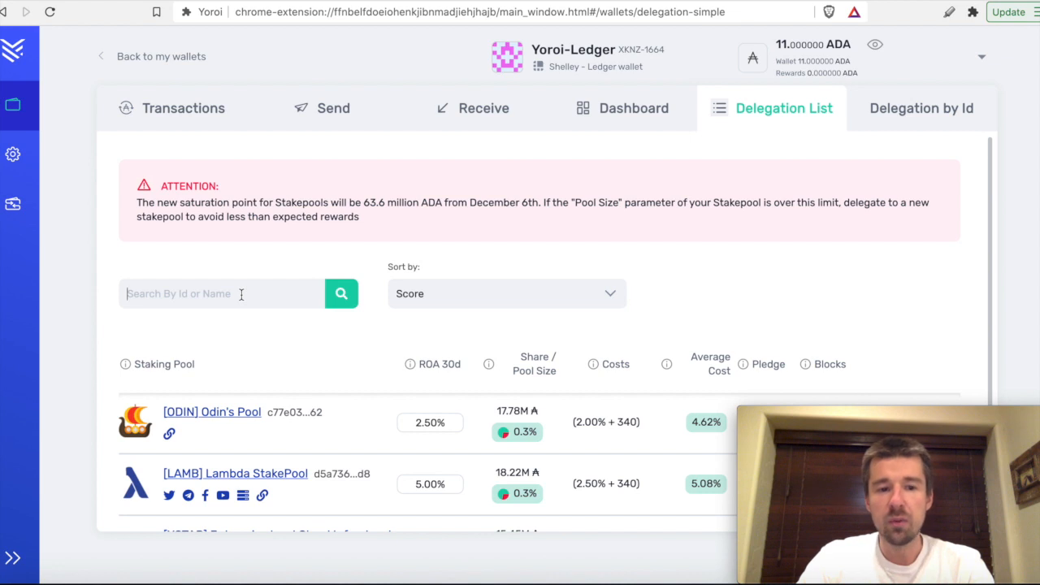
- Search pools for 'ASPEN' to show Aspen Pool, then delete the search text
text(ASPEN)
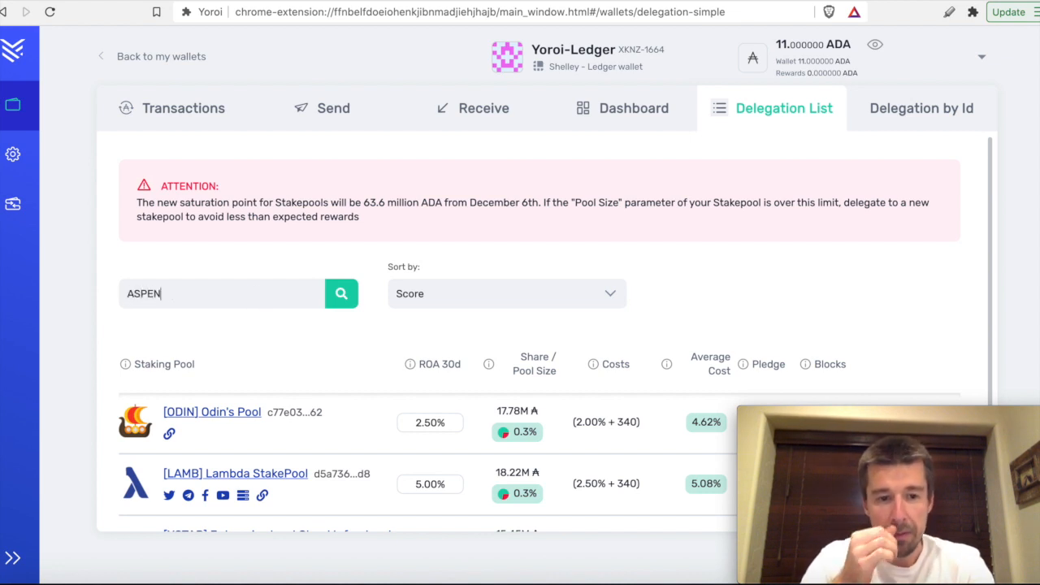
click(340, 293)
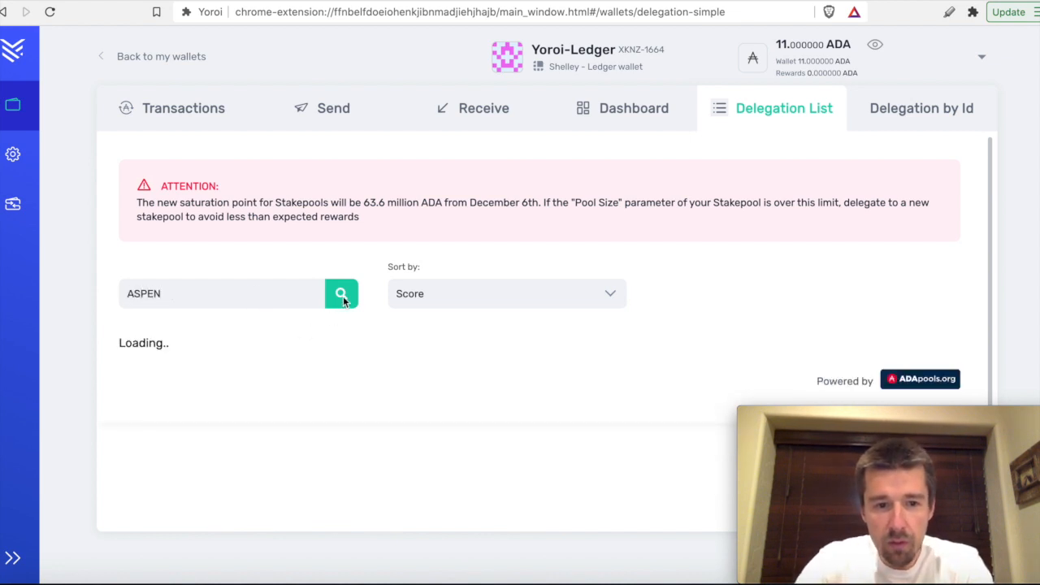
click(341, 293)
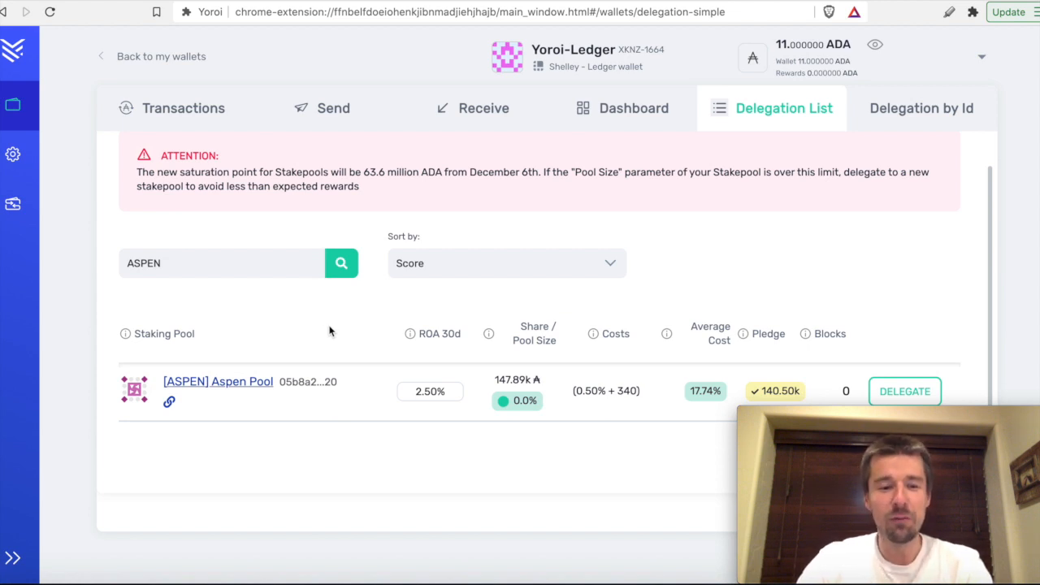
mouse_move(239, 381)
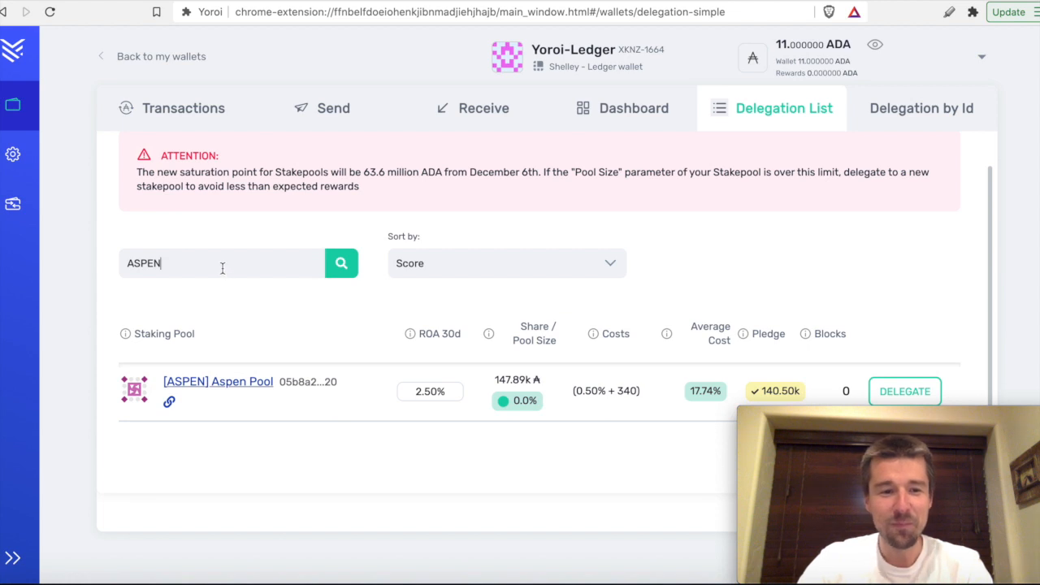
double_click(143, 263)
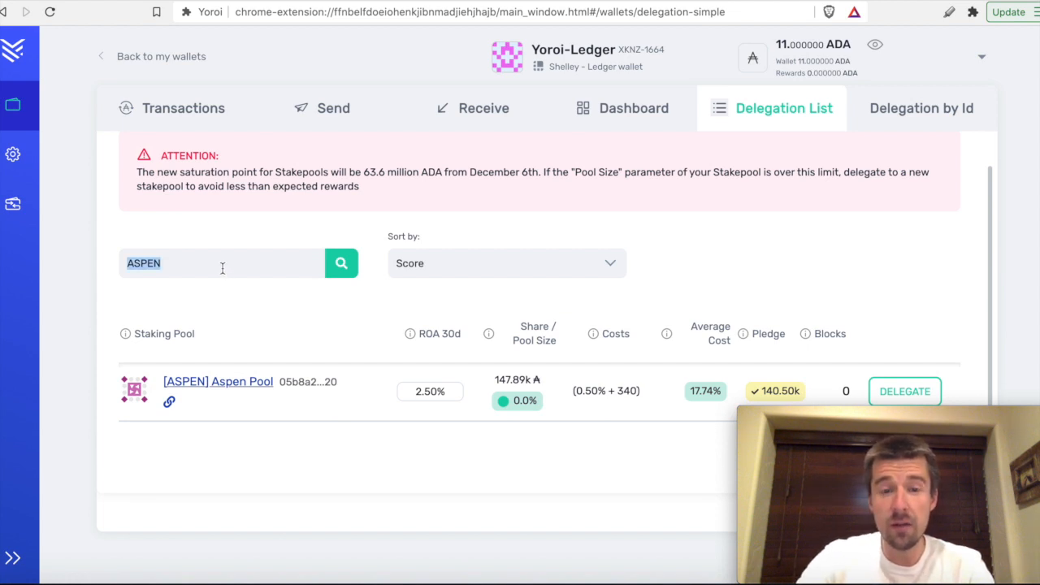
key(backspace)
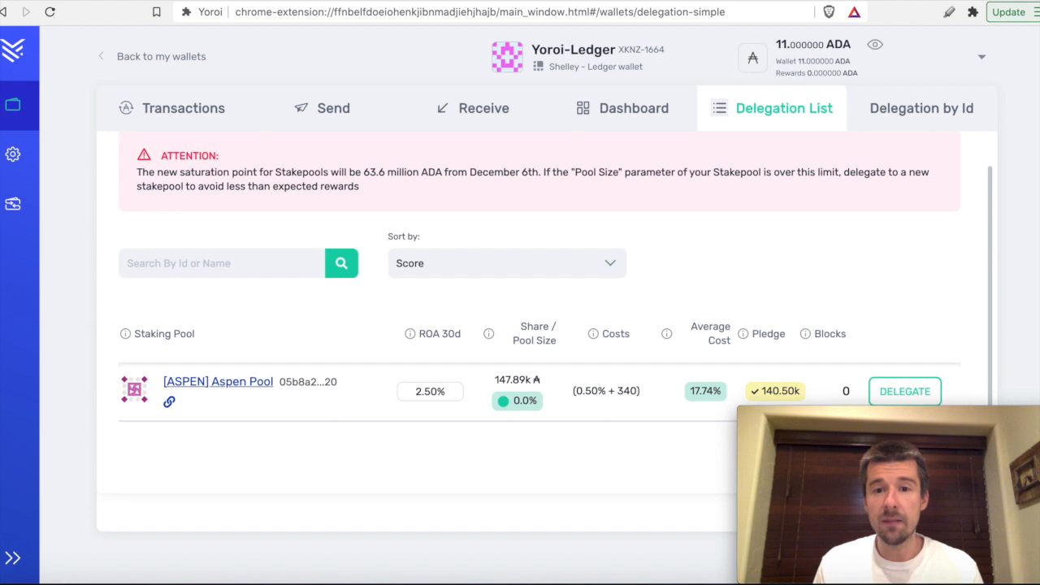
mouse_move(867, 142)
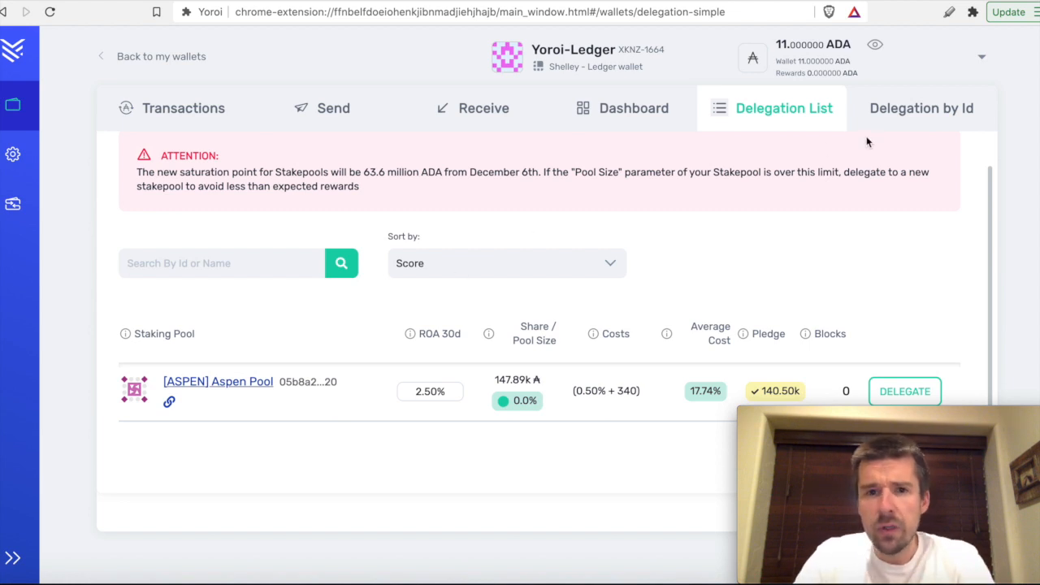
- Open the Dashboard and scroll through Your Summary and Upcoming Rewards
click(633, 107)
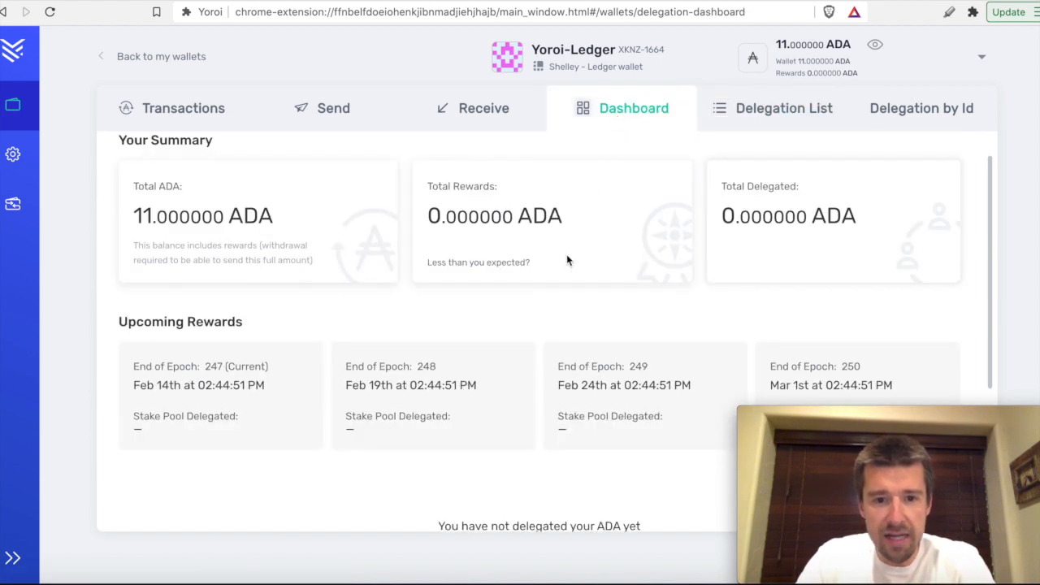
scroll(down, 3)
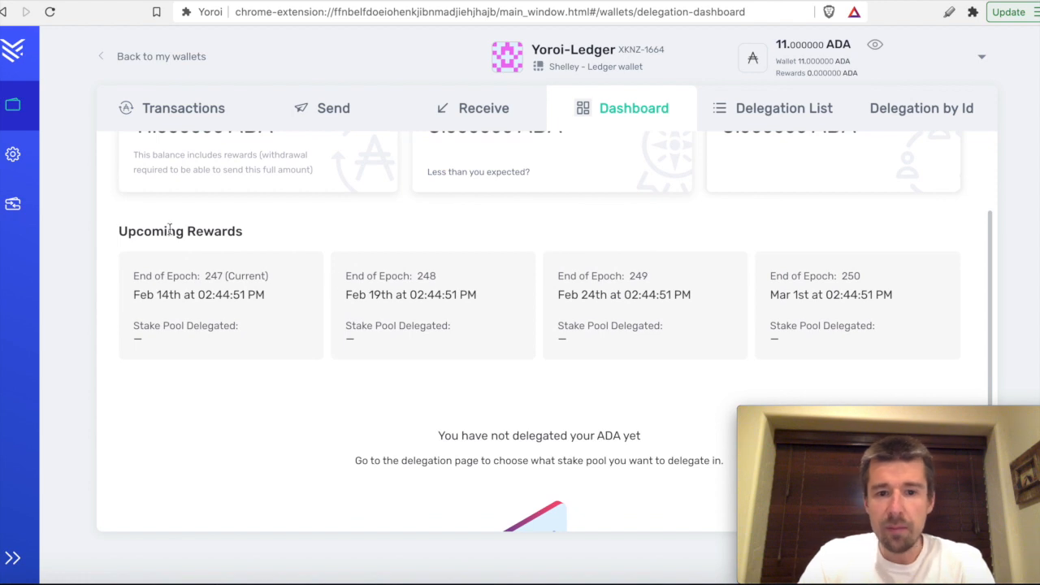
mouse_move(231, 323)
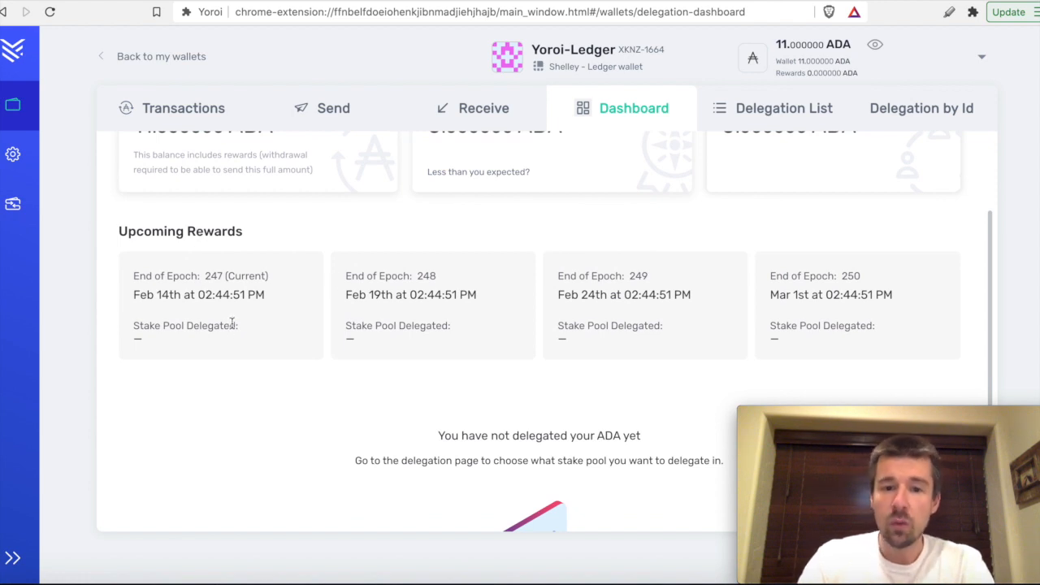
mouse_move(730, 321)
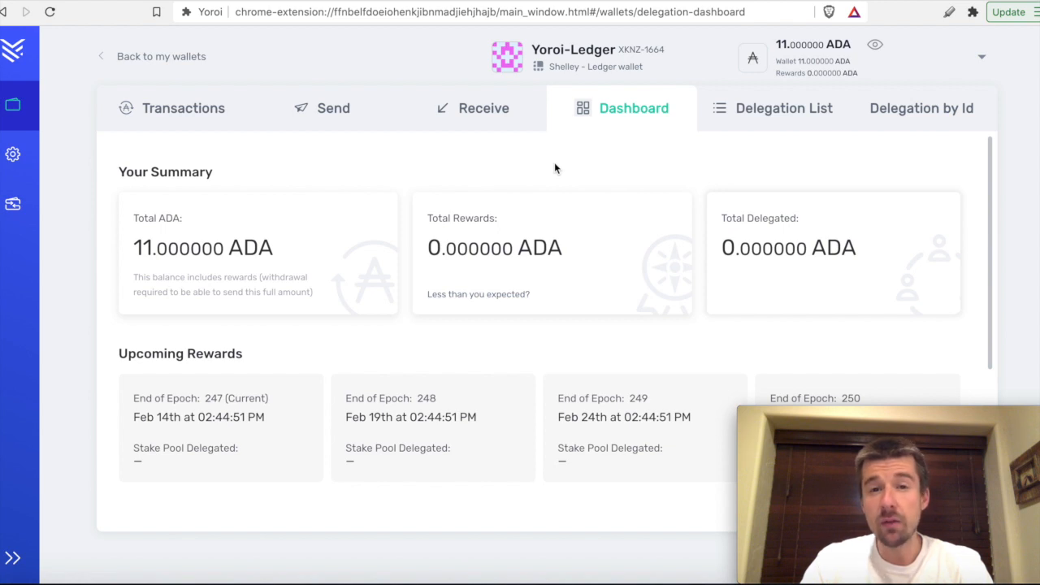
mouse_move(539, 169)
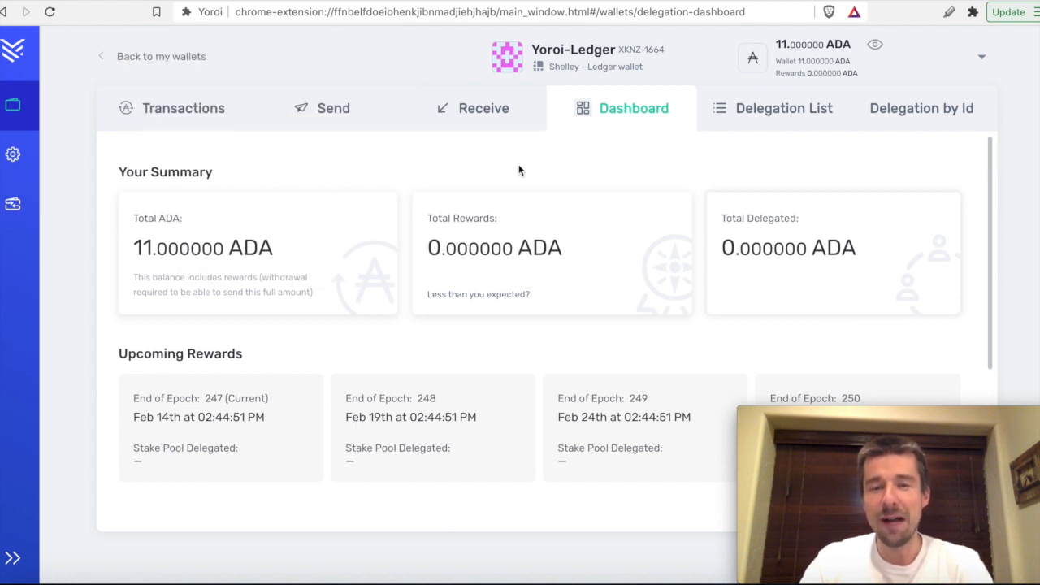
mouse_move(503, 170)
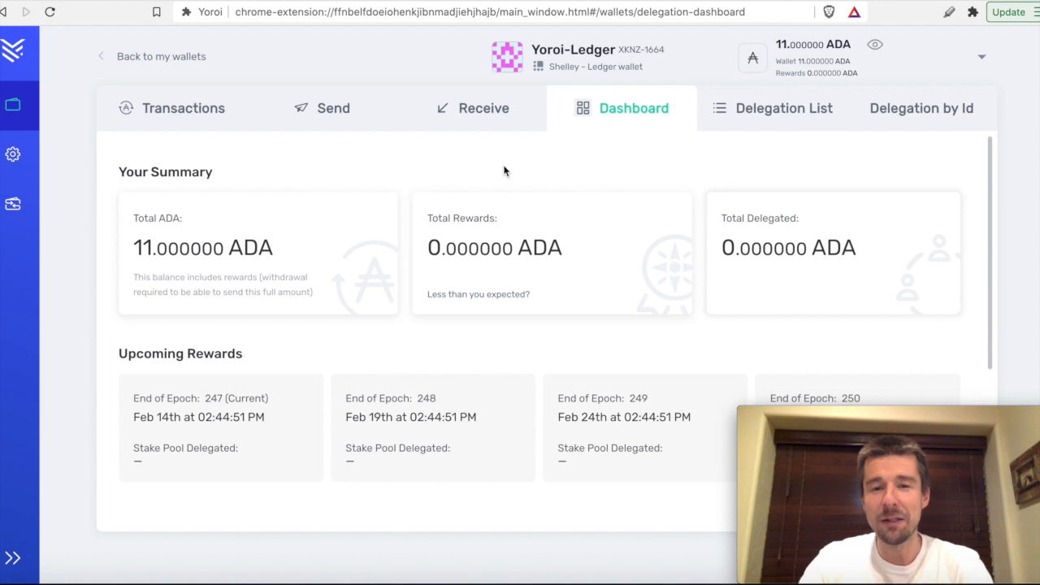